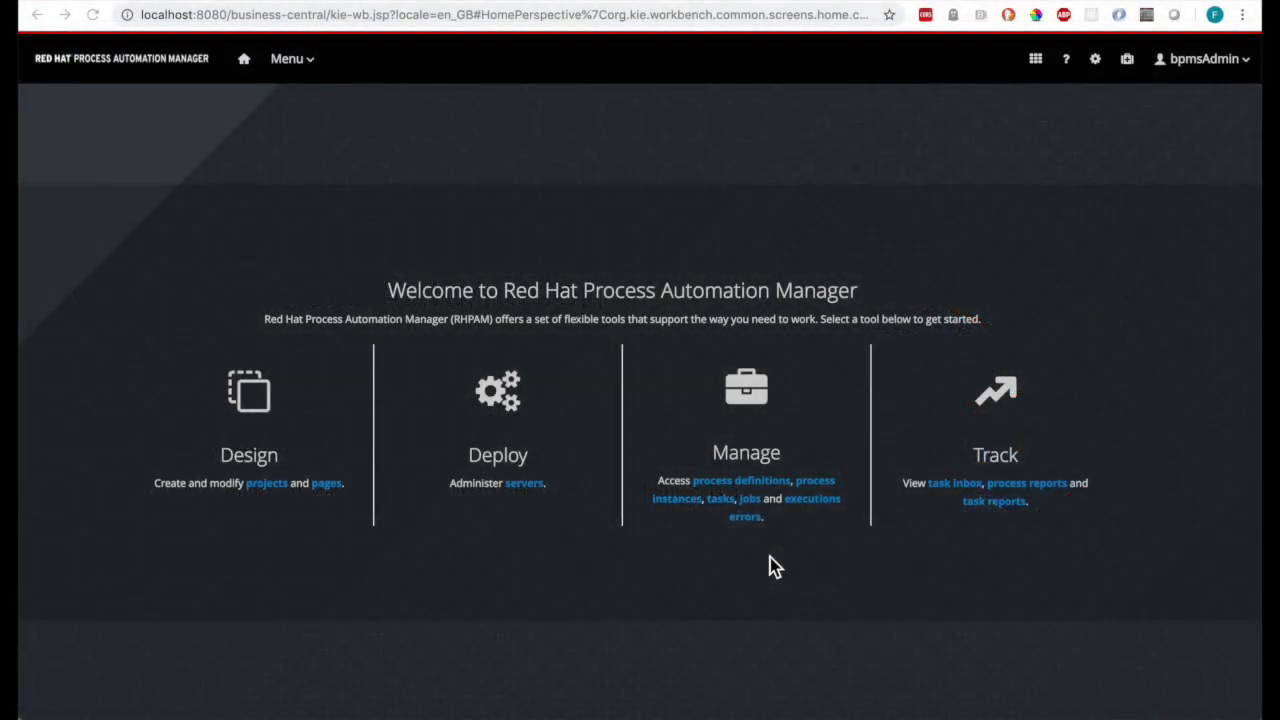
mouse_move(248, 390)
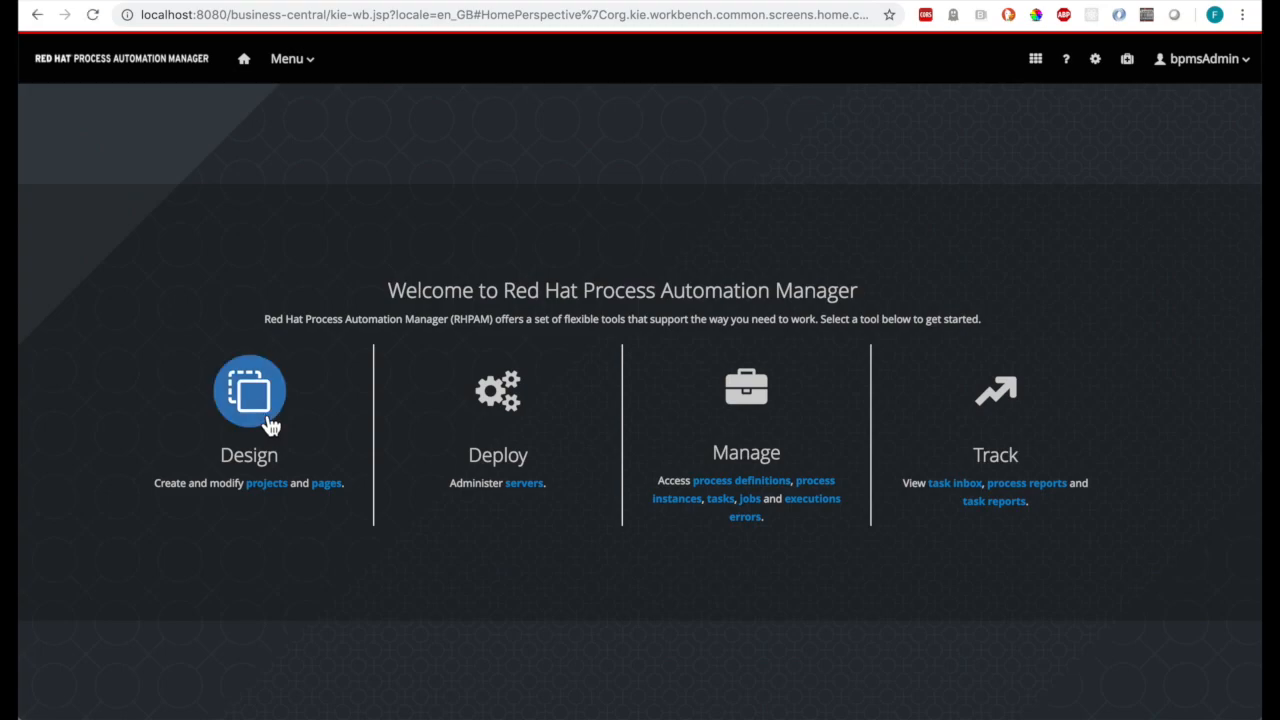
Navigate to the rhdemo HR Workflows Project, filter assets to Process and load new-employee
left_click(248, 390)
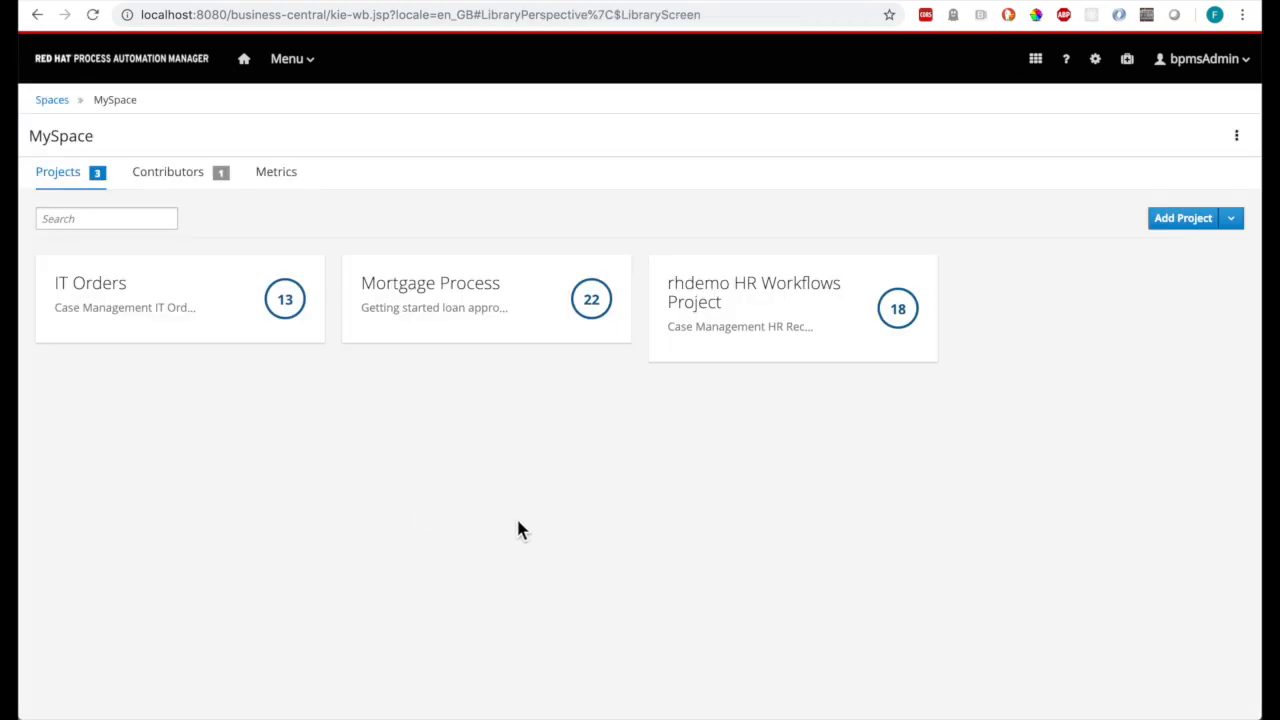
left_click(754, 292)
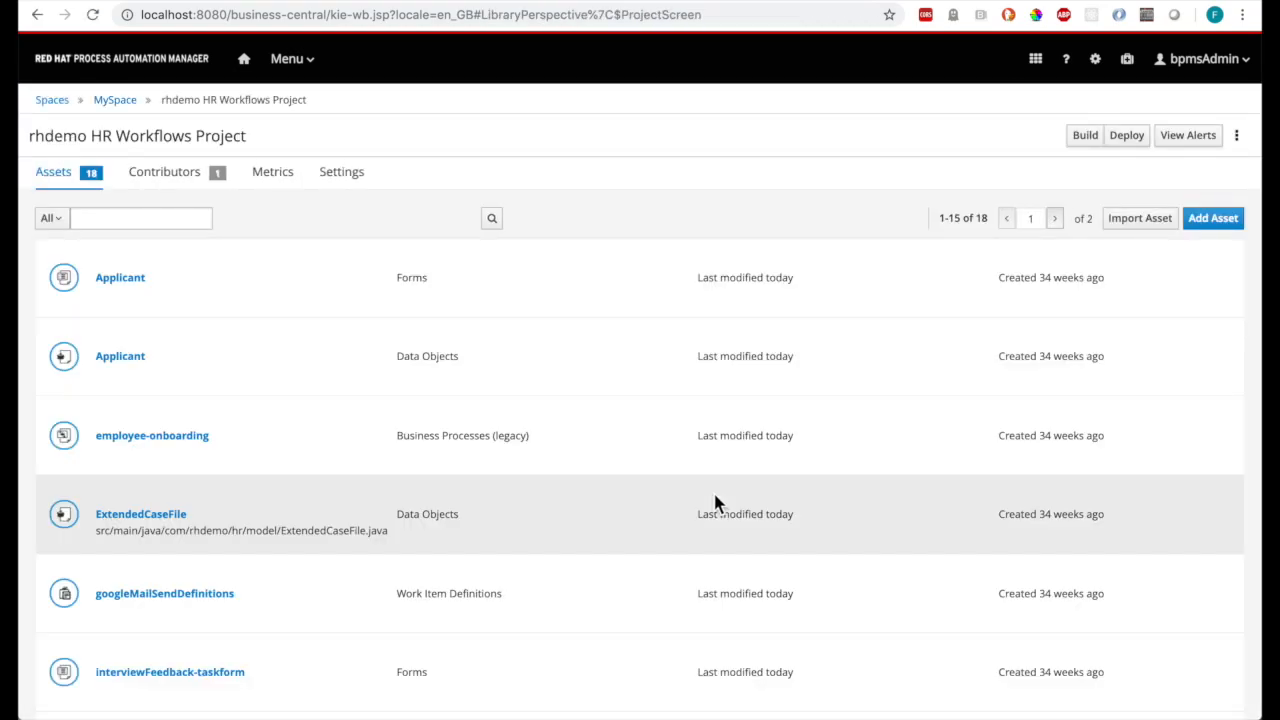
left_click(50, 218)
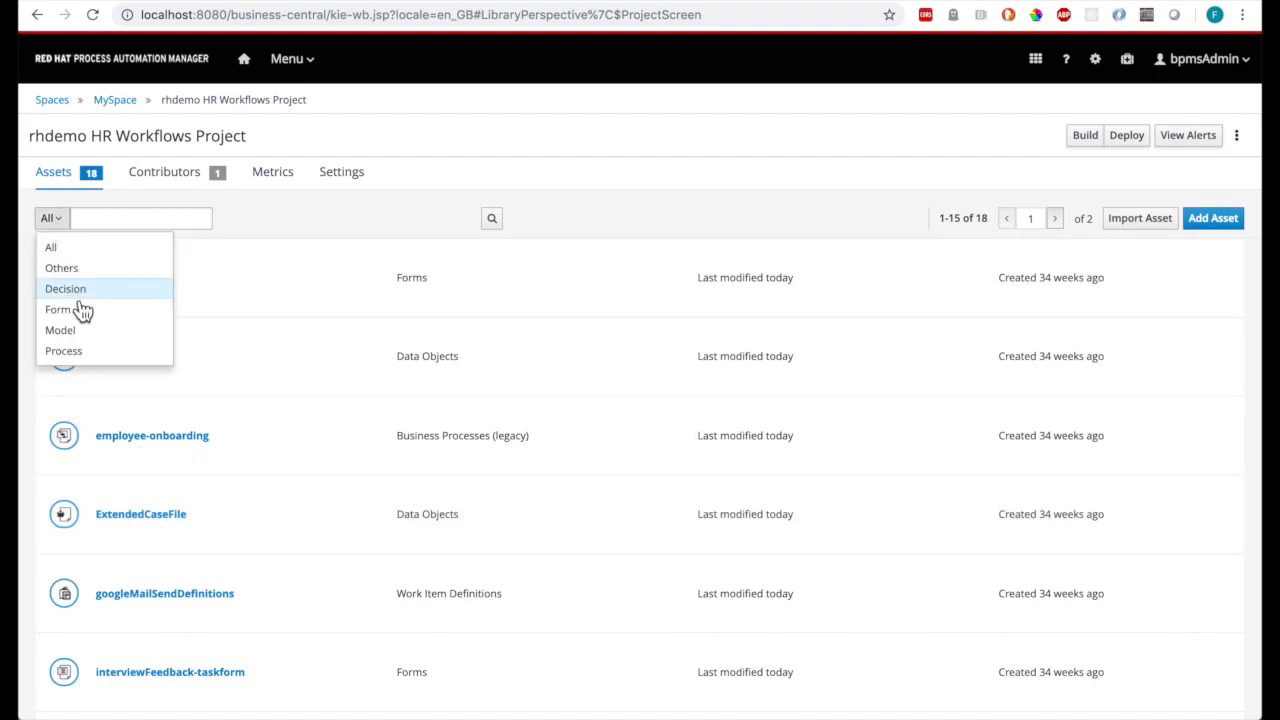
left_click(64, 350)
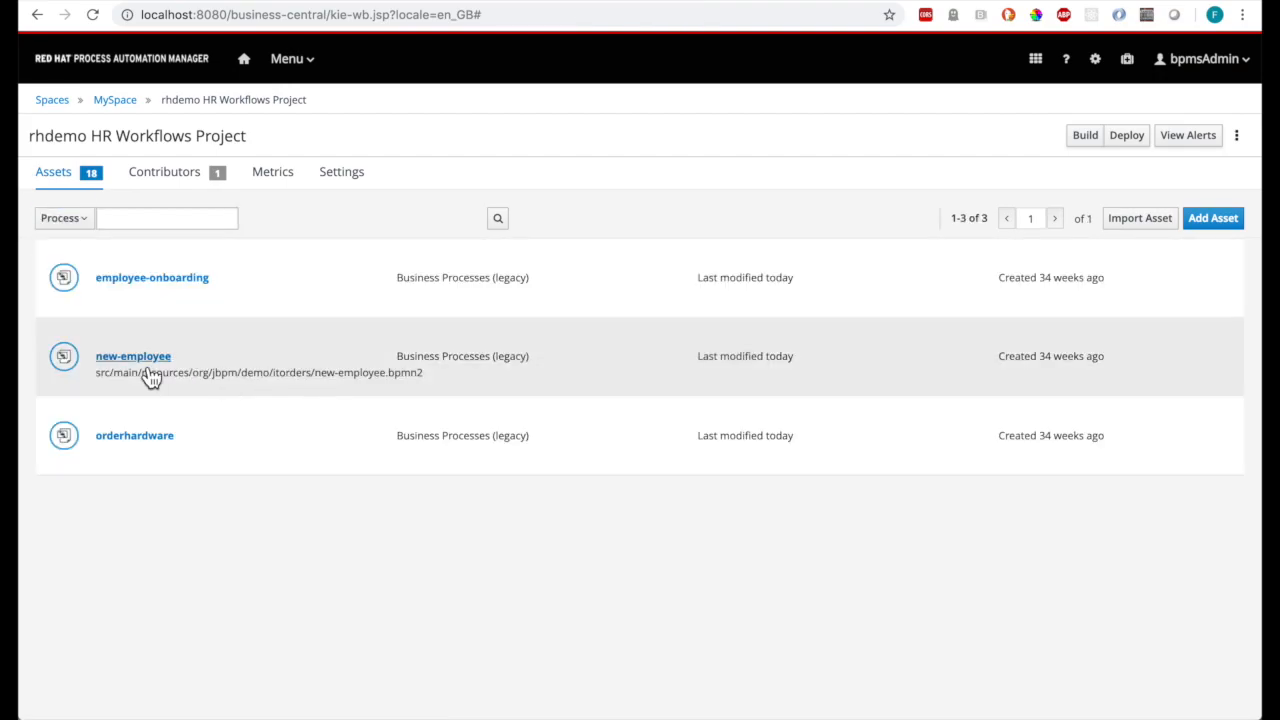
left_click(132, 356)
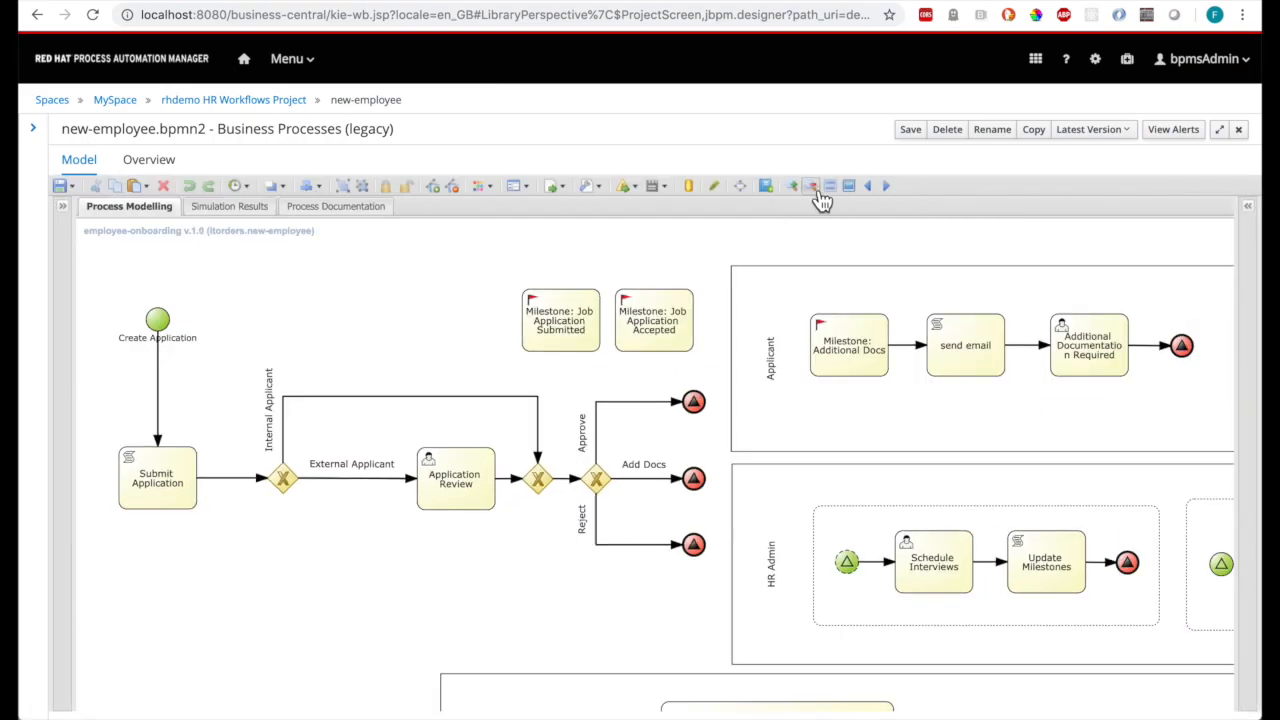
Zoom out twice so the whole new-employee process is visible
left_click(812, 186)
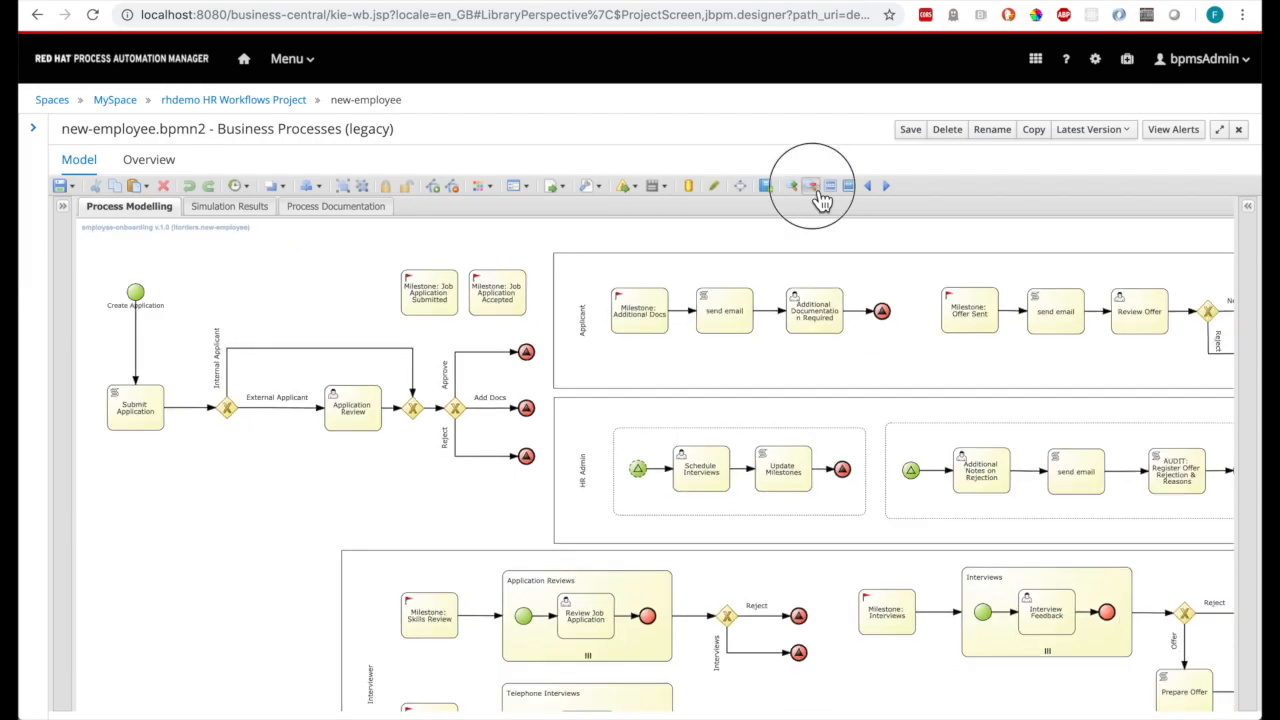
left_click(812, 184)
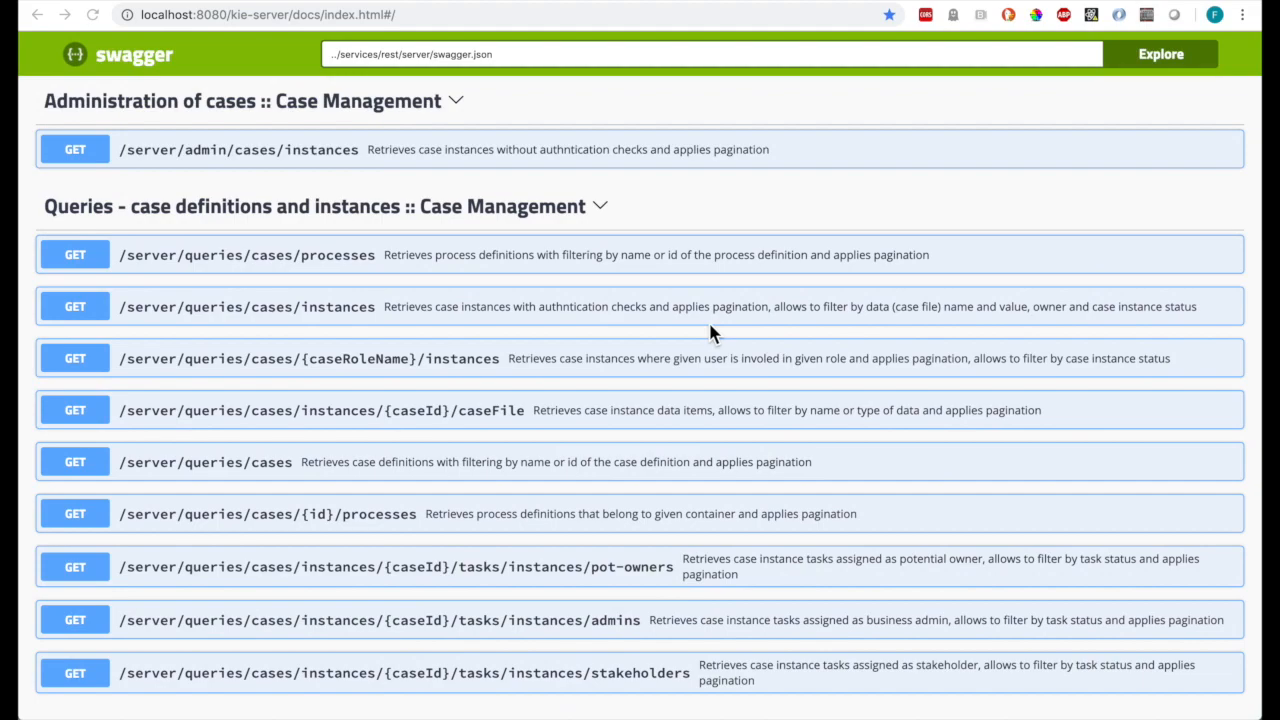
scroll("down", 3)
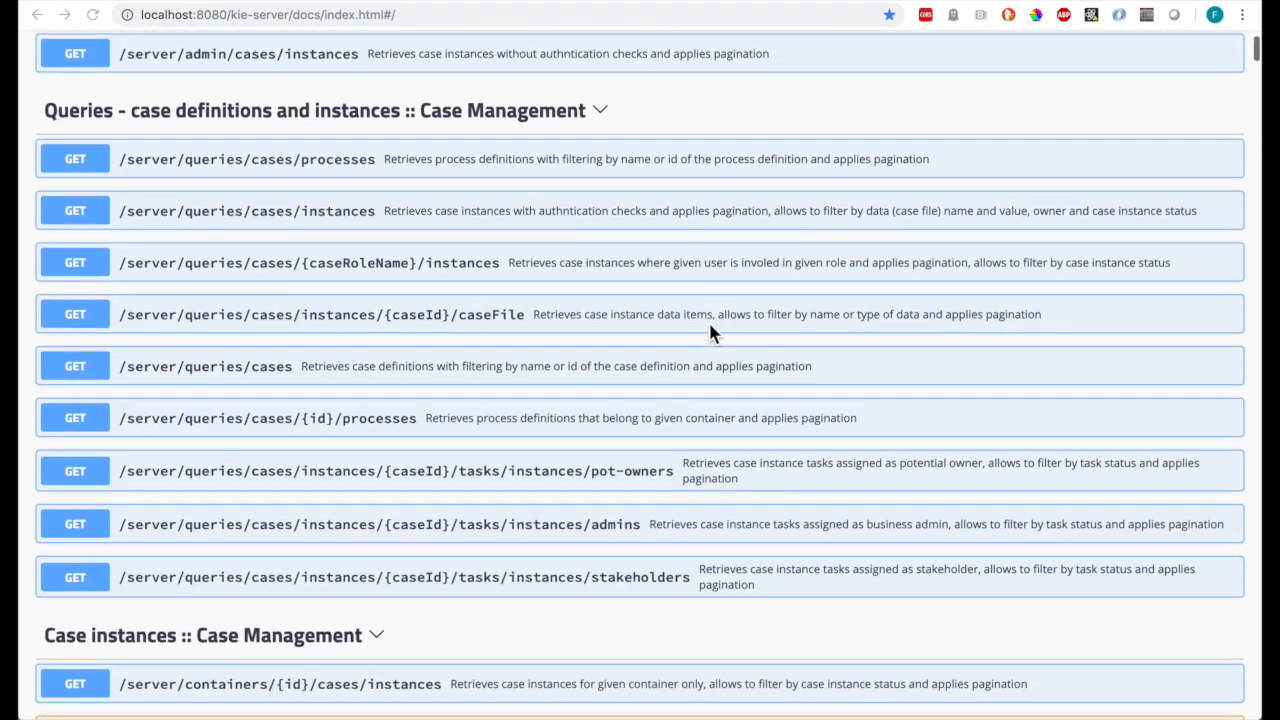
scroll("down", 3)
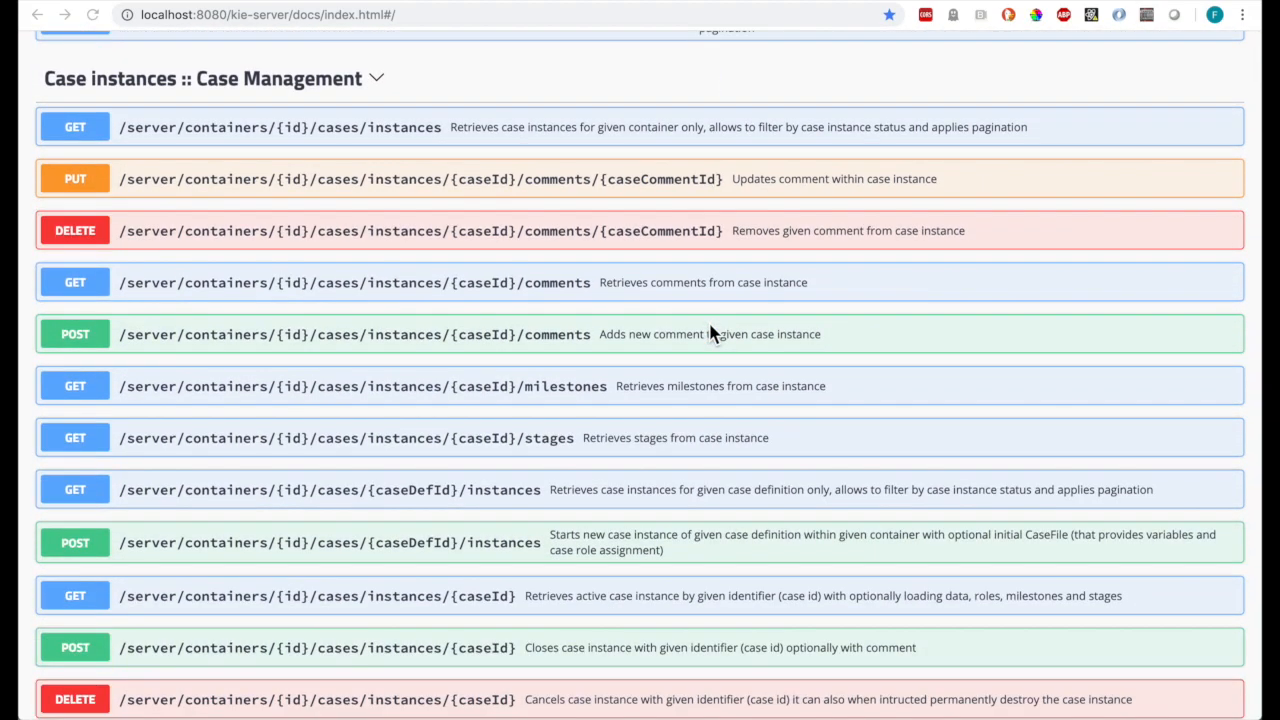
scroll("down", 3)
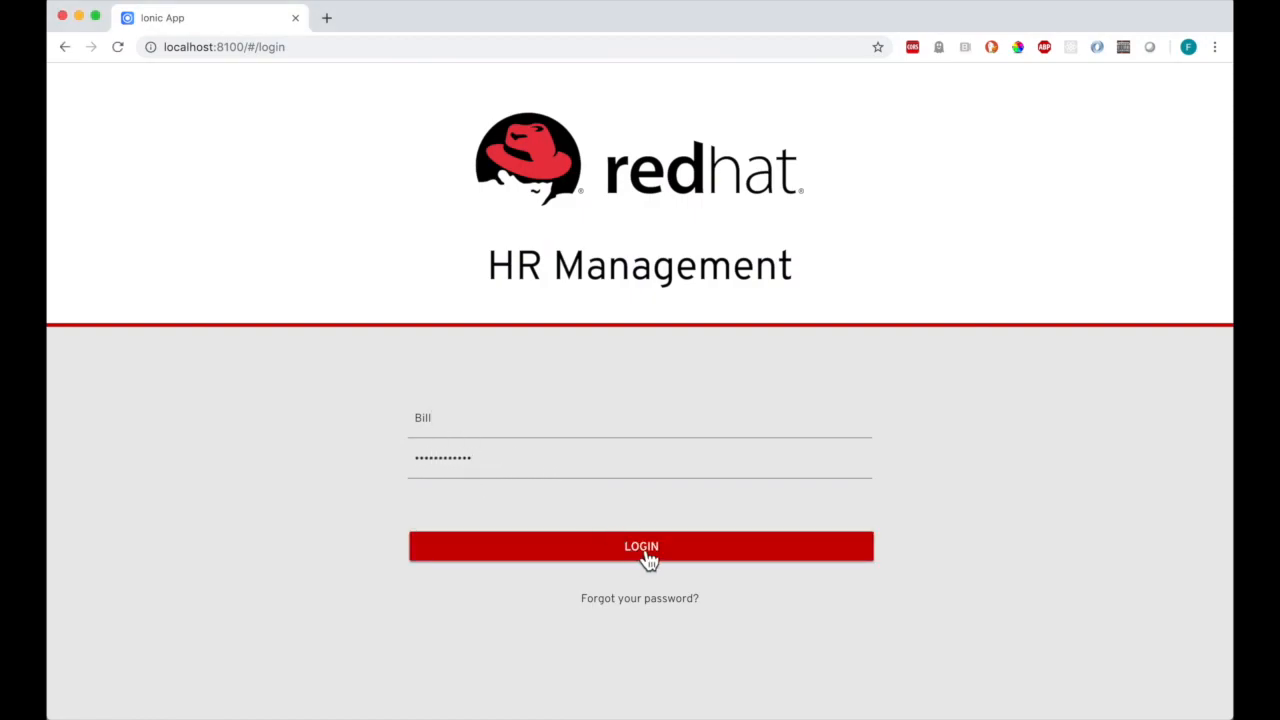
Log in as the applicant and view the Cloud & Infrastructure Architect job under Careers
left_click(640, 546)
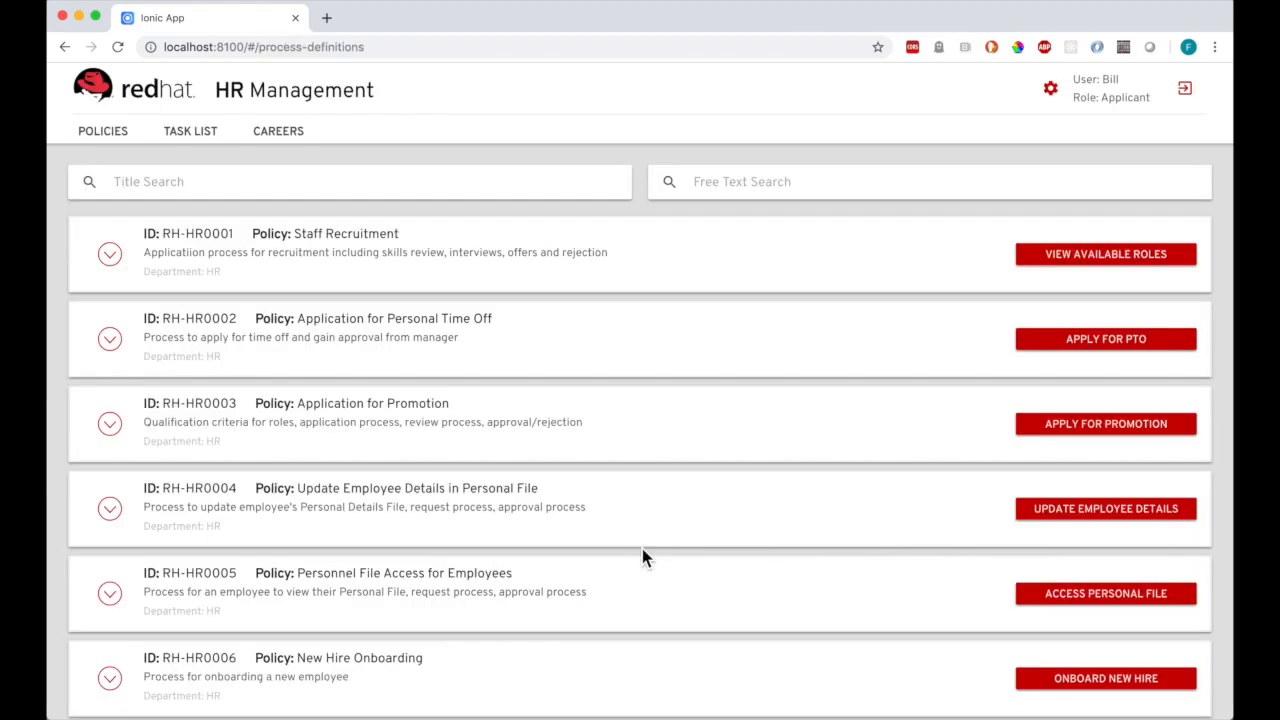
mouse_move(1096, 112)
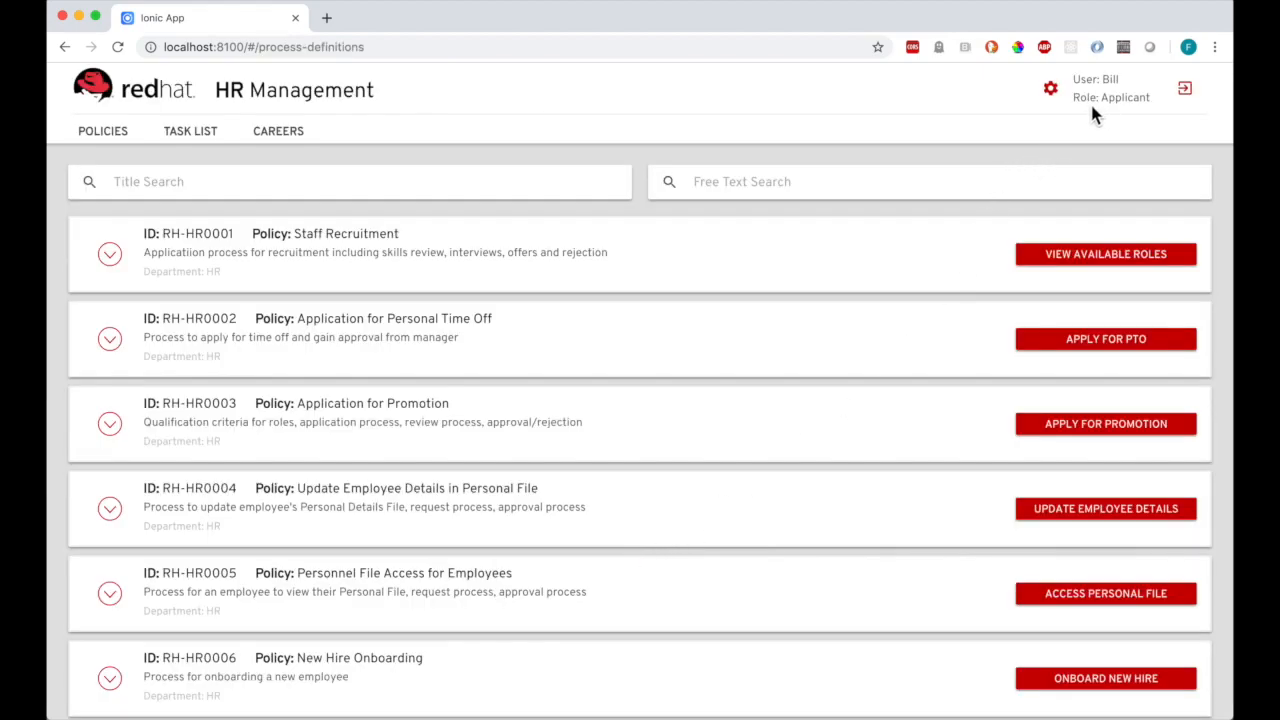
left_click(278, 130)
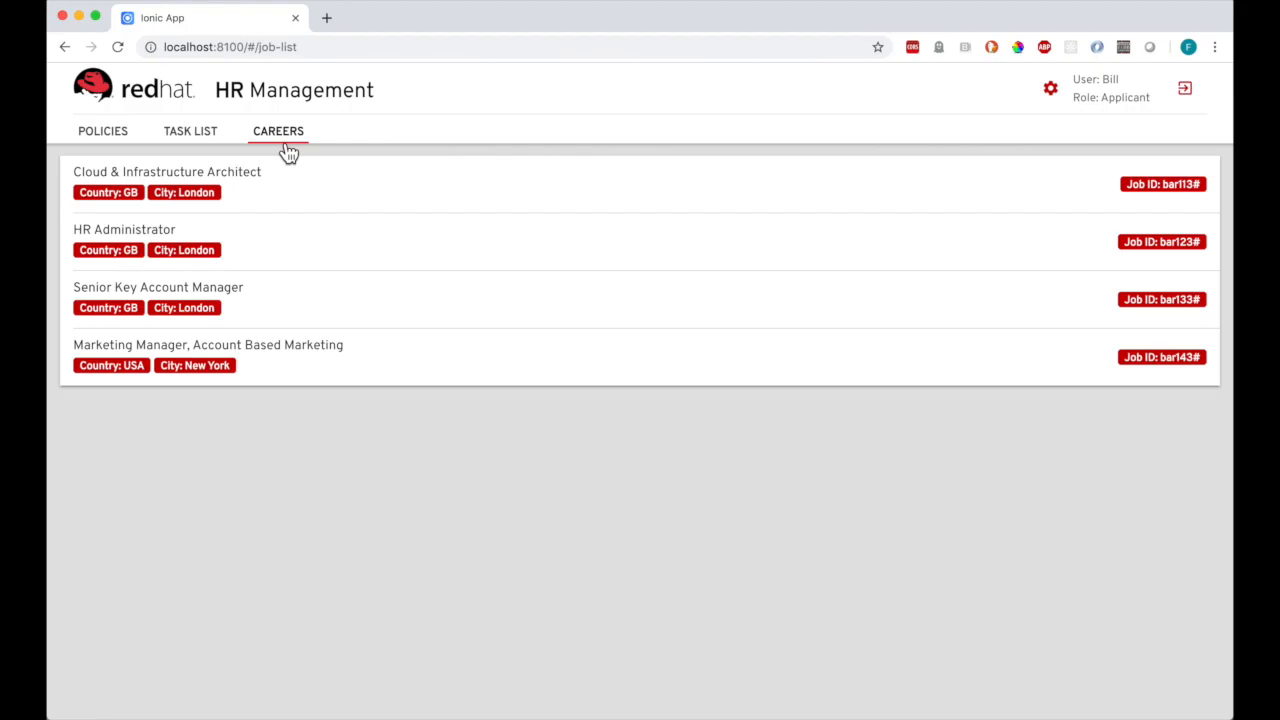
left_click(168, 172)
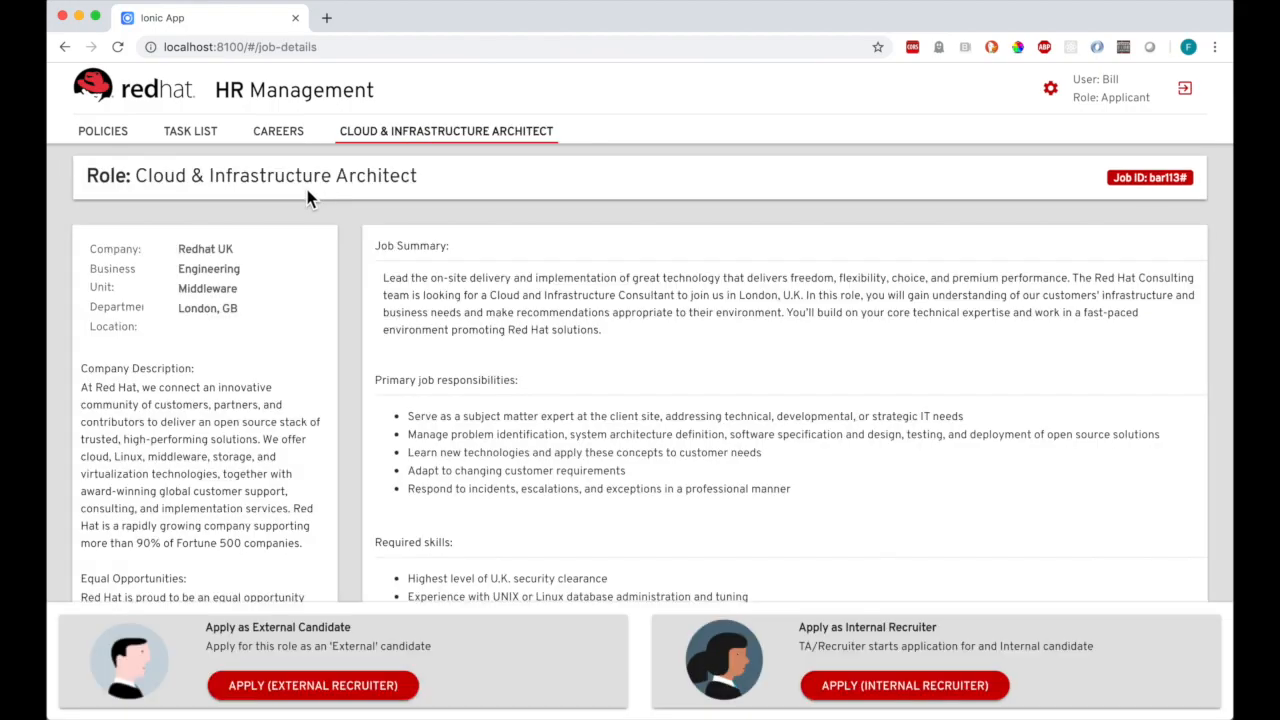
scroll("down", 3)
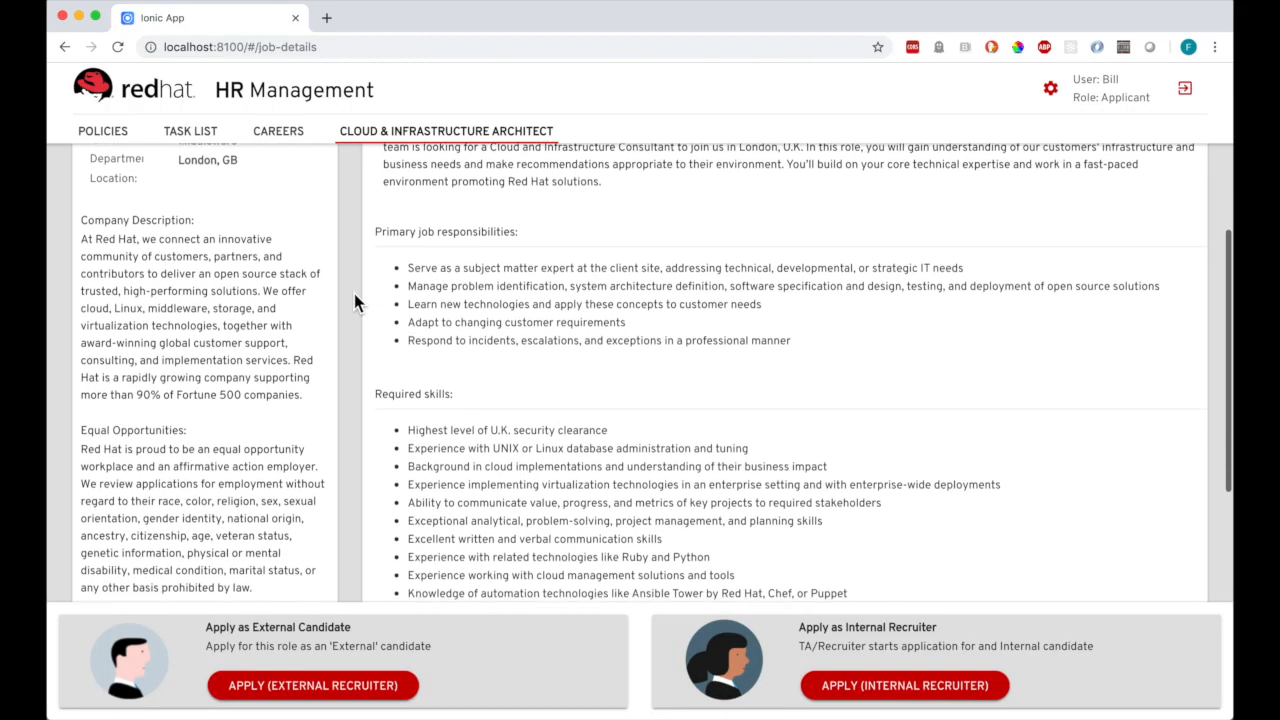
Start an external recruiter application and fill in the applicant's name, address and details
left_click(312, 684)
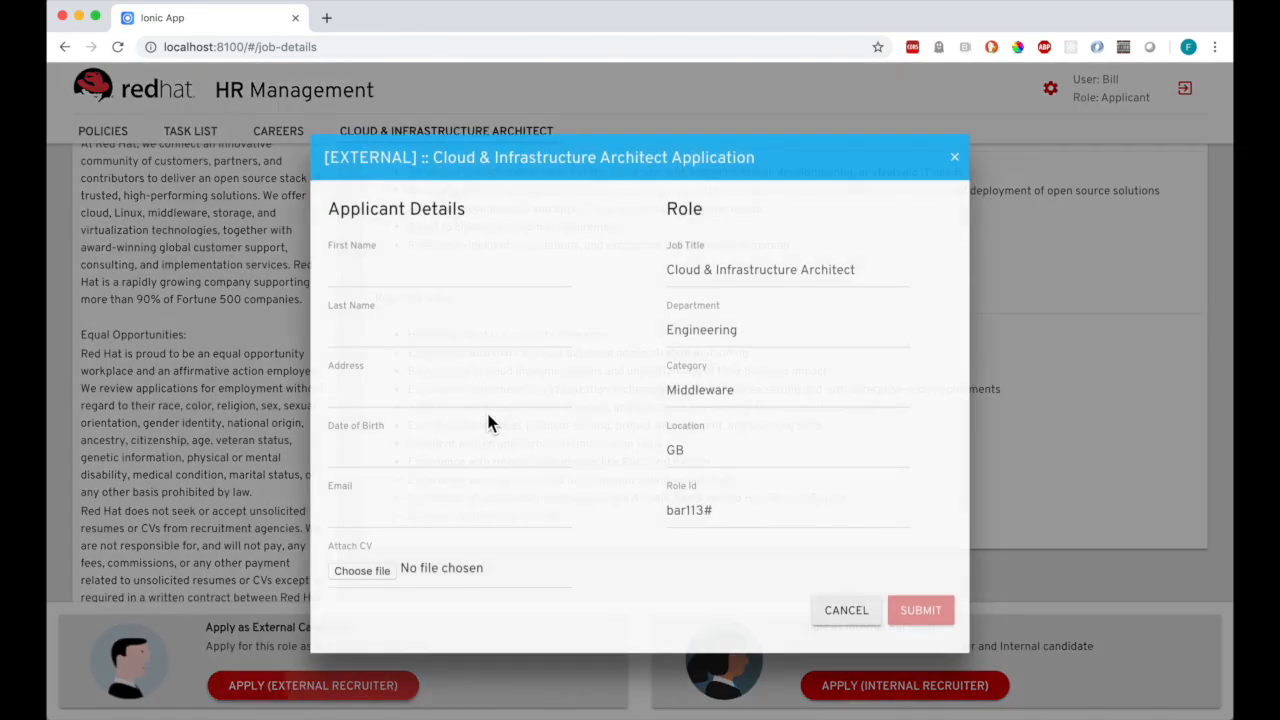
type("Bi")
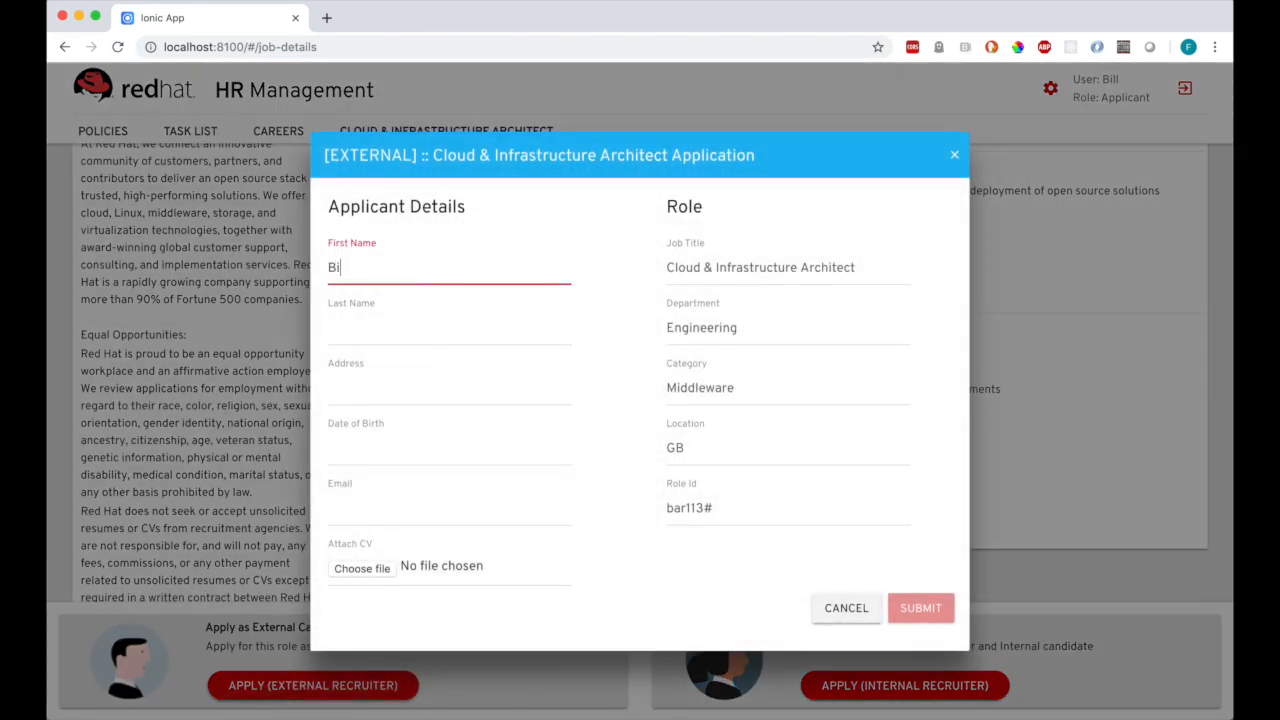
type("Bante")
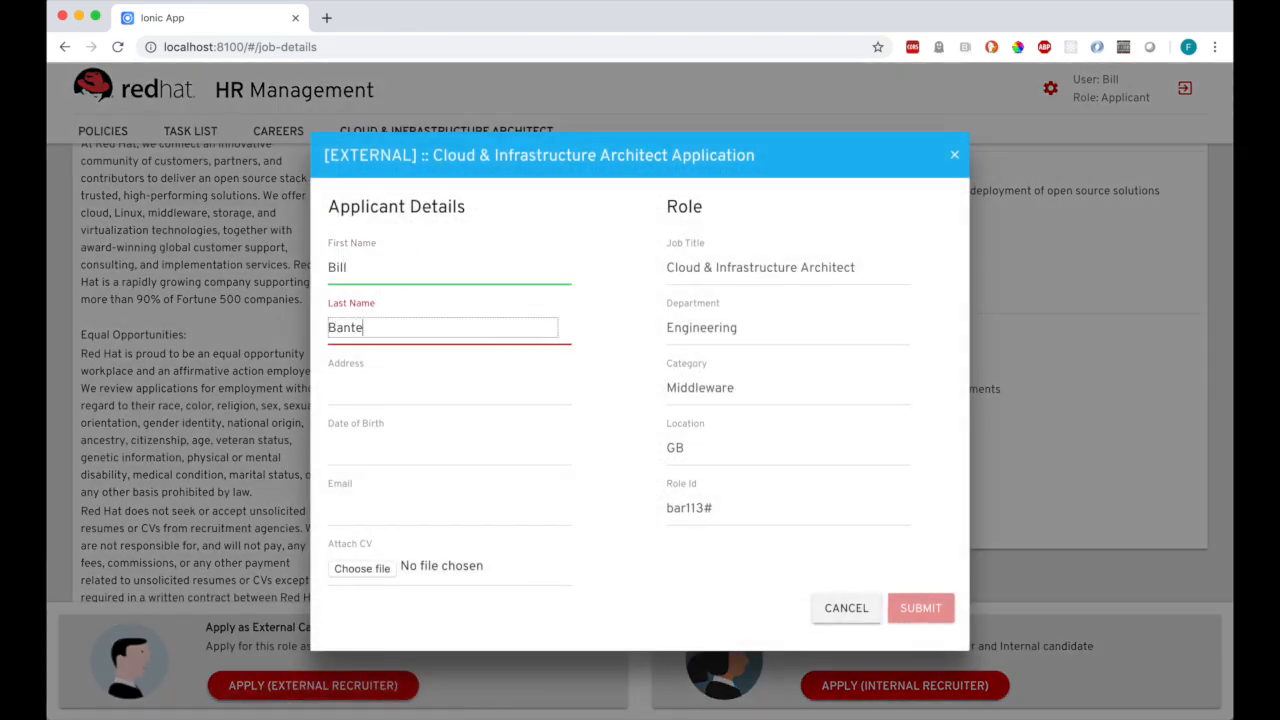
type("123 main street")
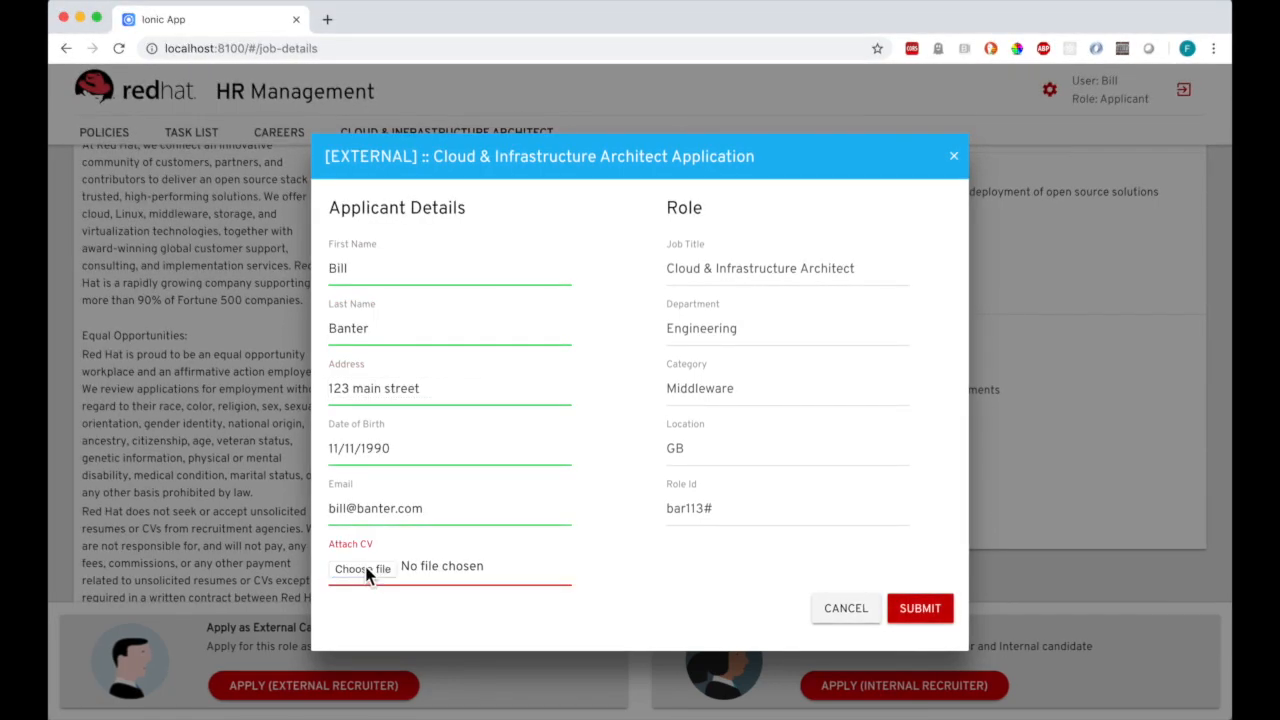
Attach CurriculumVitae.txt as the CV and submit the application
left_click(362, 568)
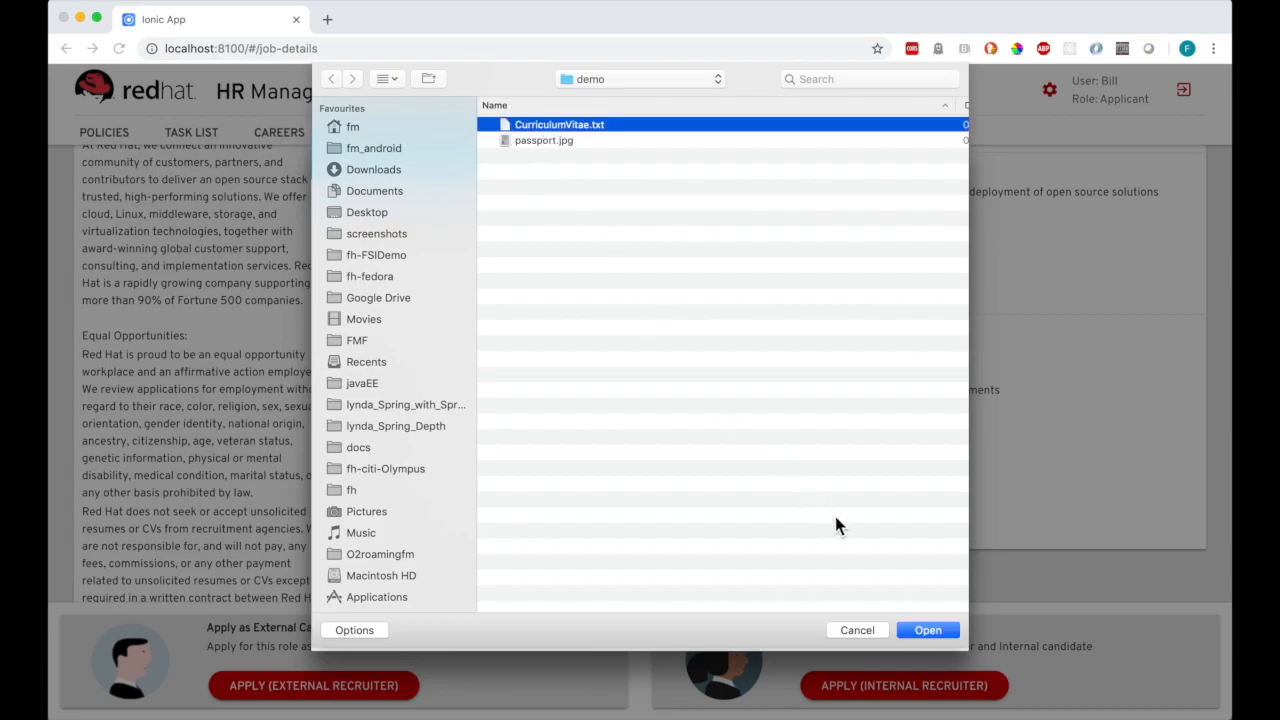
left_click(928, 628)
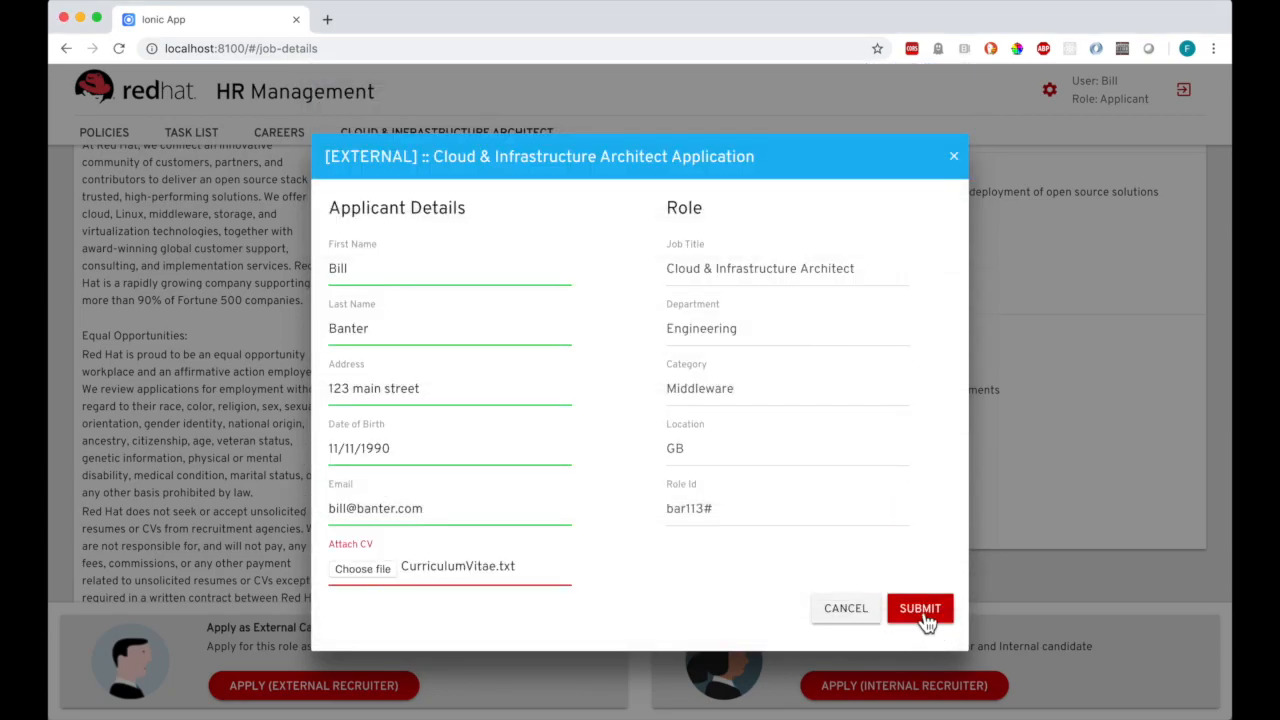
left_click(920, 608)
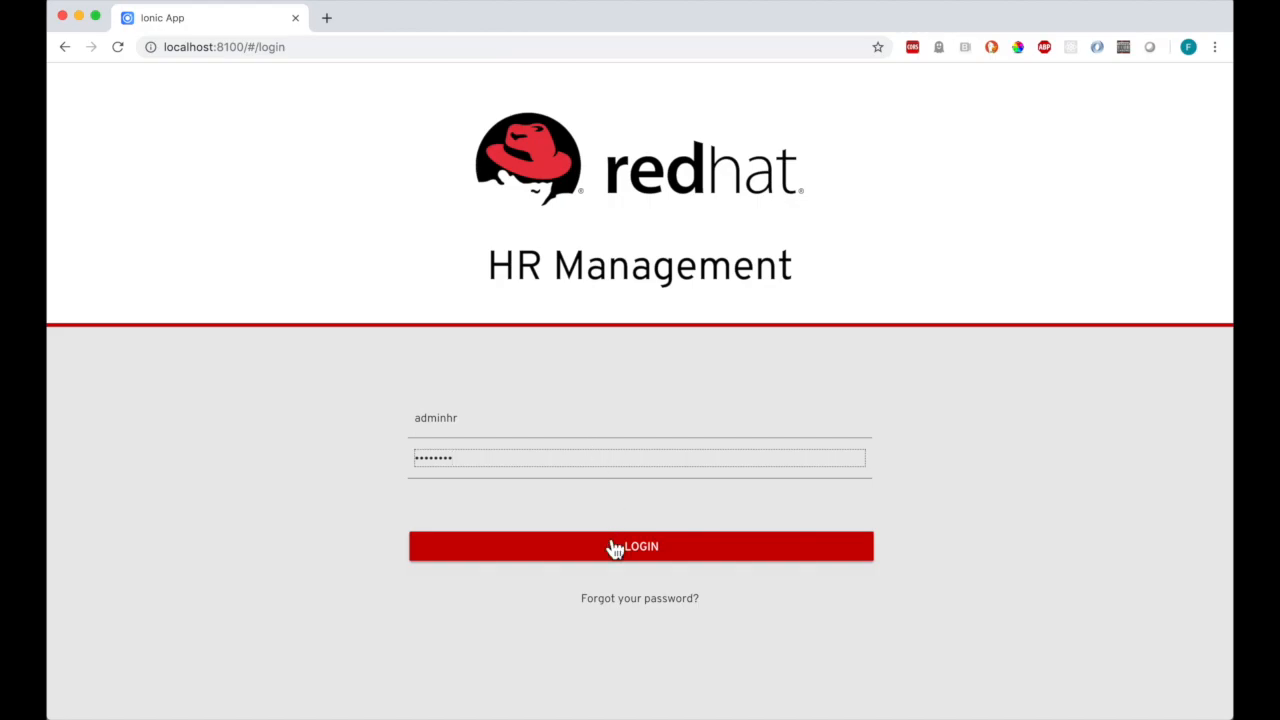
Log in as adminhr and expand the RH-HR0001 Staff Recruitment policy with its process diagram
left_click(640, 546)
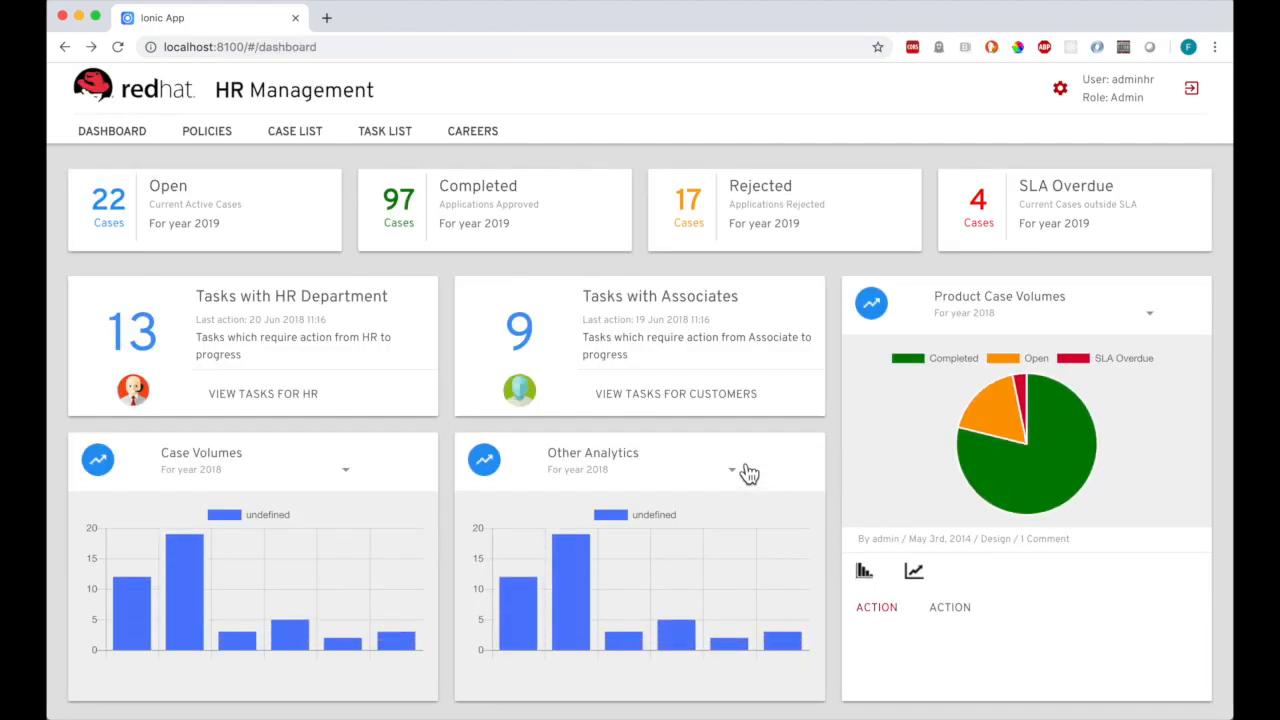
mouse_move(208, 130)
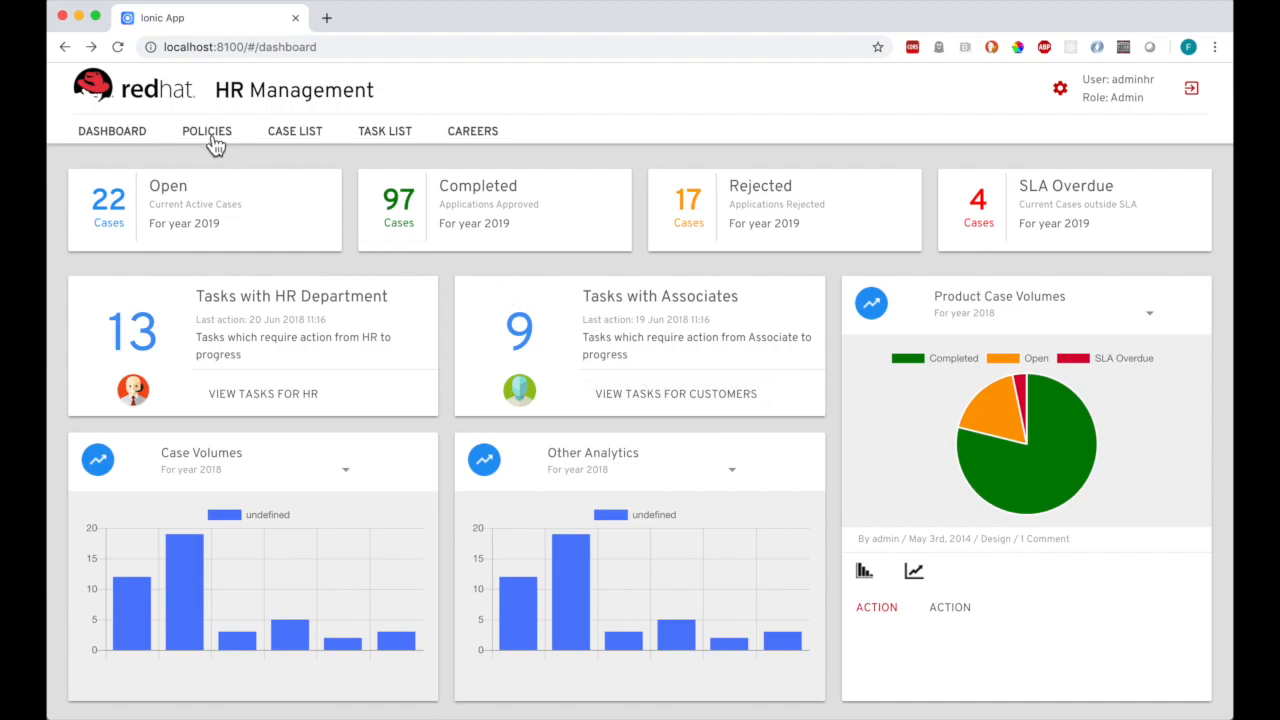
left_click(208, 130)
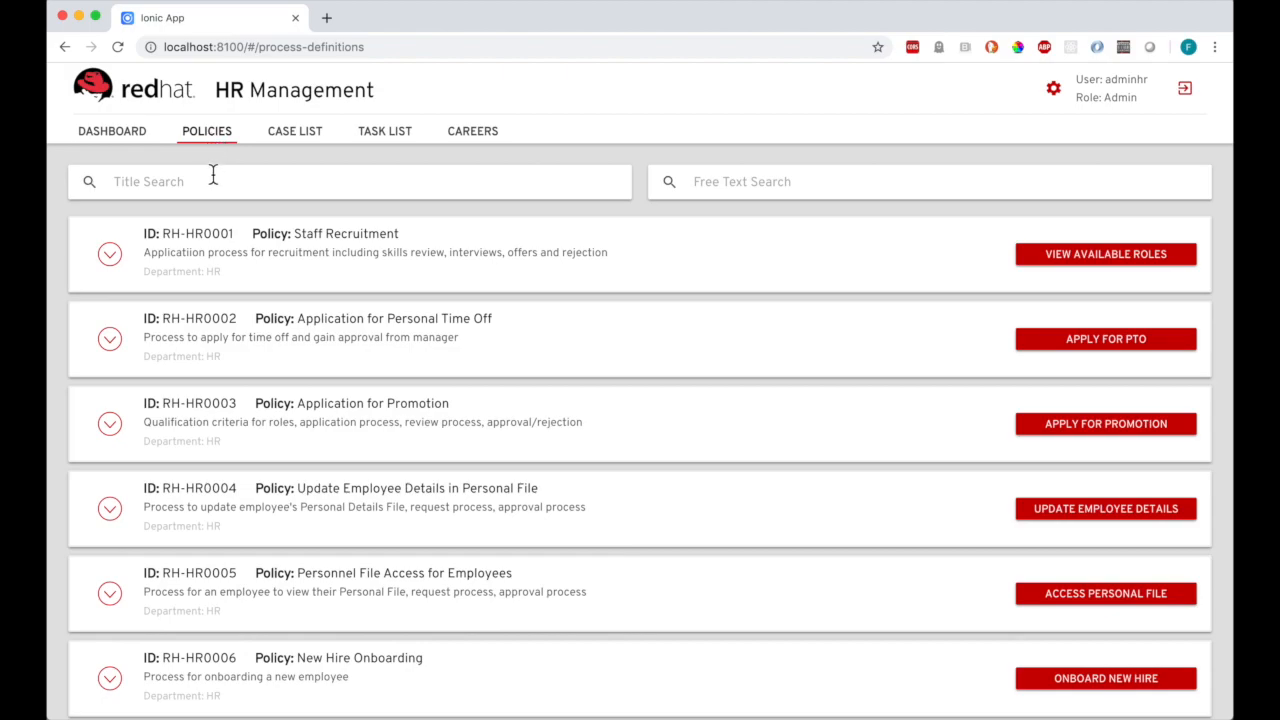
left_click(108, 254)
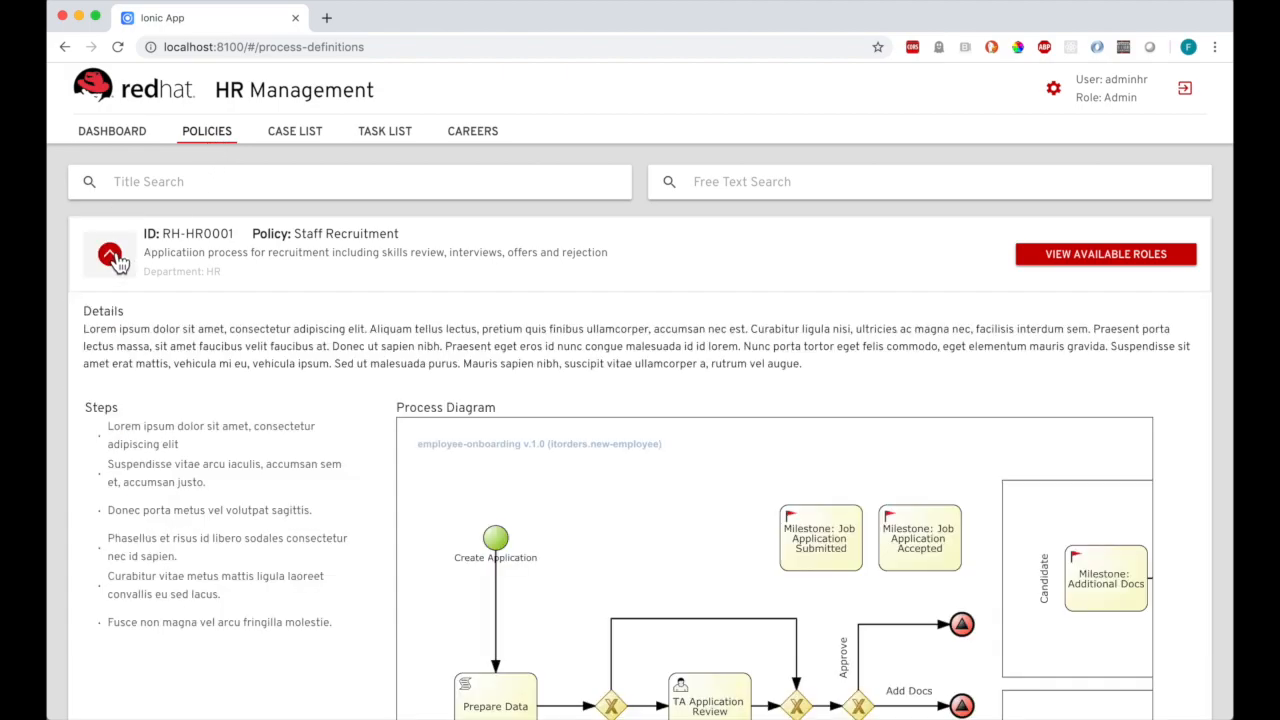
scroll("down", 3)
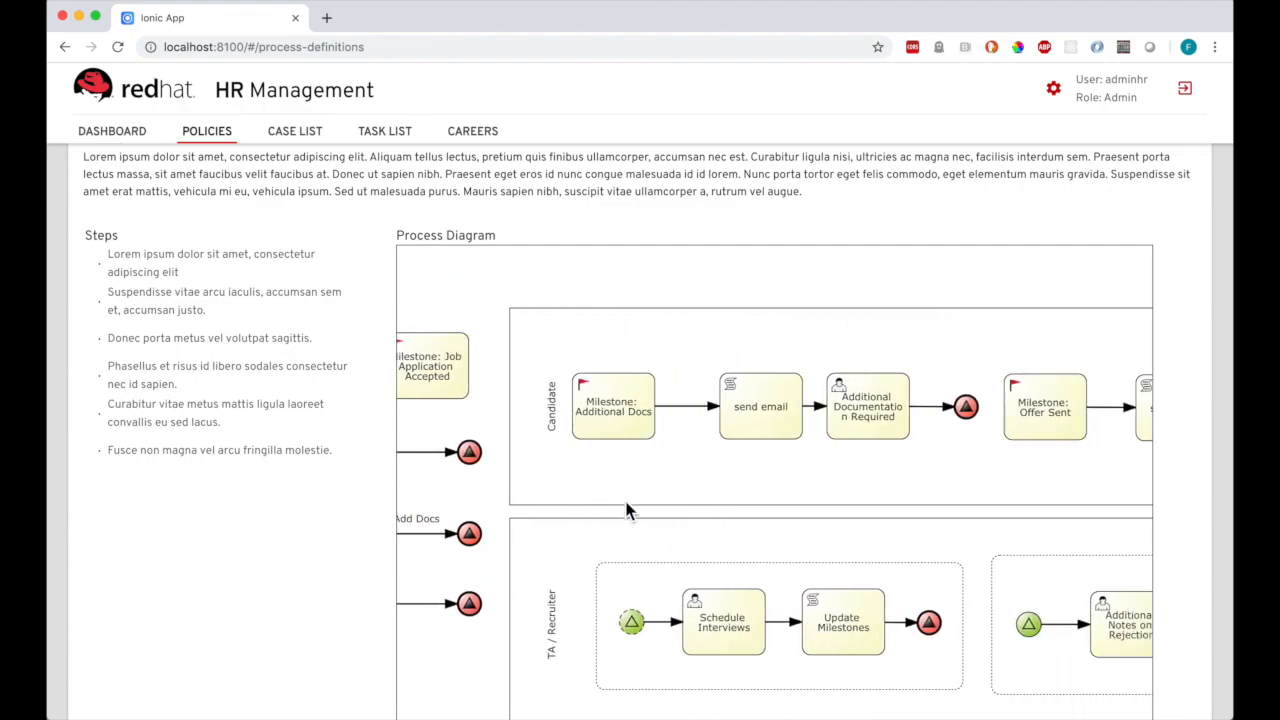
scroll("right", 3)
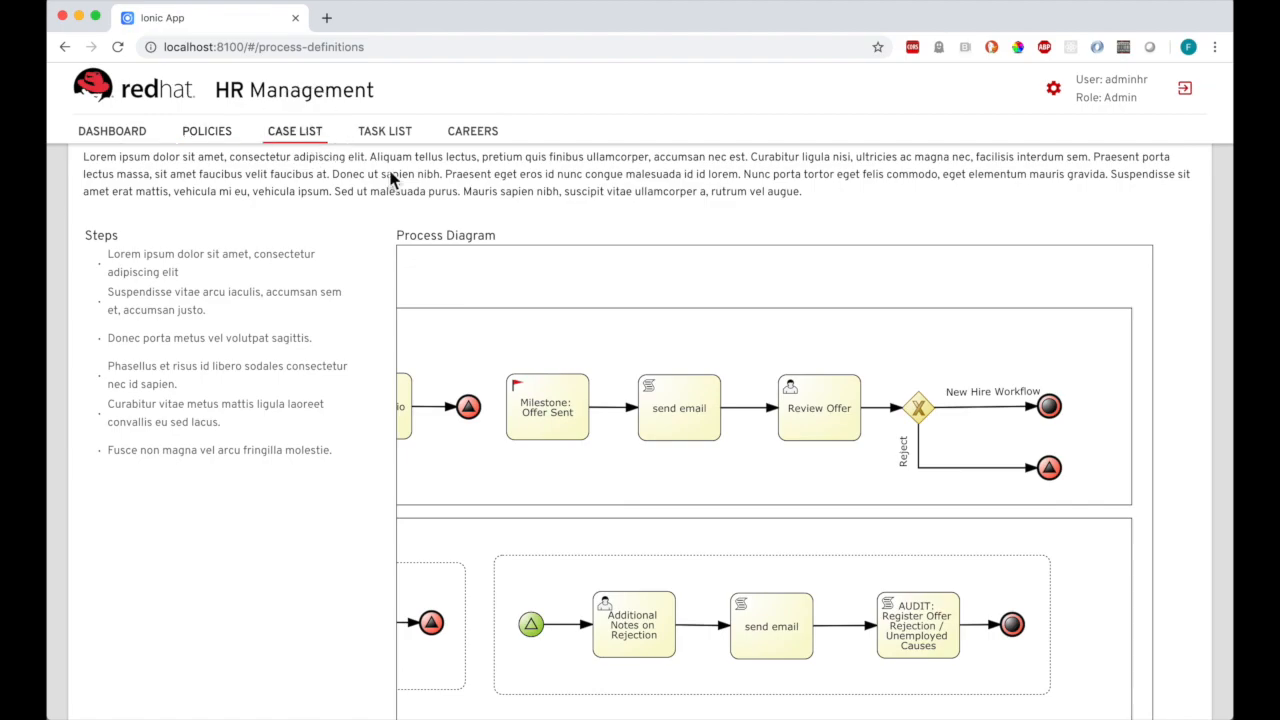
Filter the case list to open cases owned by bpmsAdmin
left_click(294, 130)
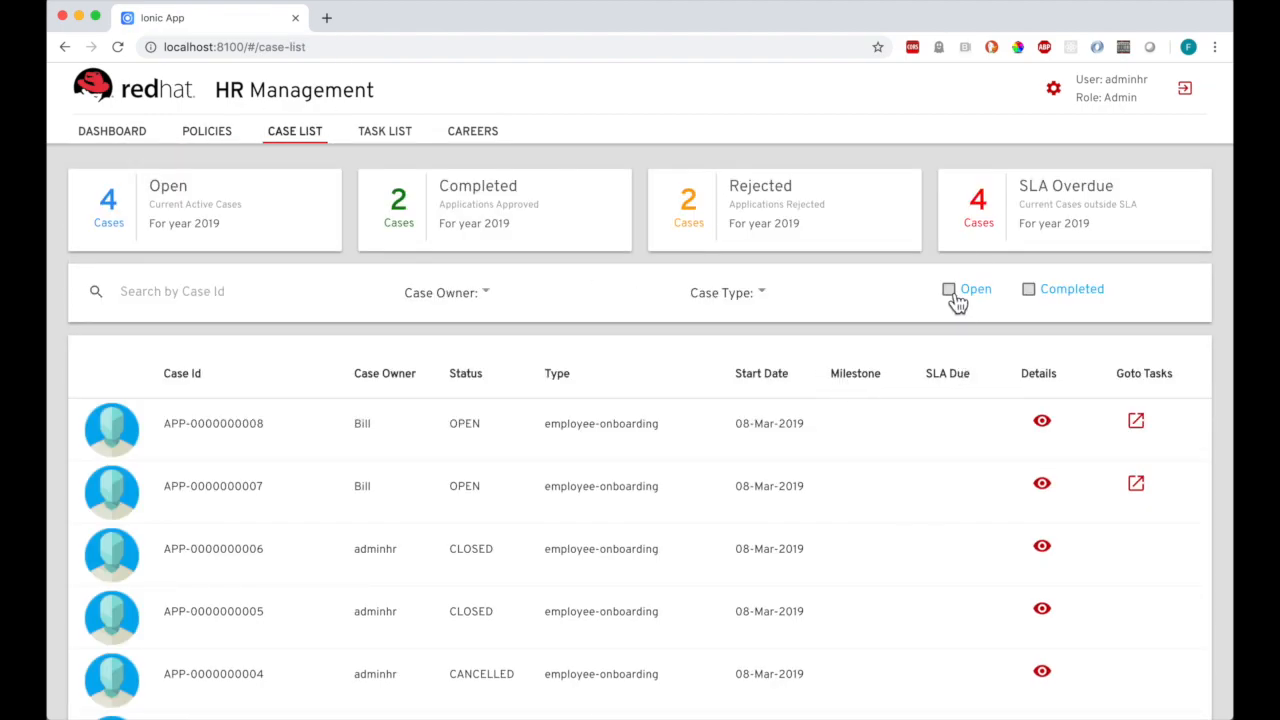
left_click(948, 288)
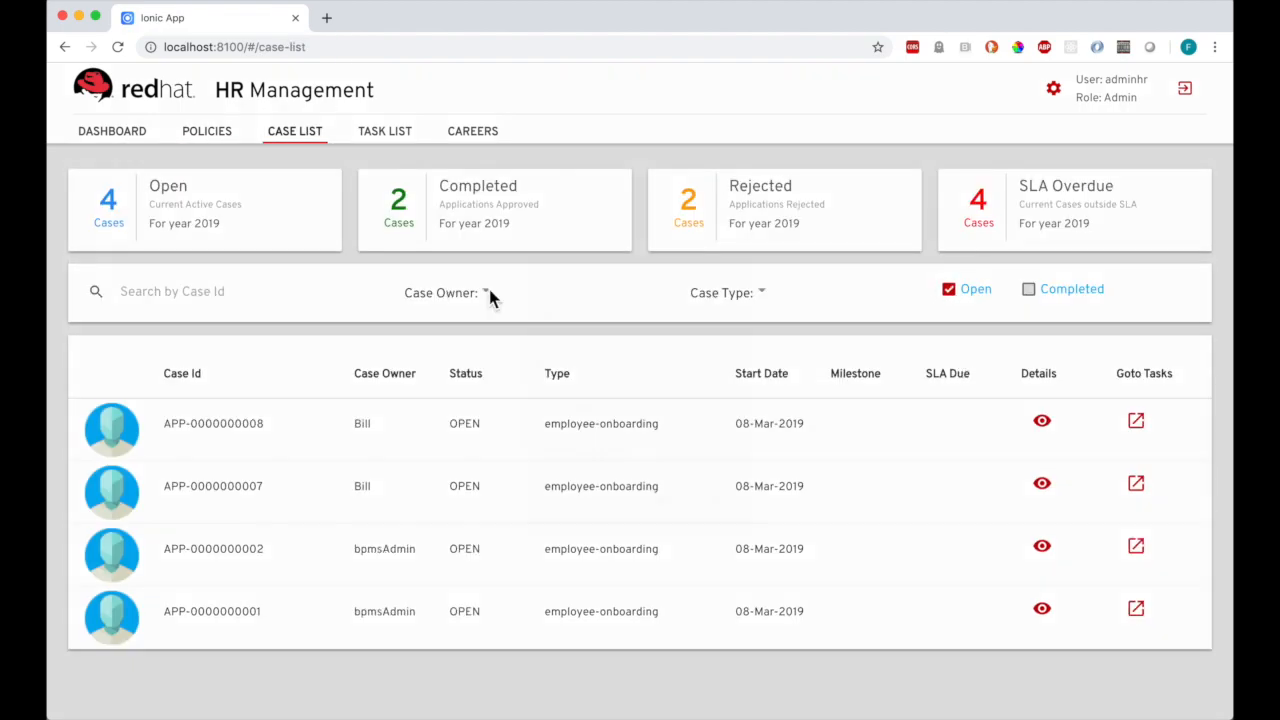
left_click(488, 292)
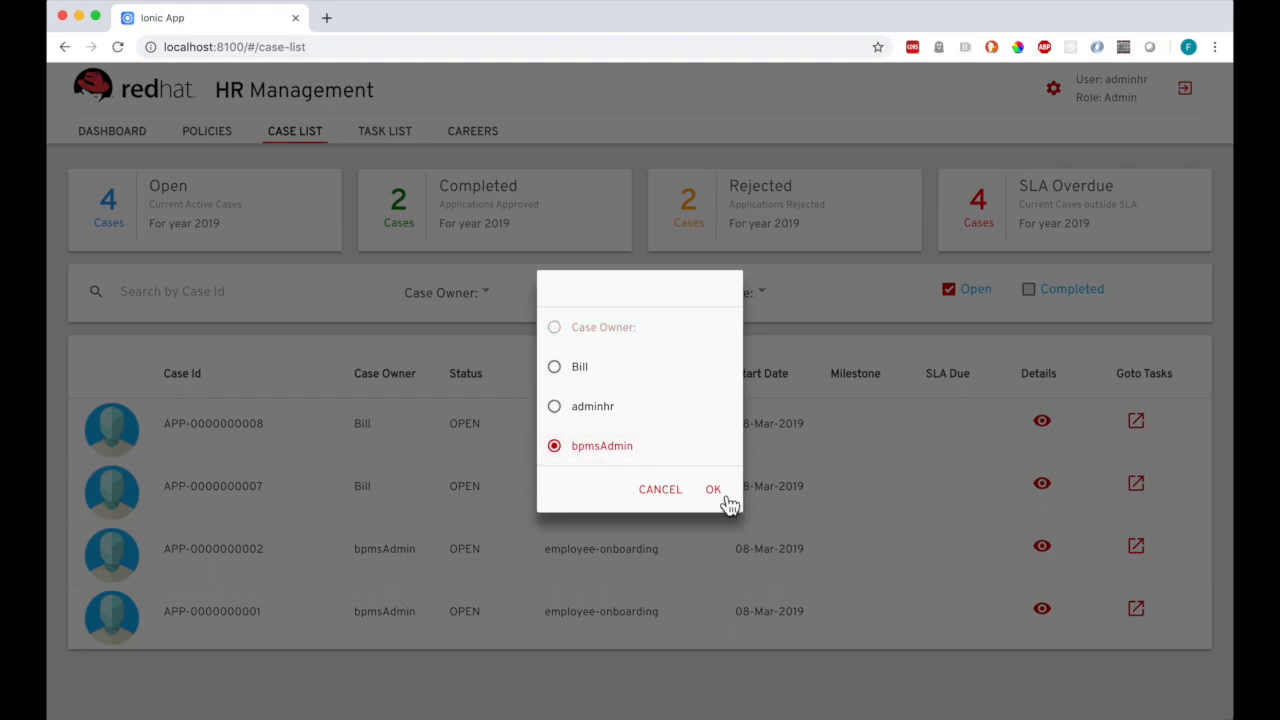
left_click(712, 488)
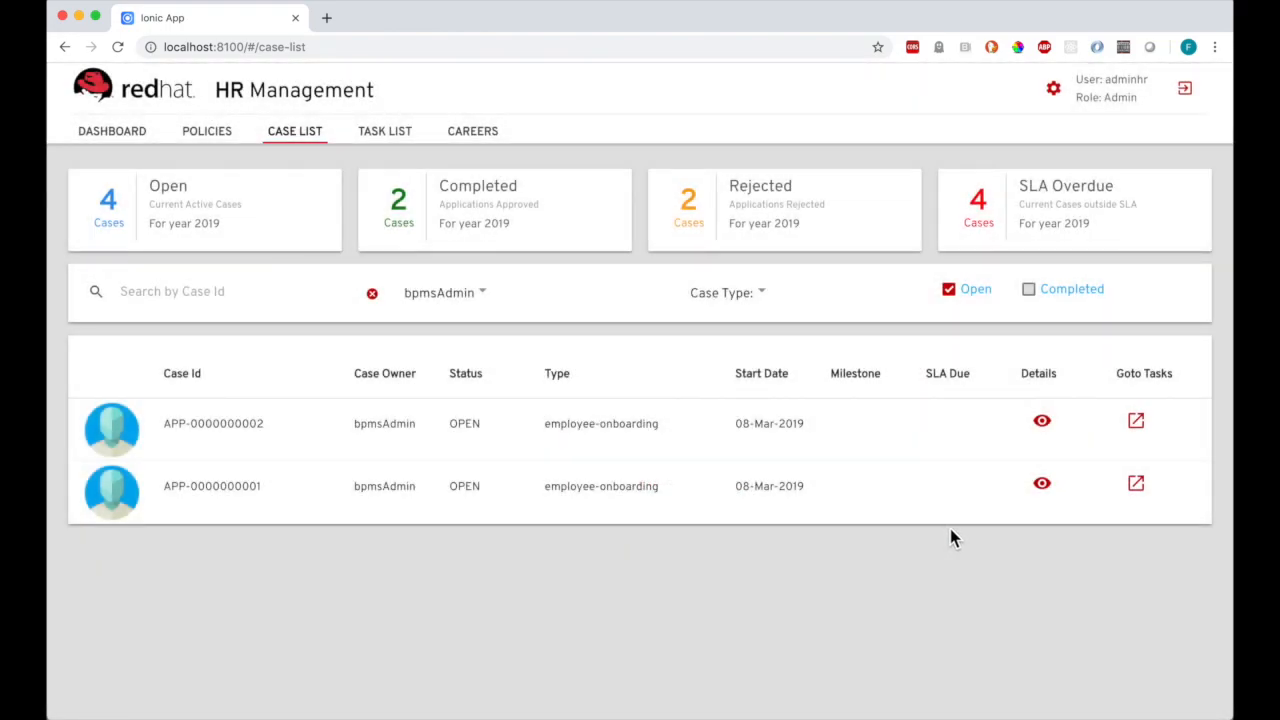
mouse_move(384, 136)
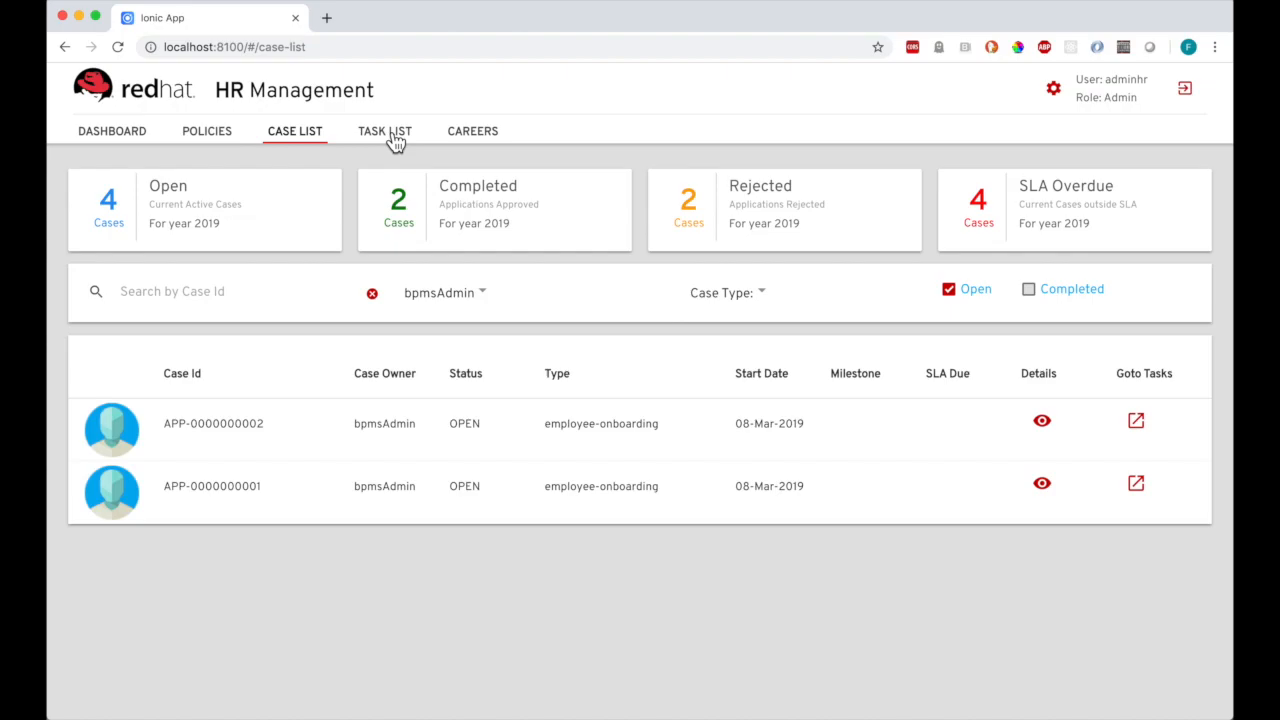
Filter the task list to tasks owned by Bob
left_click(384, 132)
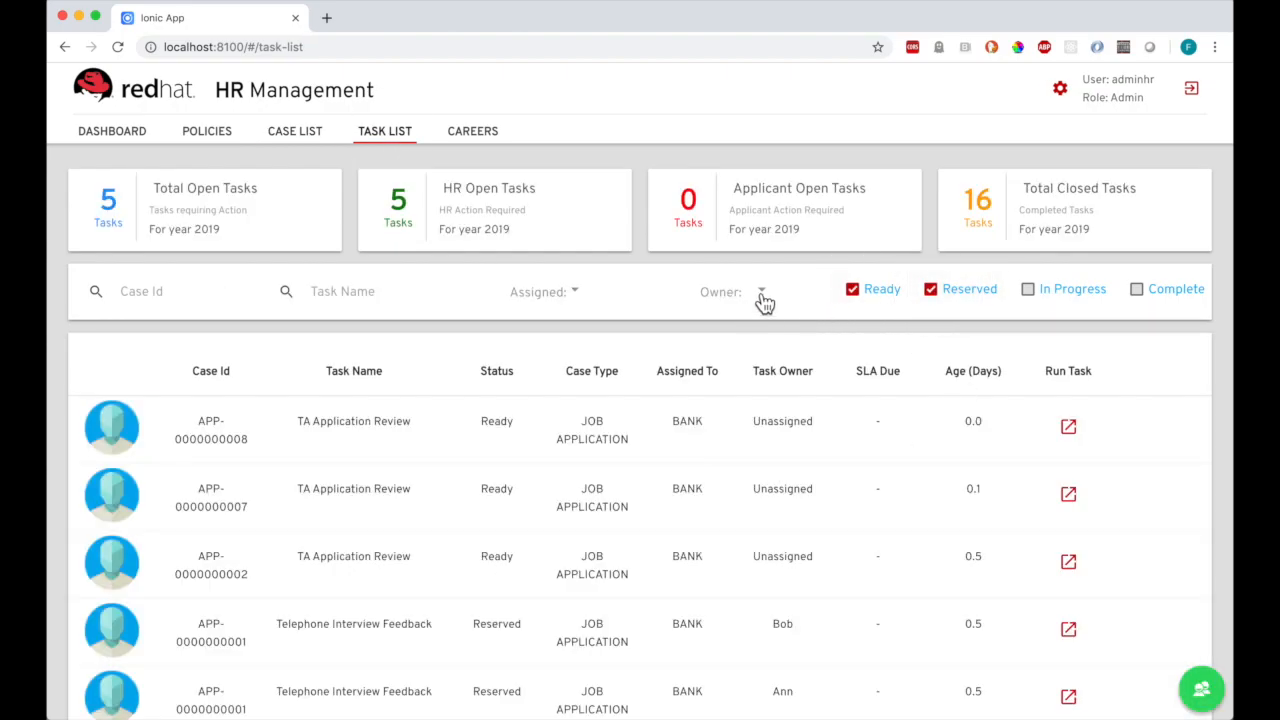
left_click(762, 292)
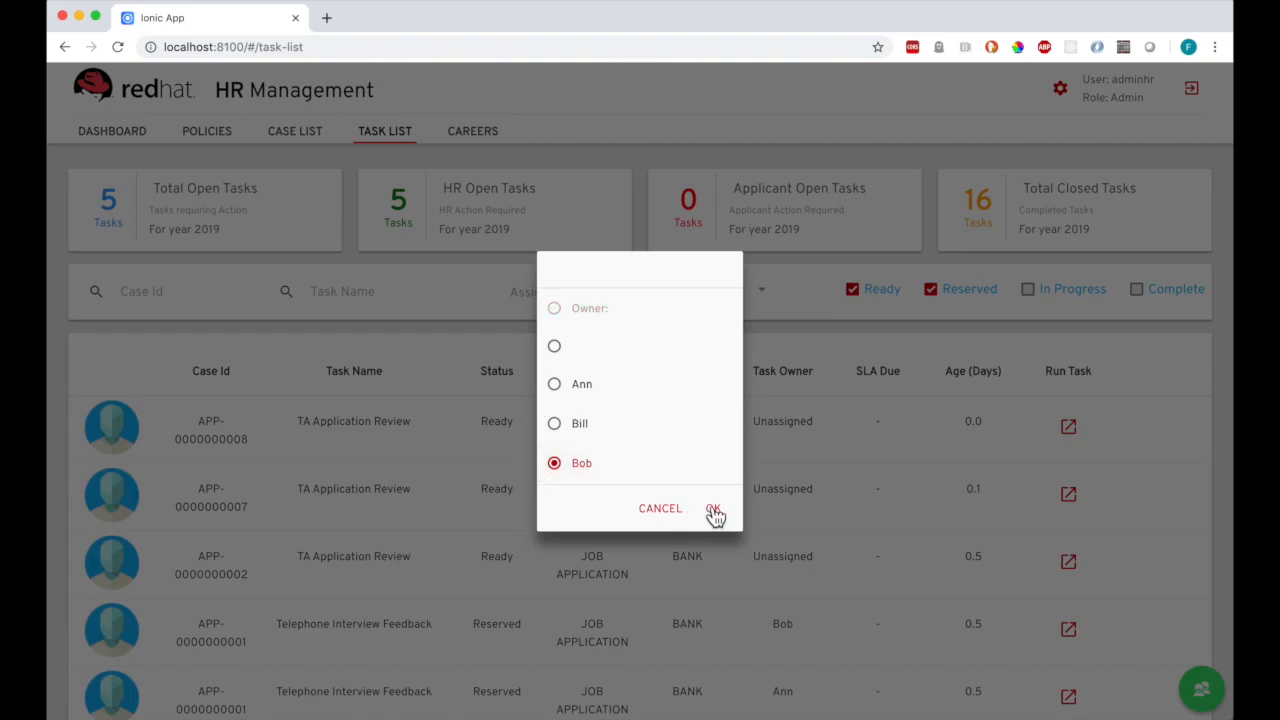
left_click(712, 508)
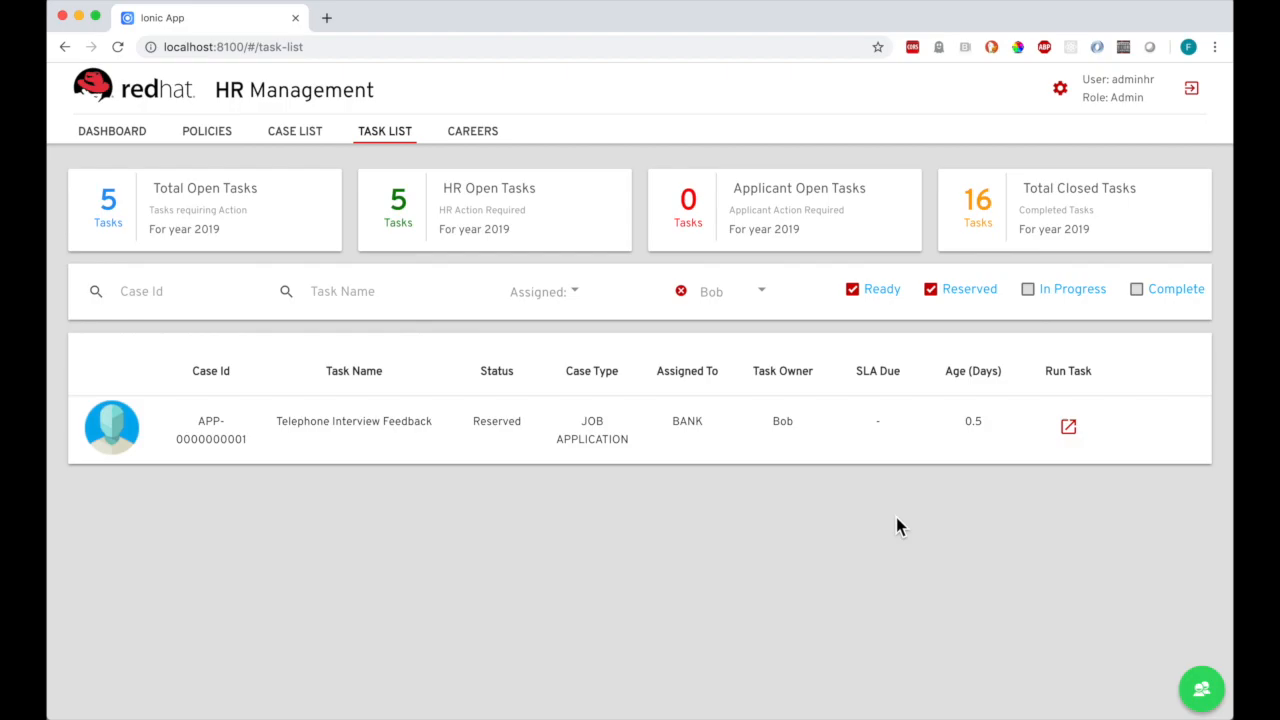
left_click(294, 132)
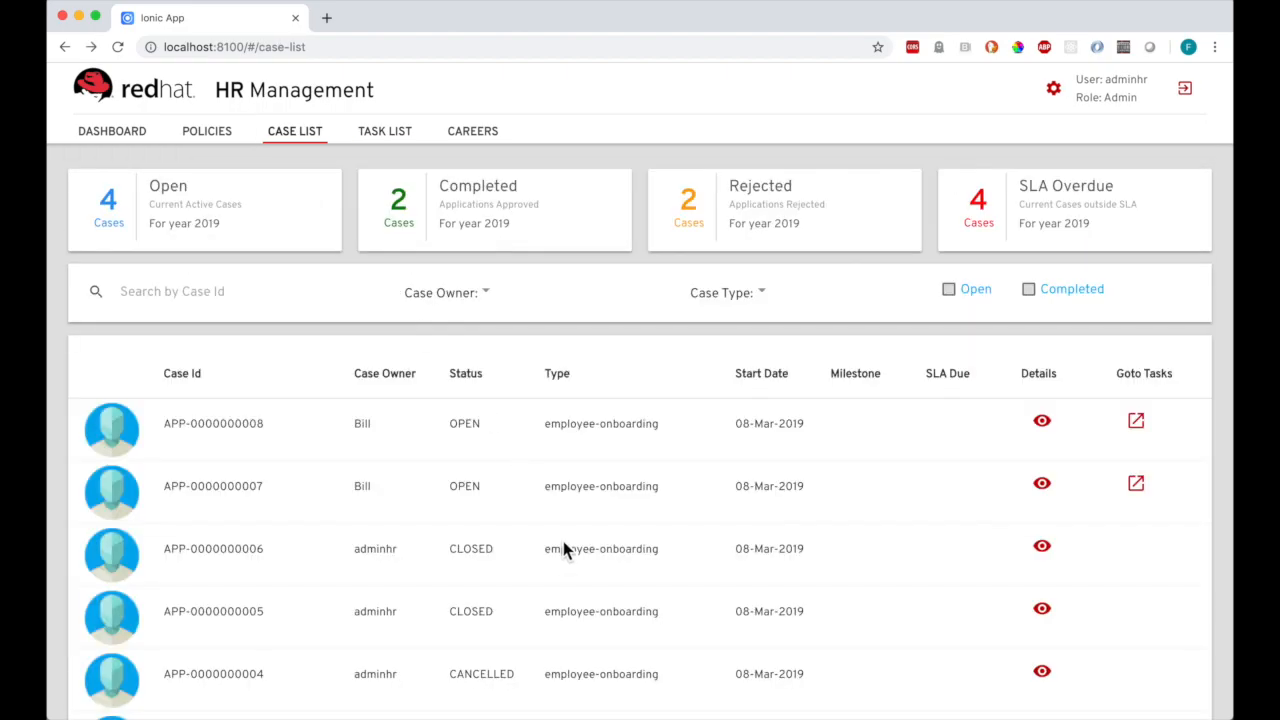
mouse_move(1006, 444)
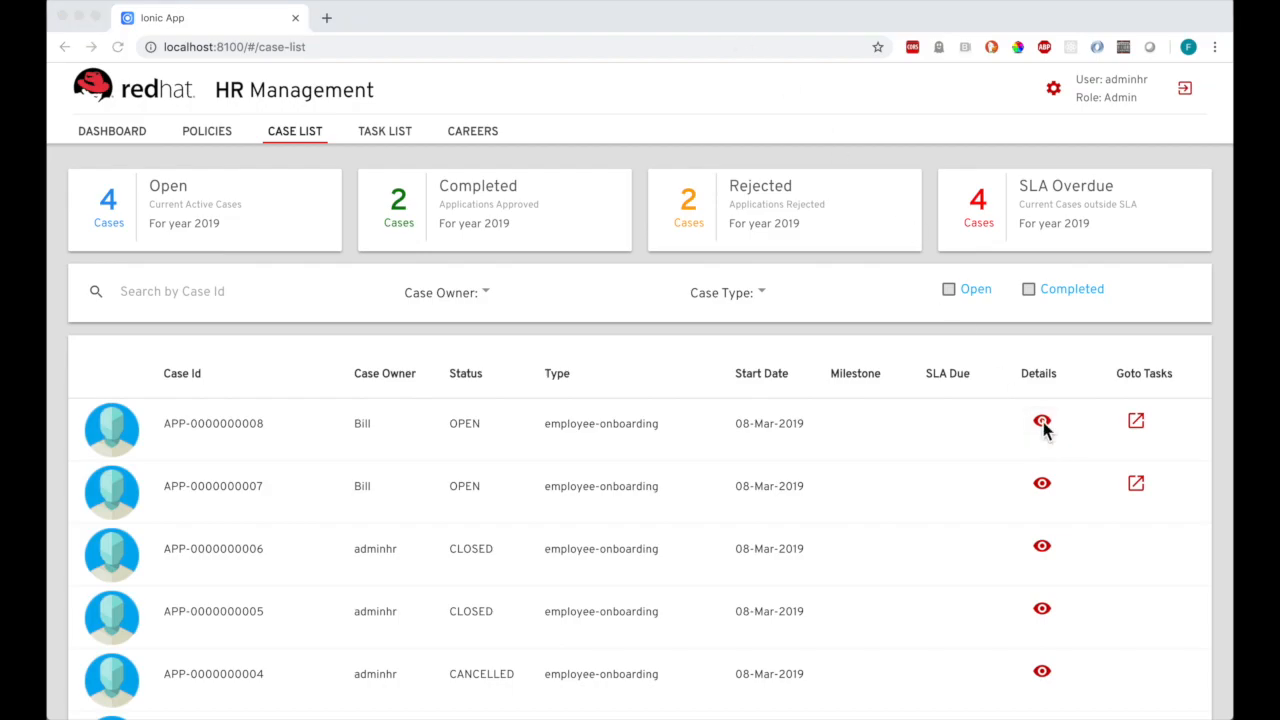
left_click(1042, 420)
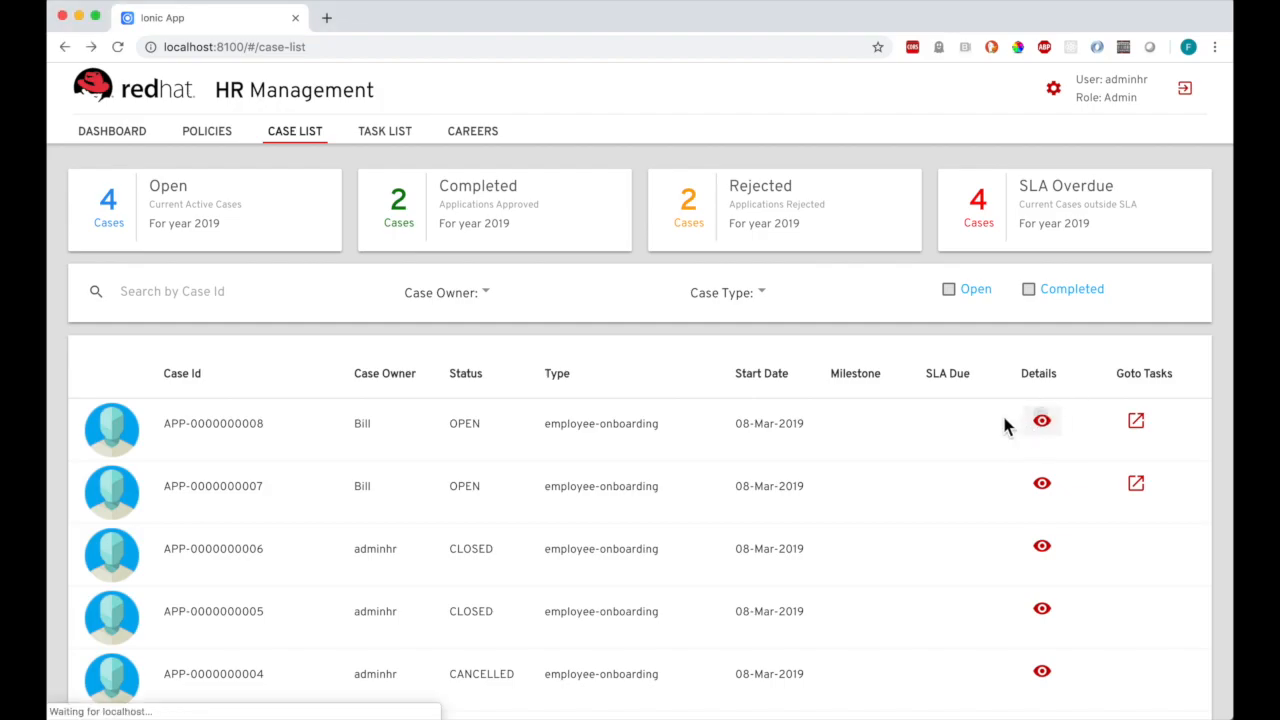
left_click(1042, 420)
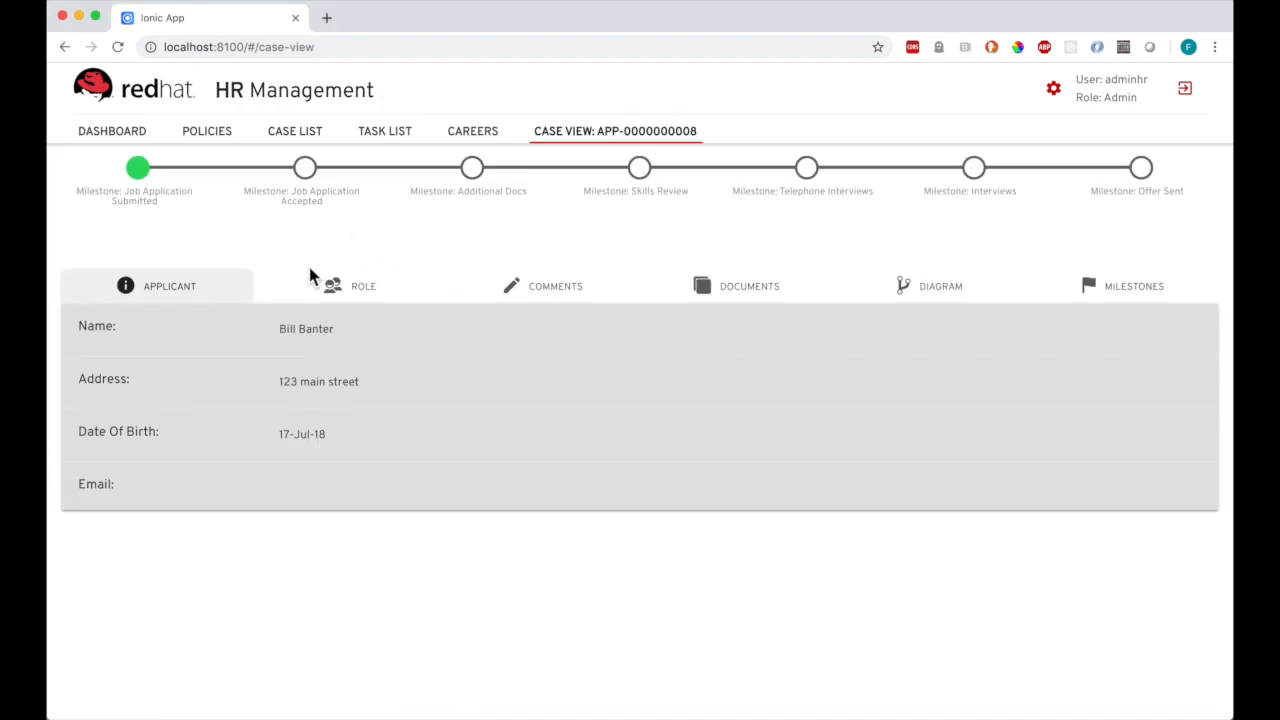
left_click(364, 286)
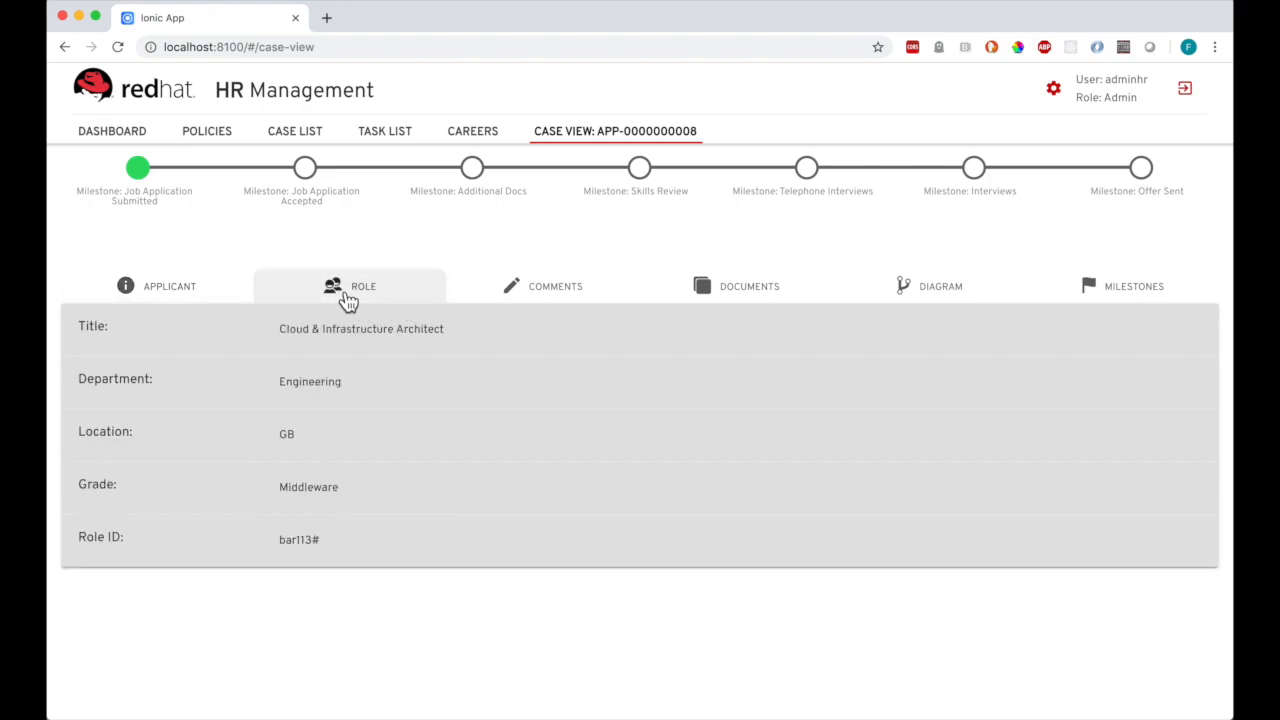
mouse_move(716, 308)
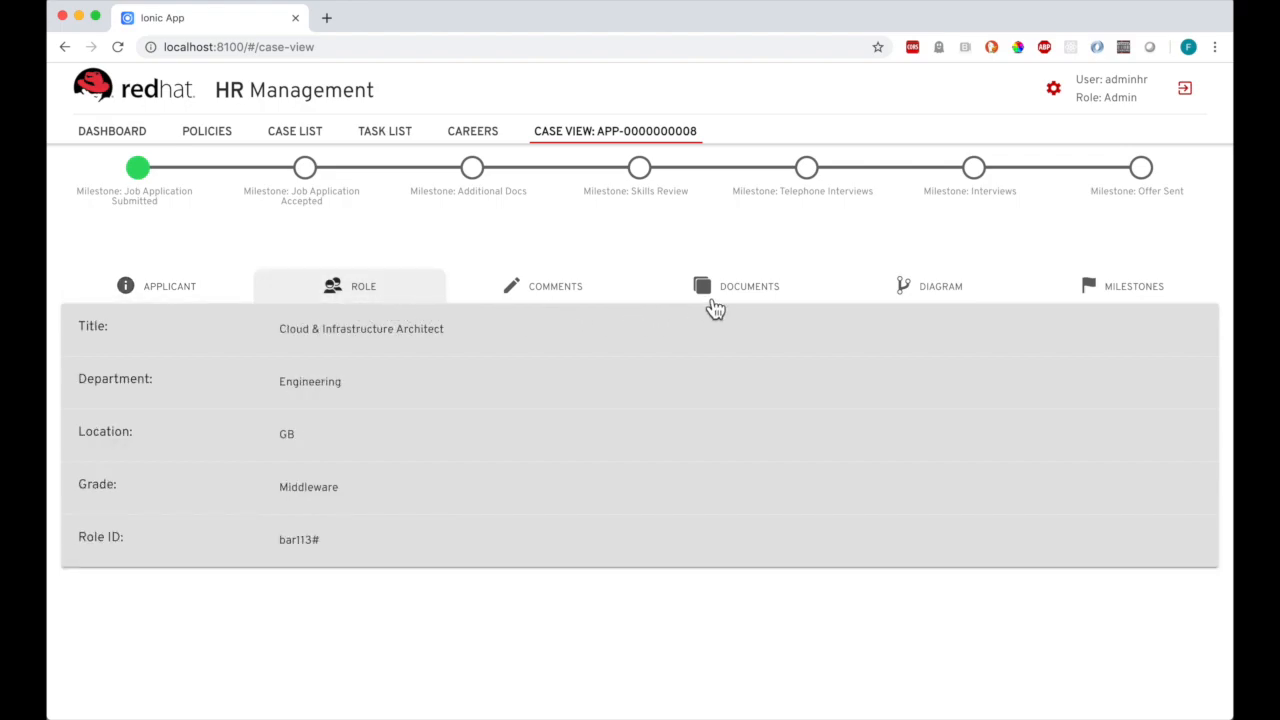
Preview the applicant's CV, then view the case's process diagram and milestones
left_click(1056, 348)
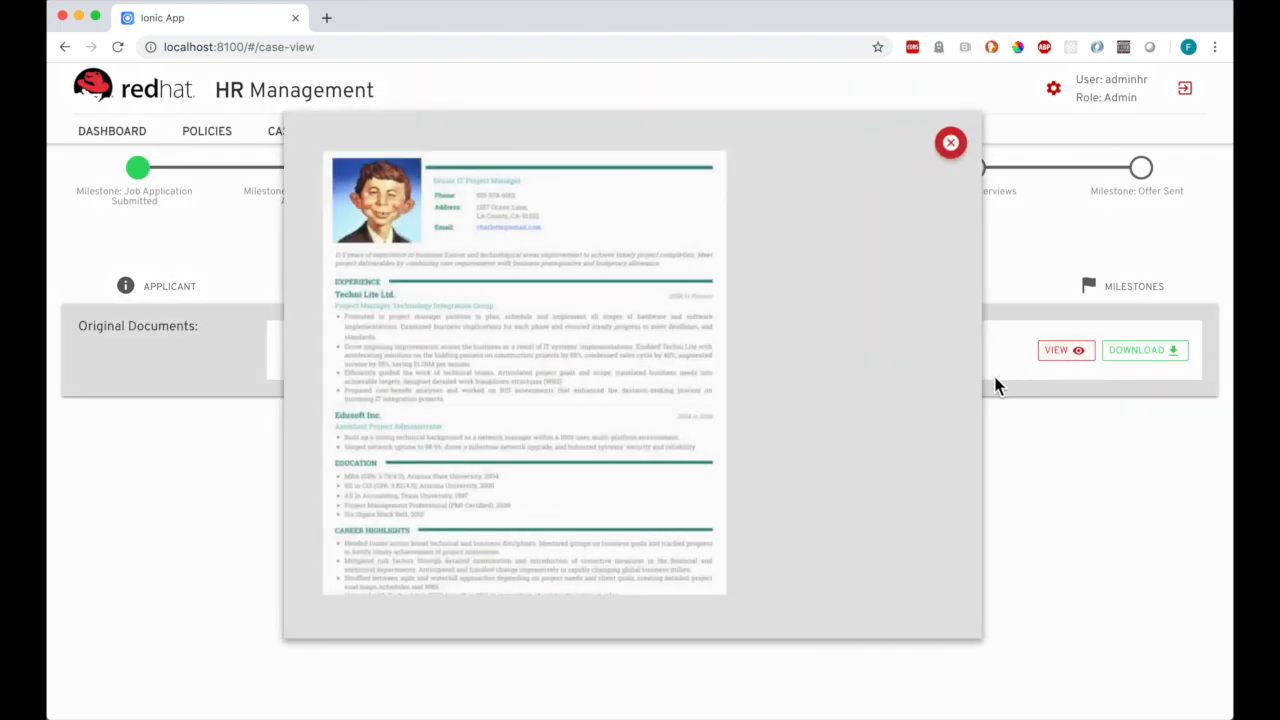
left_click(950, 142)
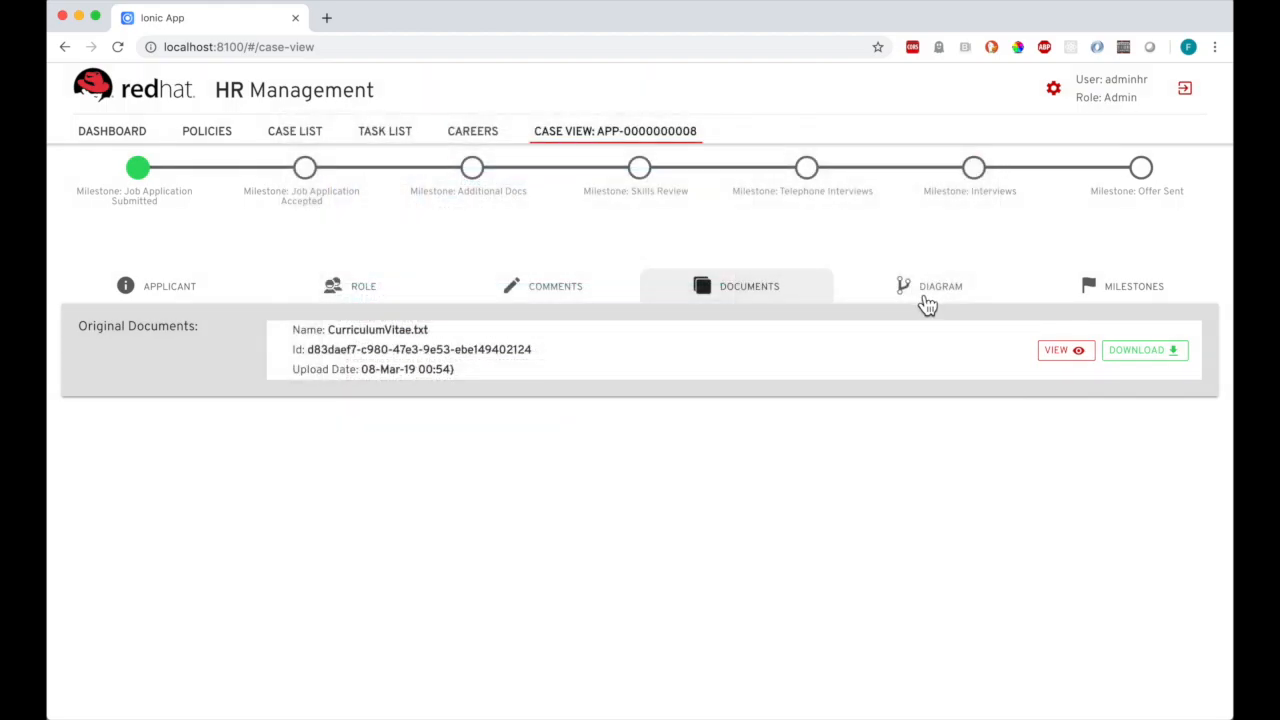
left_click(940, 286)
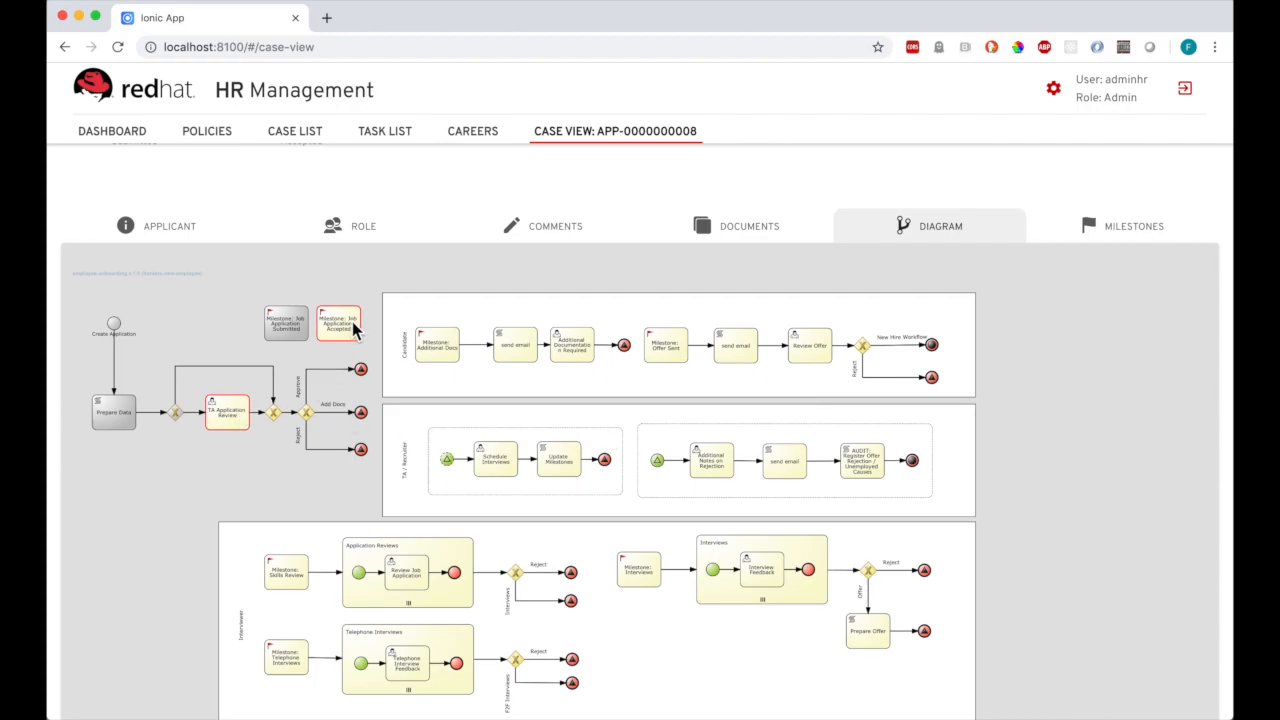
left_click(1134, 226)
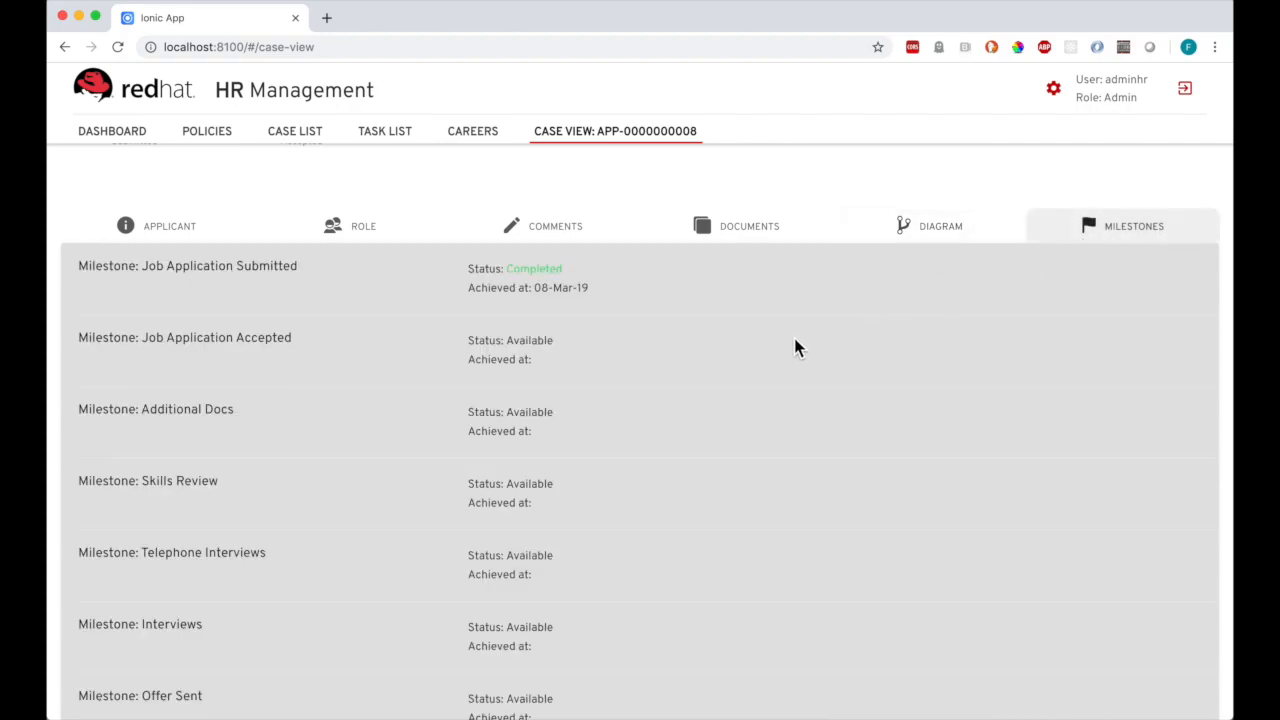
left_click(556, 224)
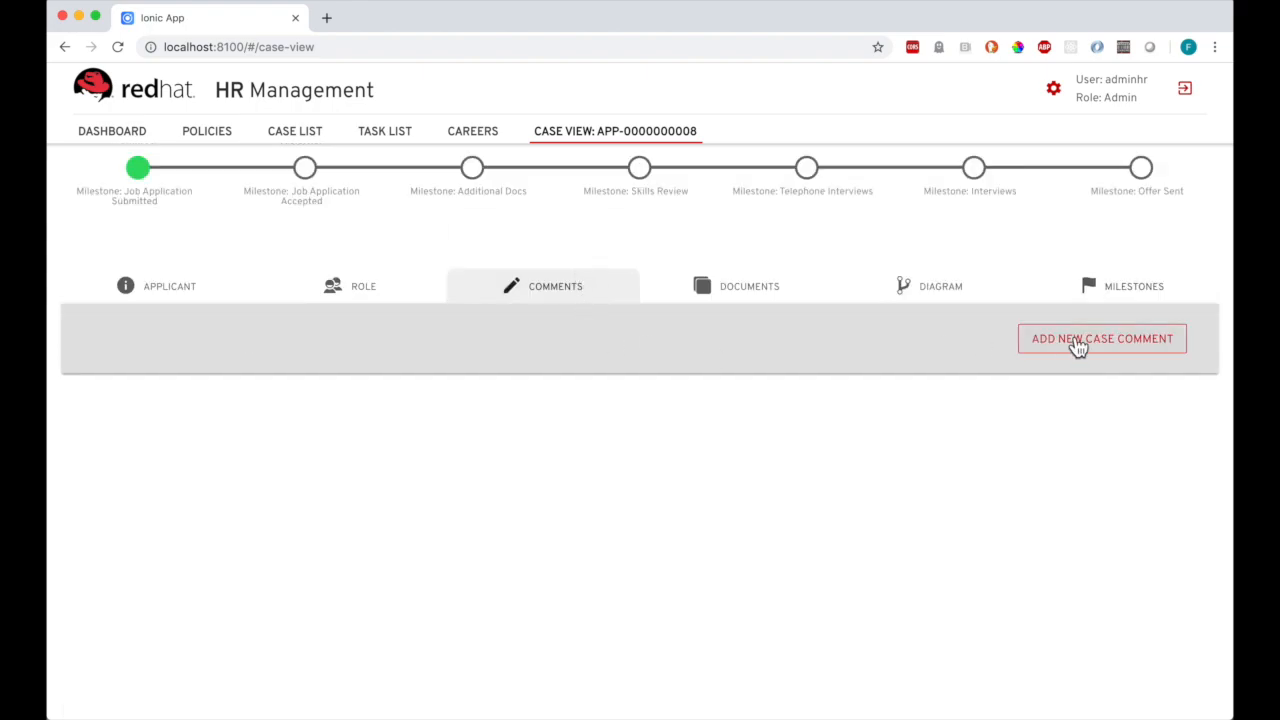
left_click(1100, 338)
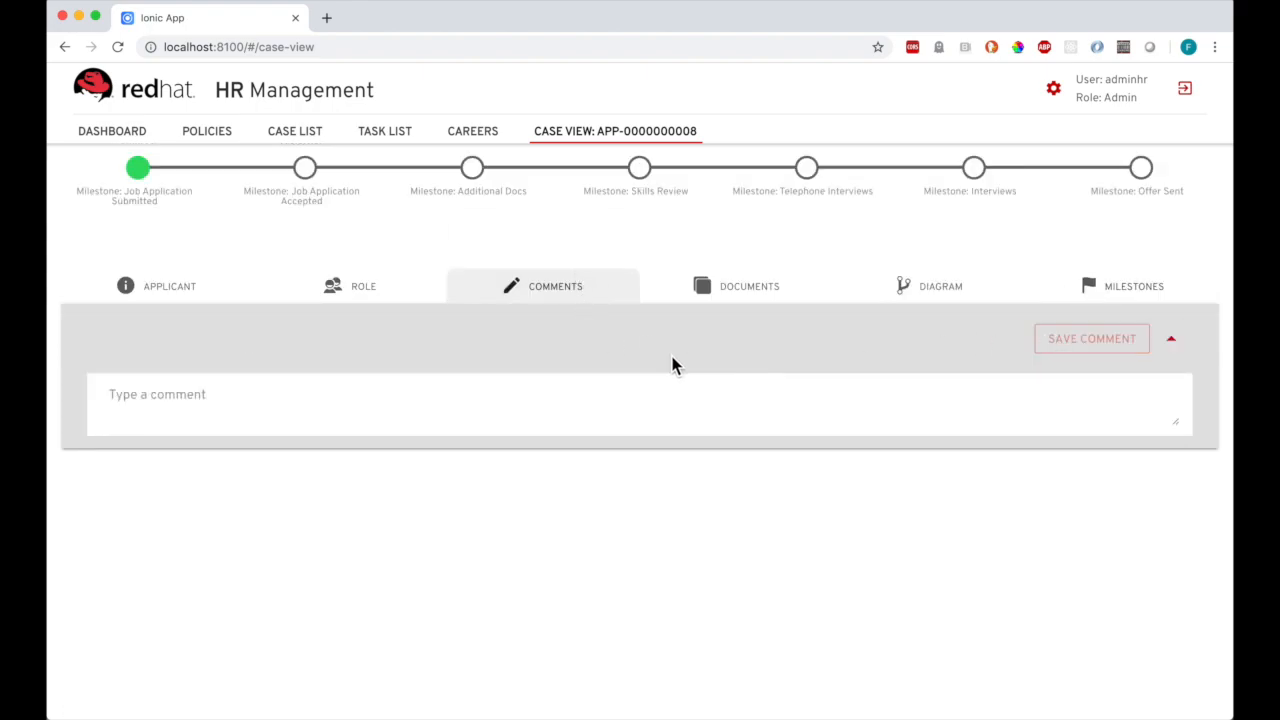
type("look")
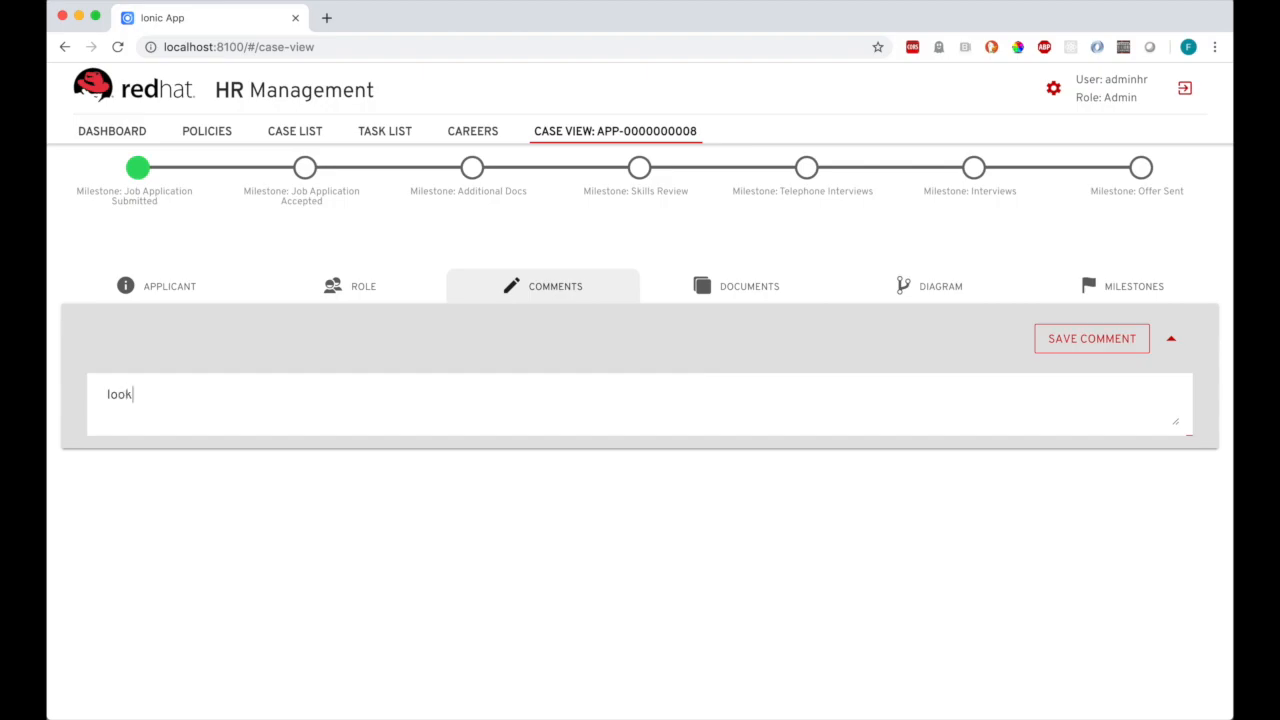
type("s good")
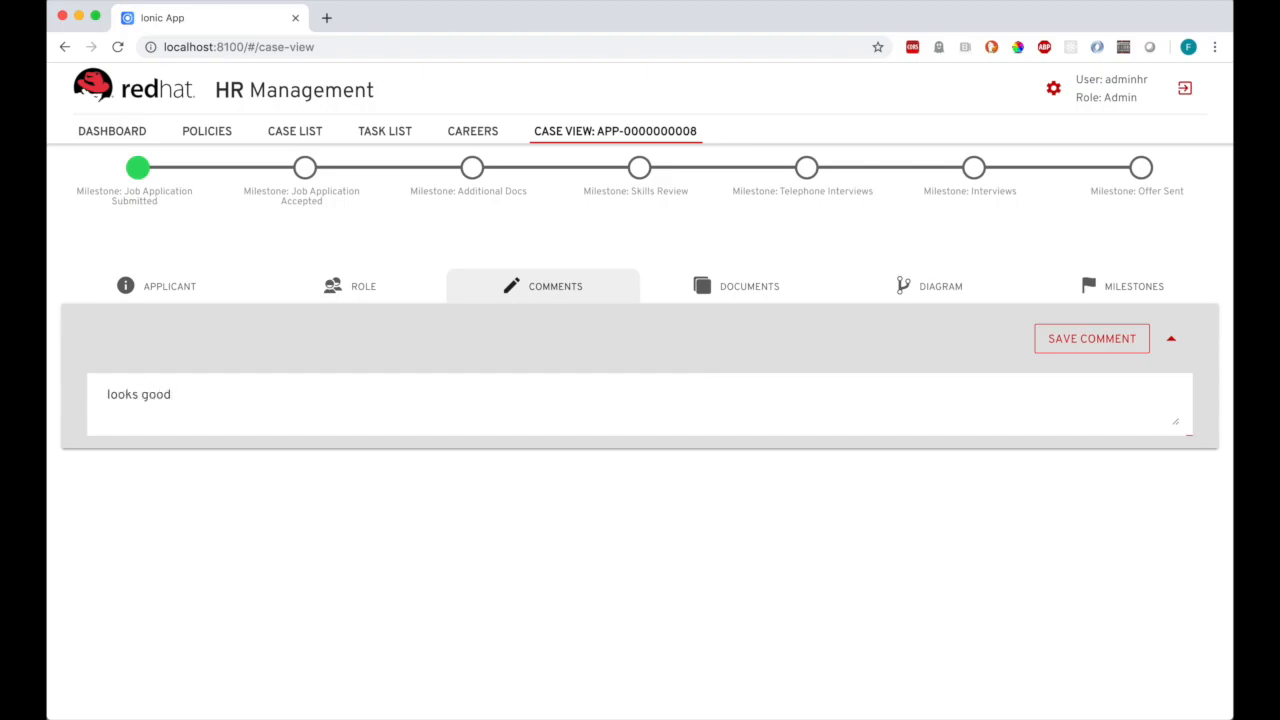
left_click(1092, 338)
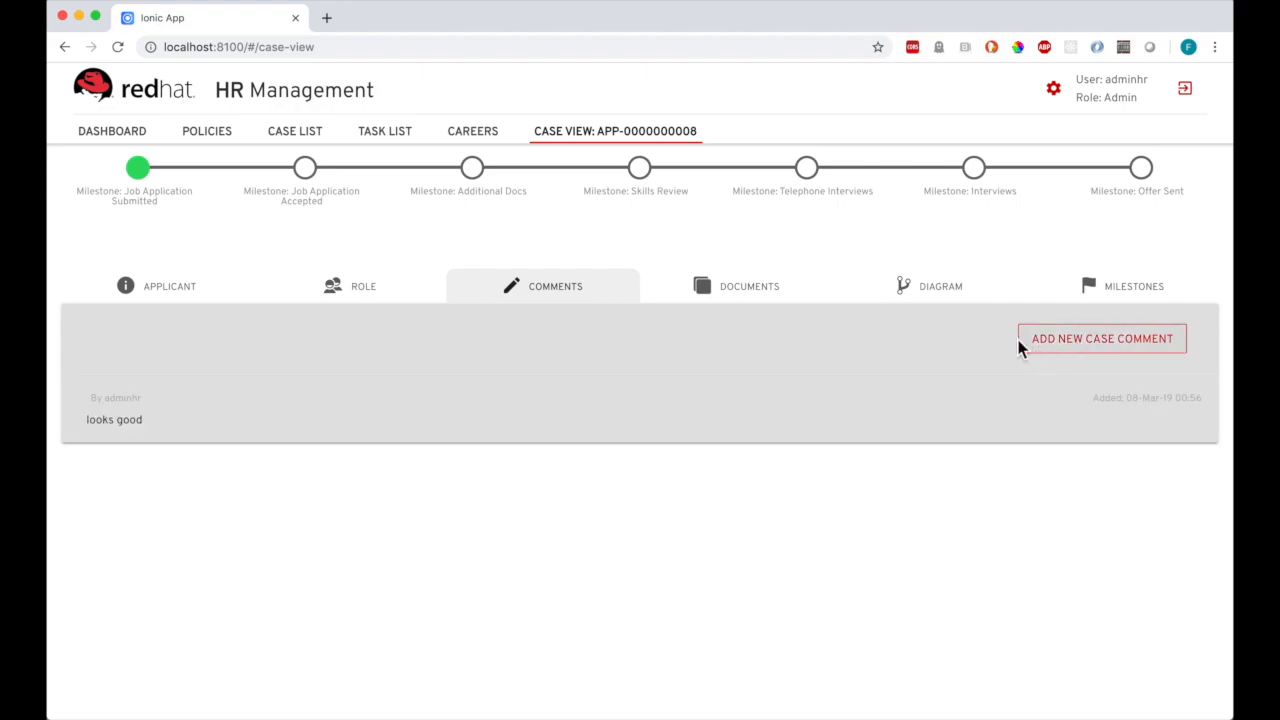
left_click(294, 132)
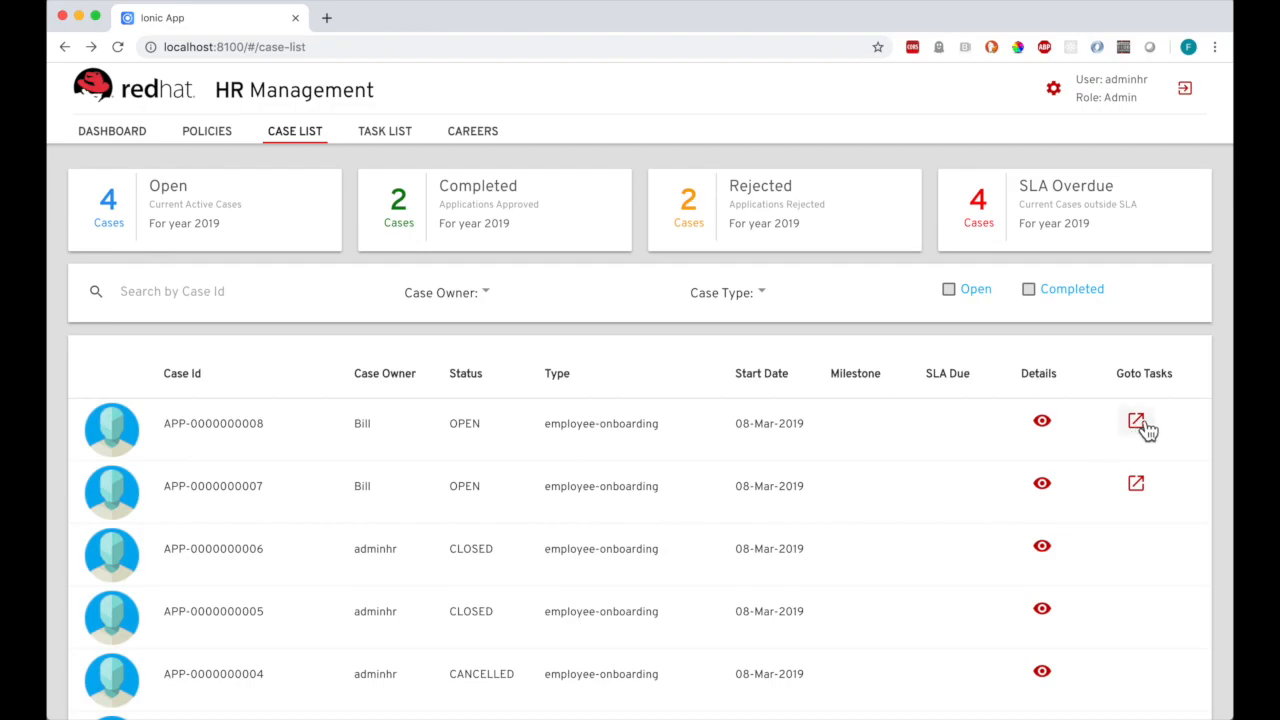
left_click(1136, 420)
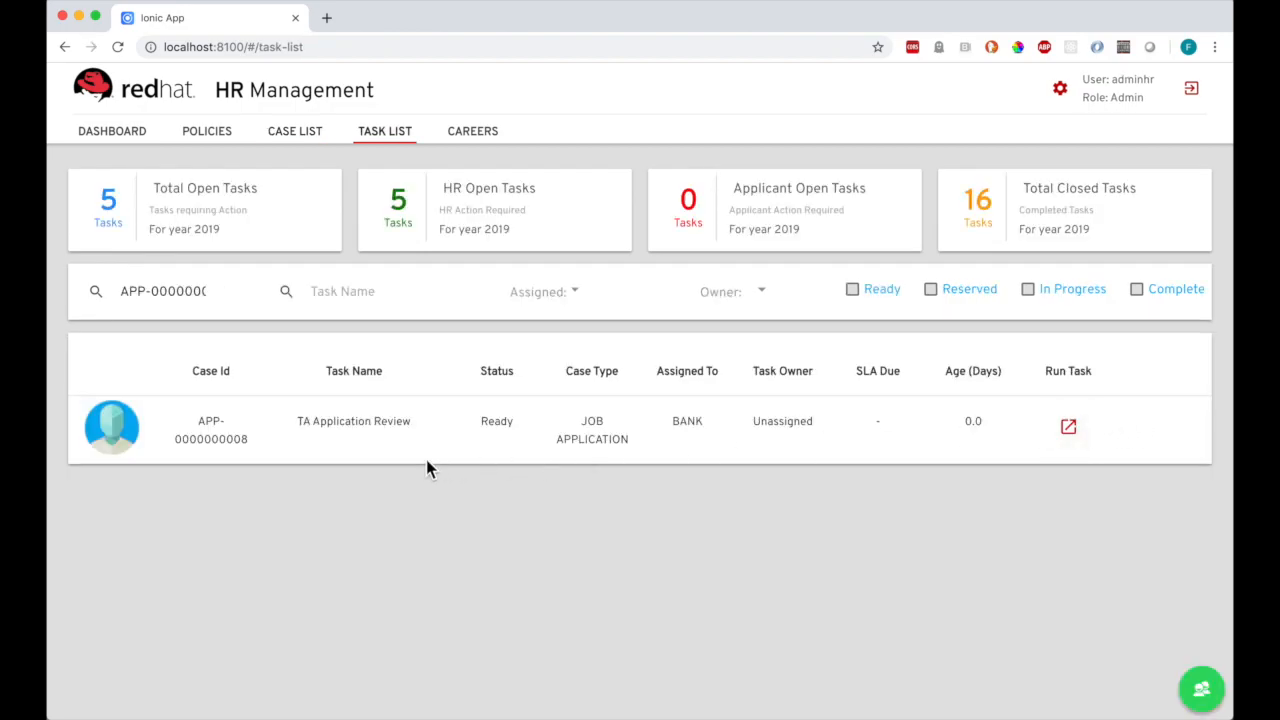
mouse_move(944, 444)
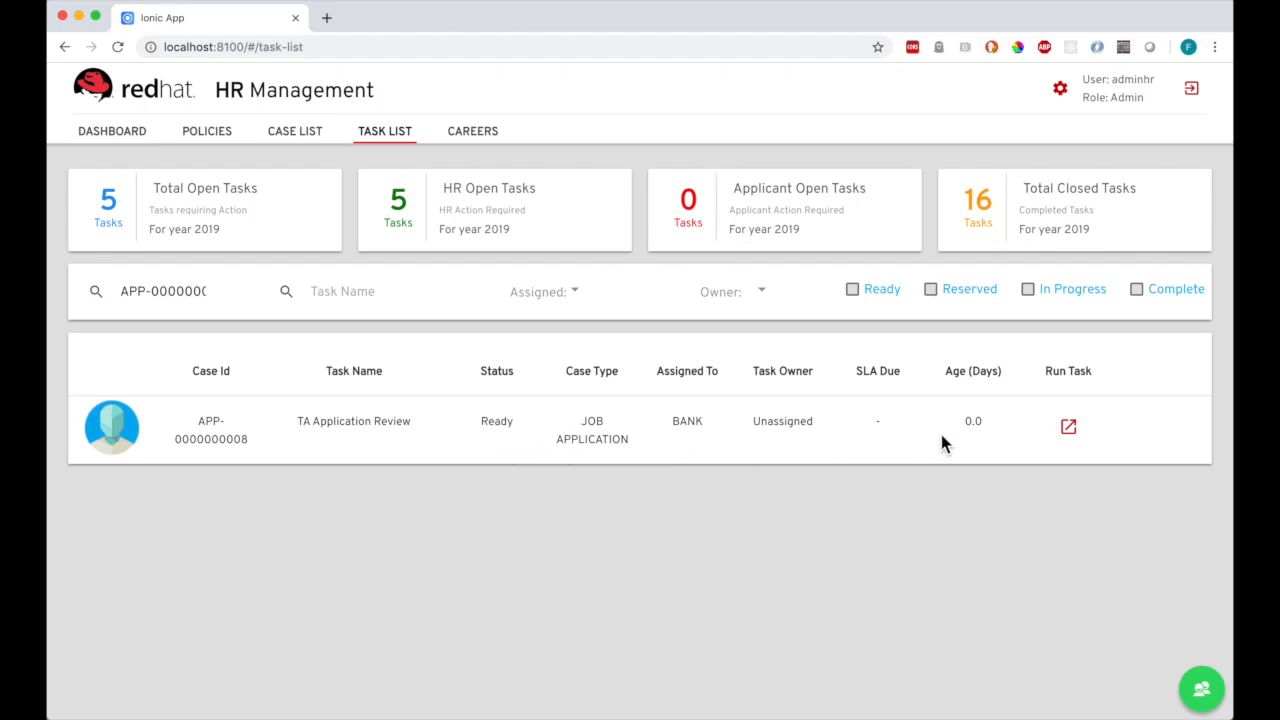
left_click(1068, 426)
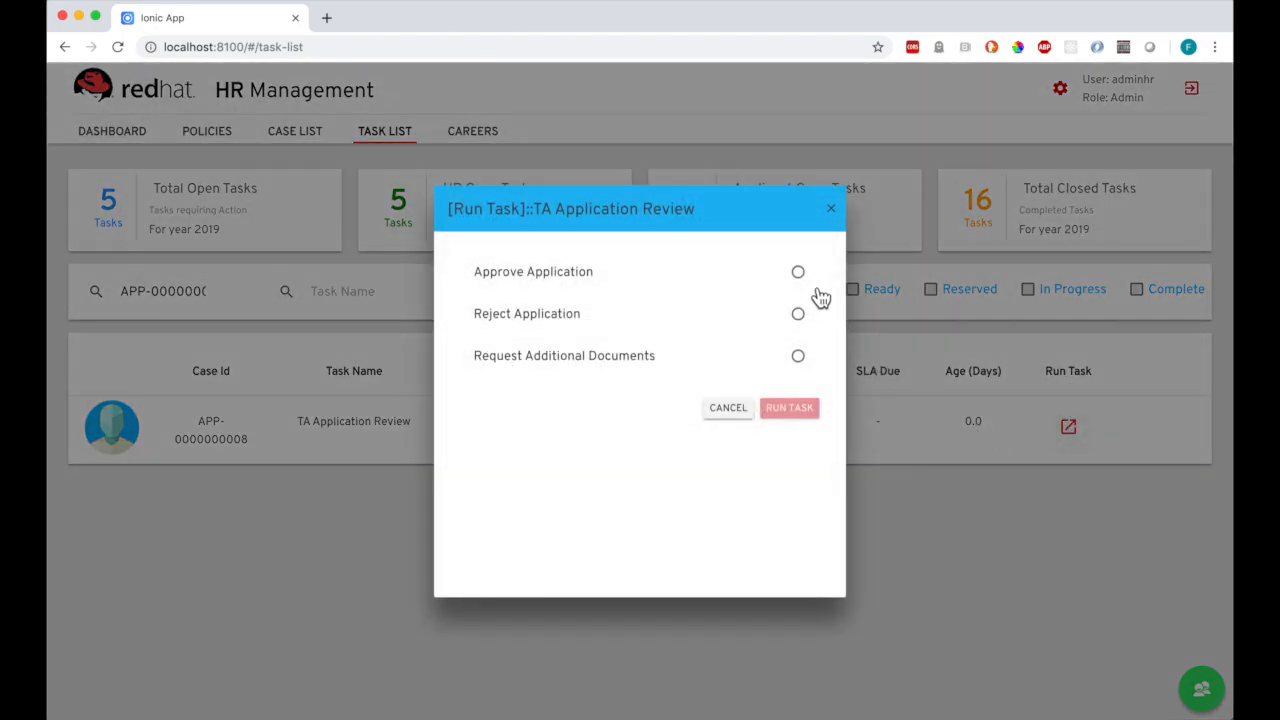
left_click(788, 408)
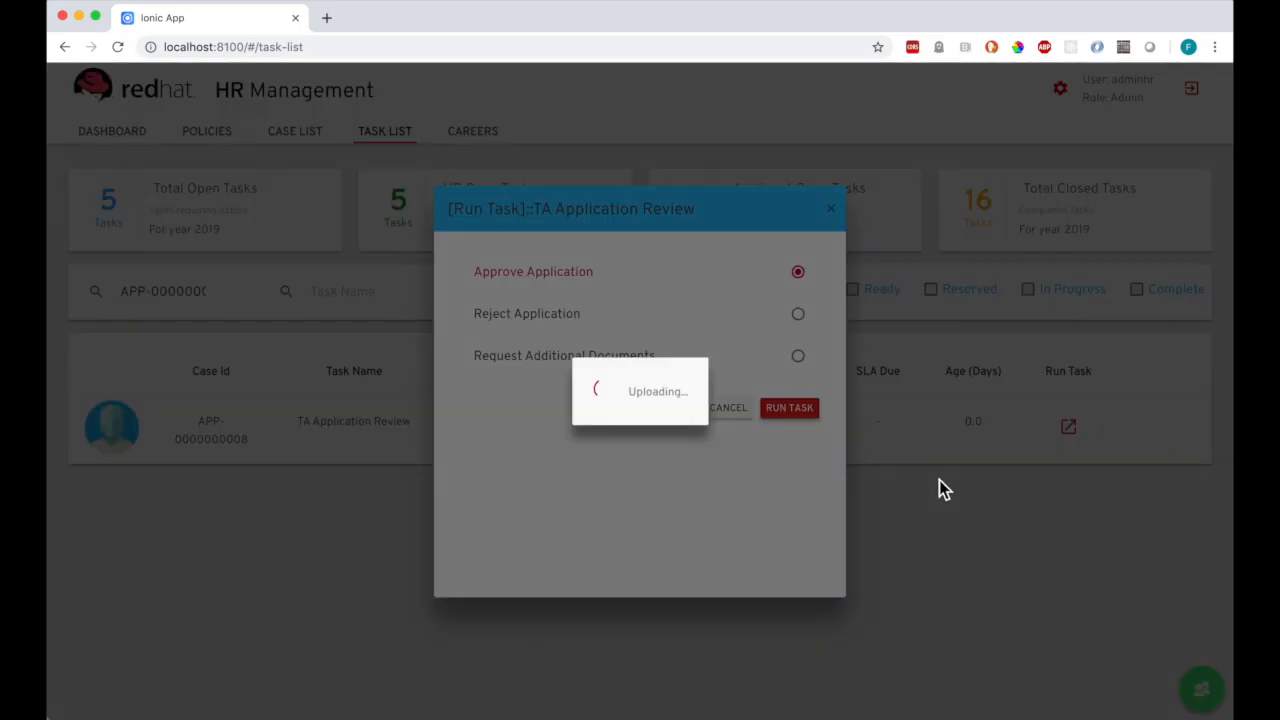
left_click(788, 408)
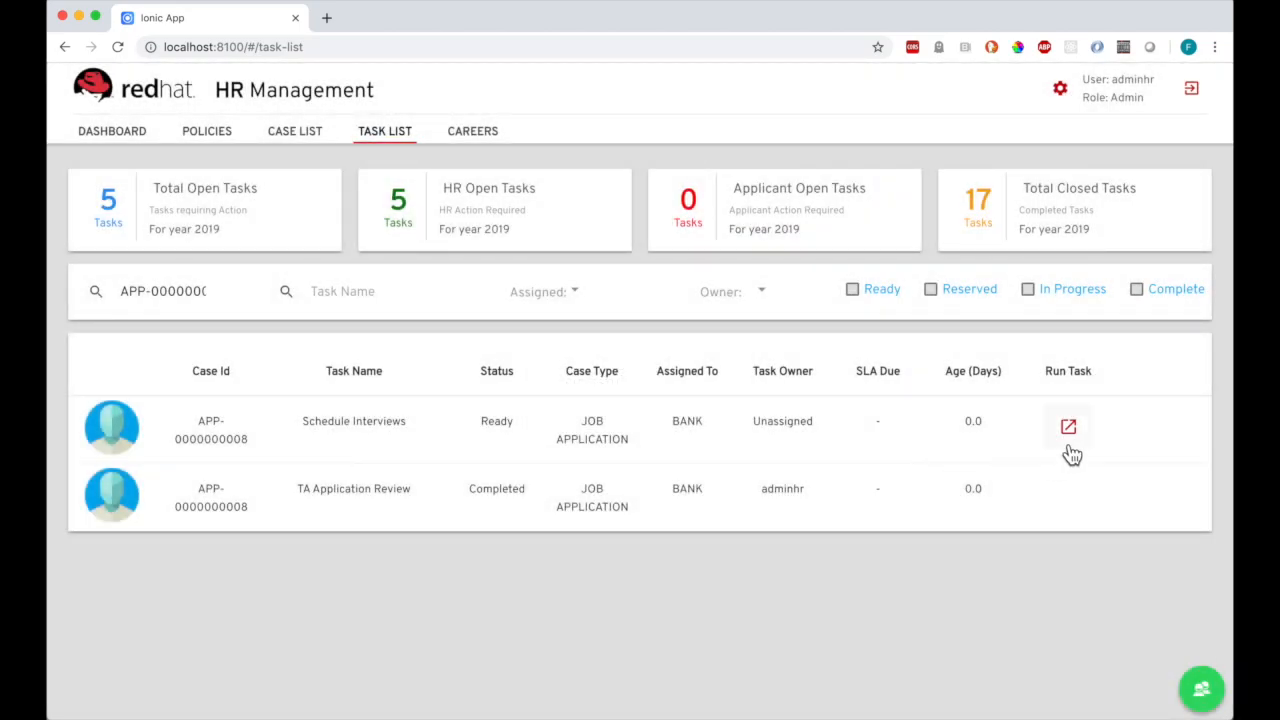
Run the Schedule Interviews task with Ann as participant and acknowledge completion
left_click(1068, 428)
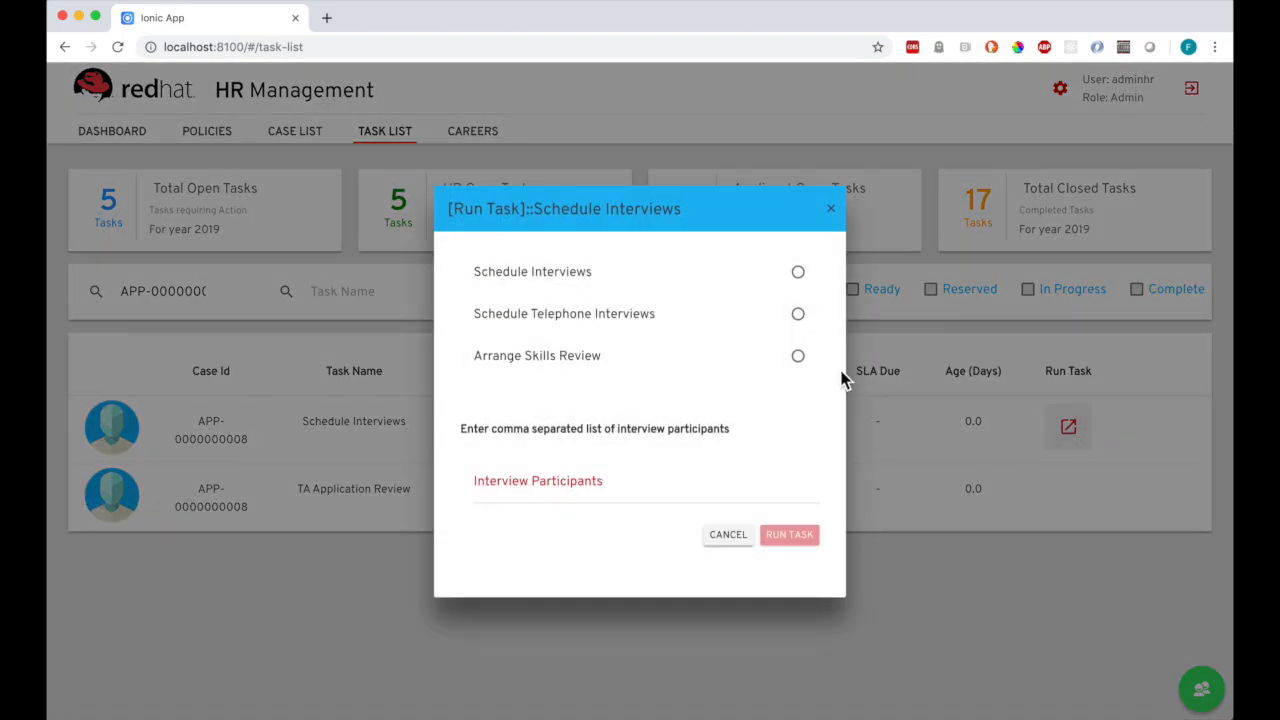
left_click(796, 272)
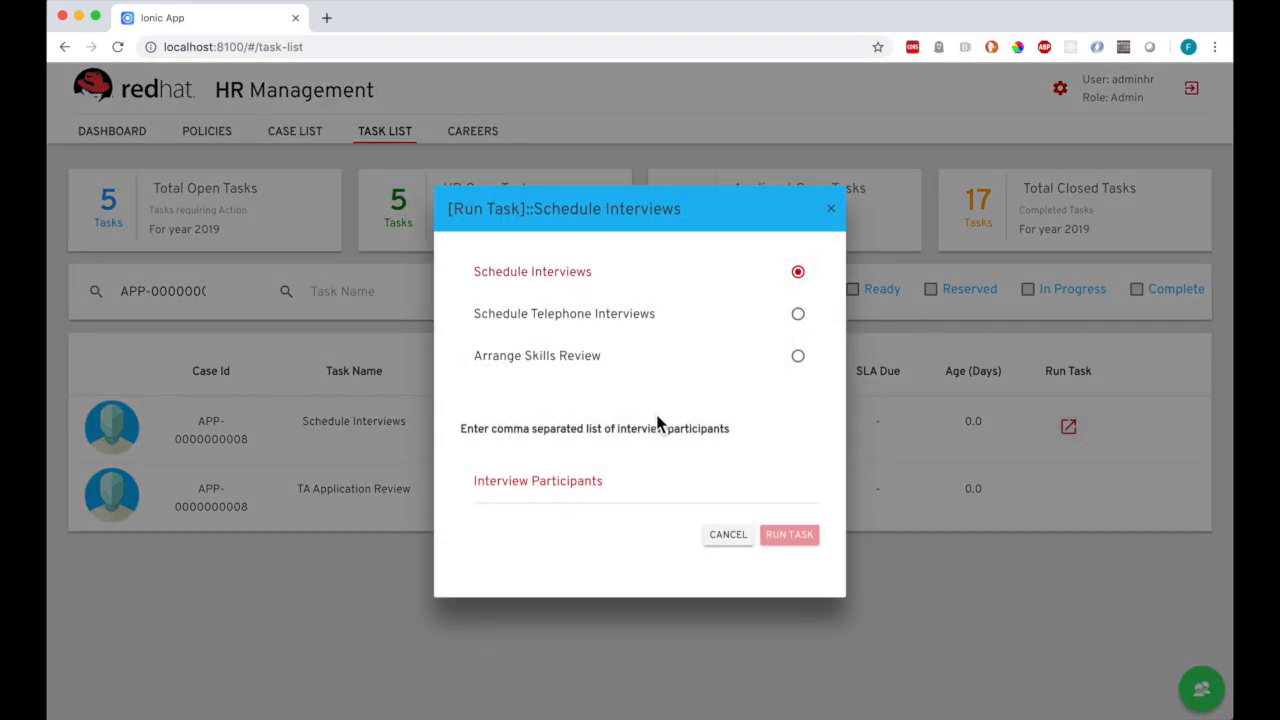
type("A")
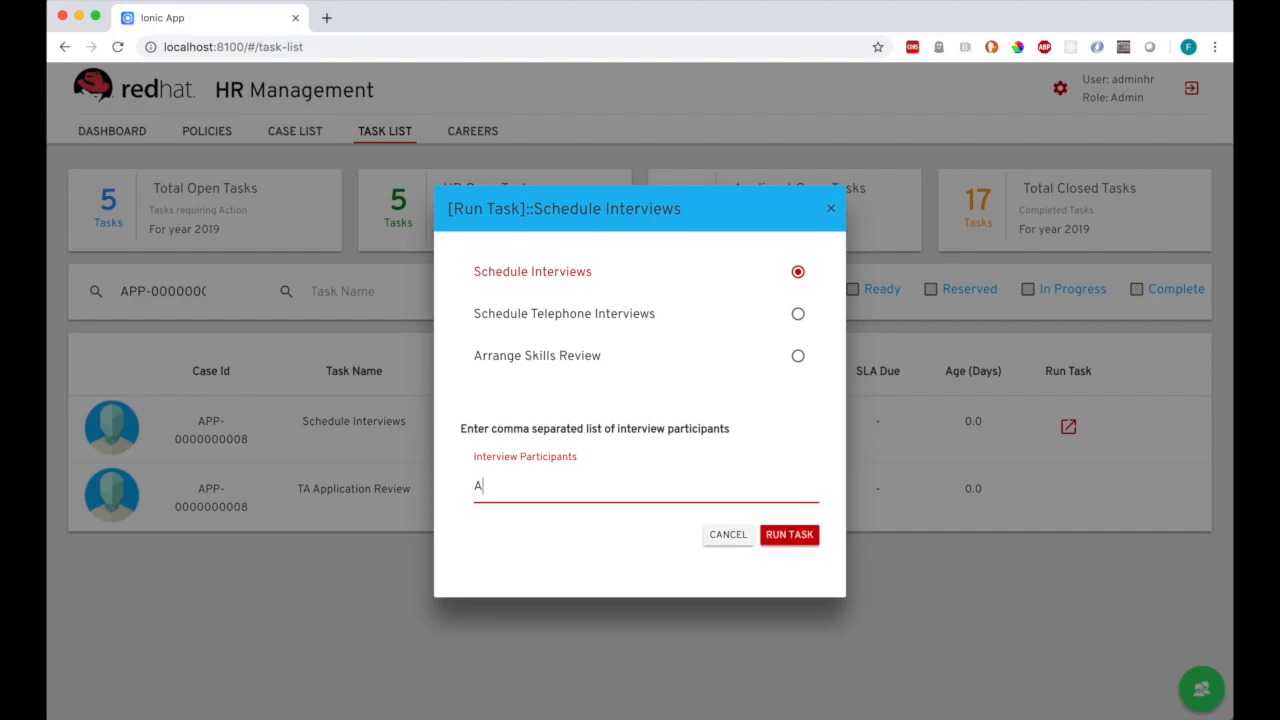
type("nn")
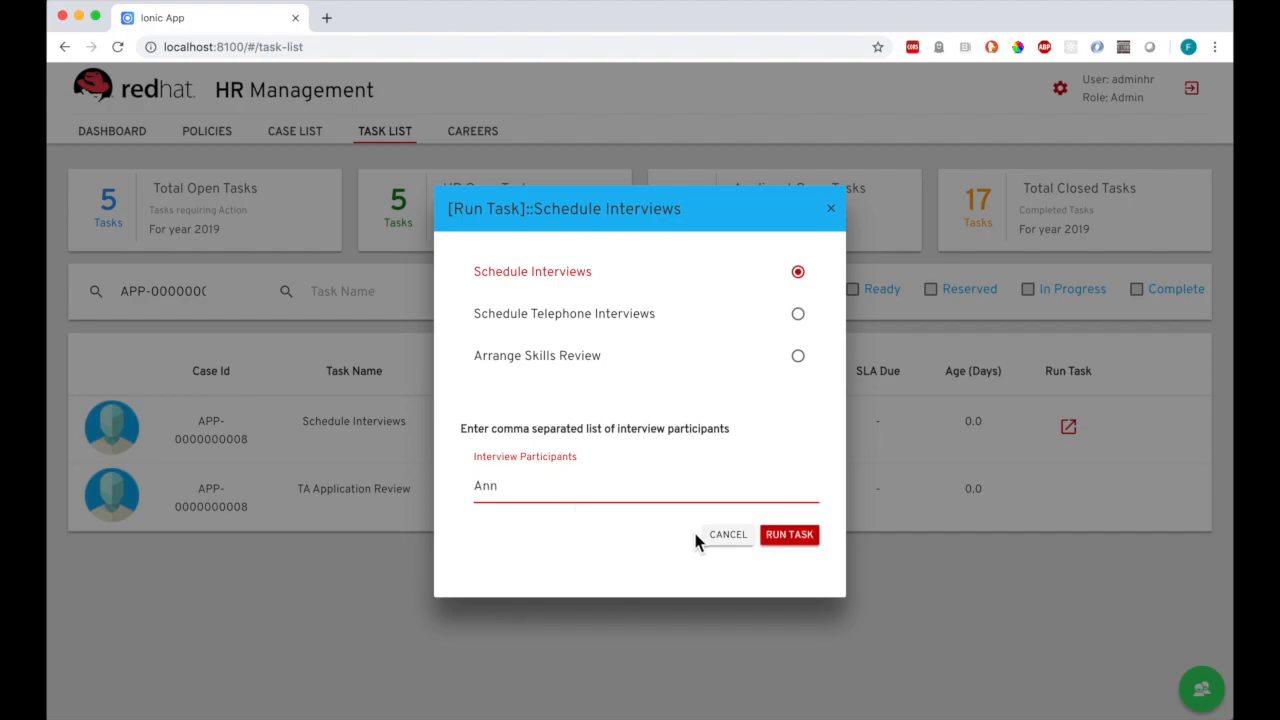
mouse_move(788, 534)
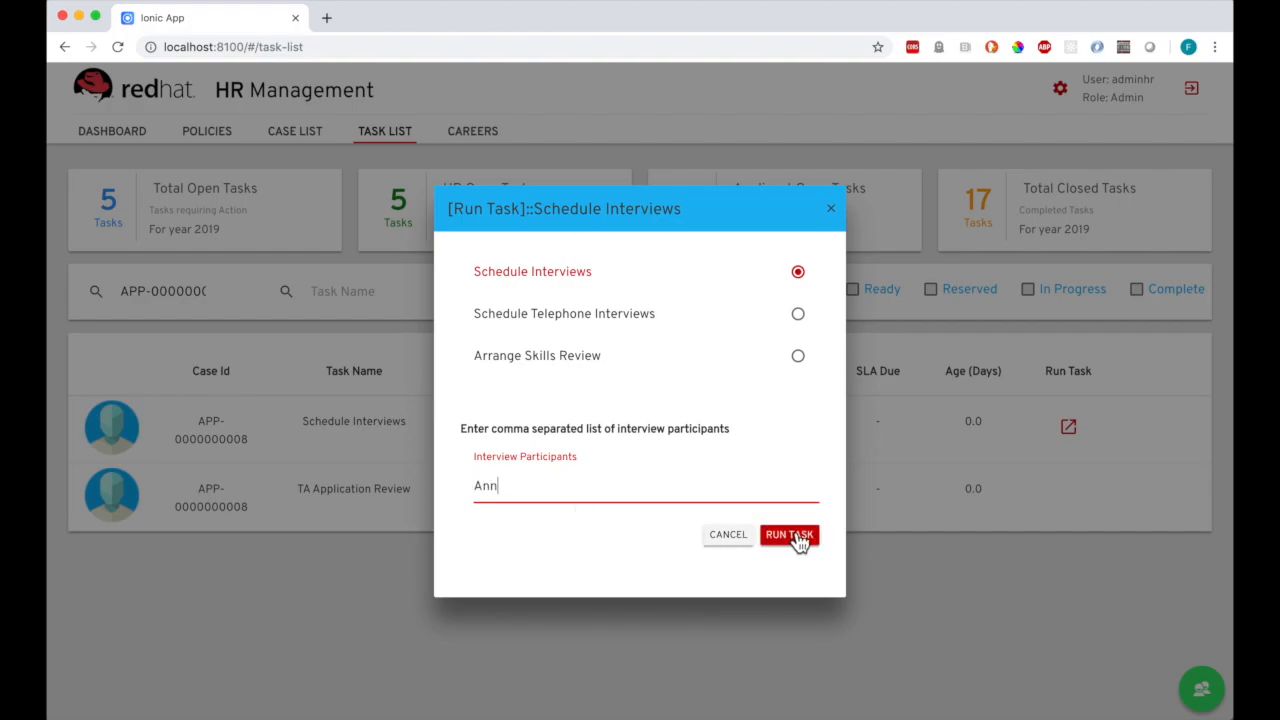
left_click(788, 534)
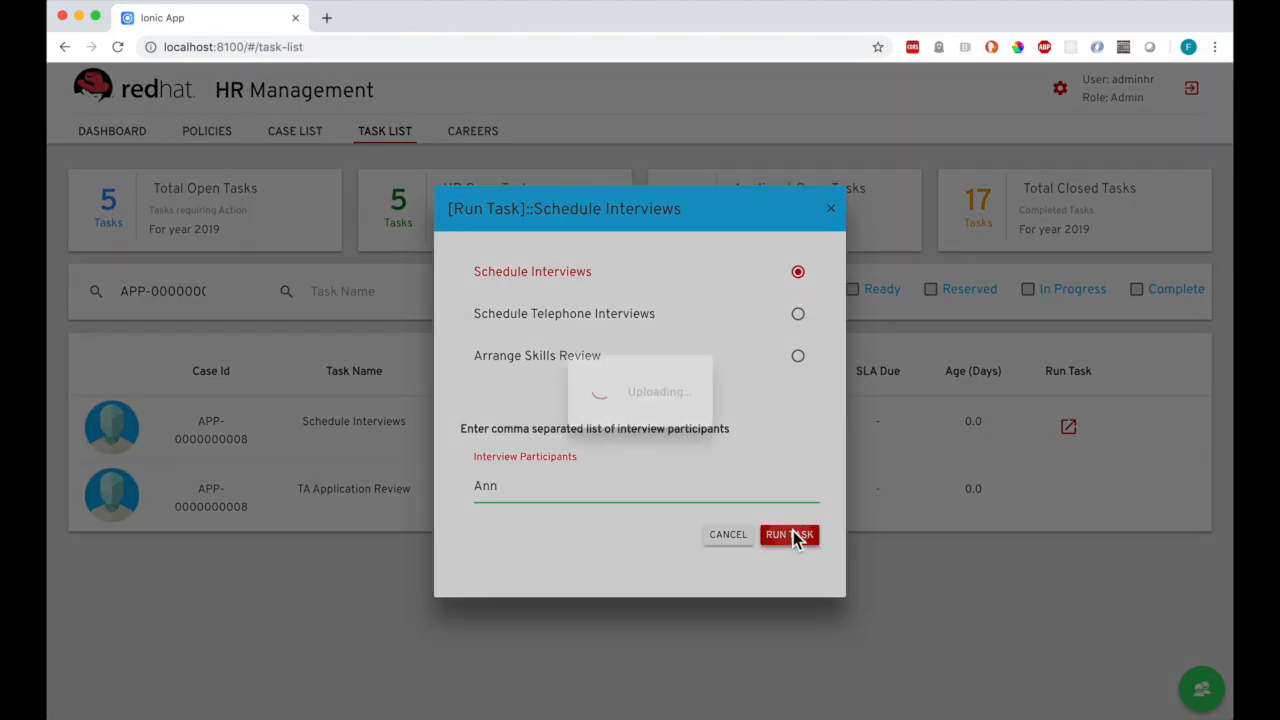
left_click(788, 534)
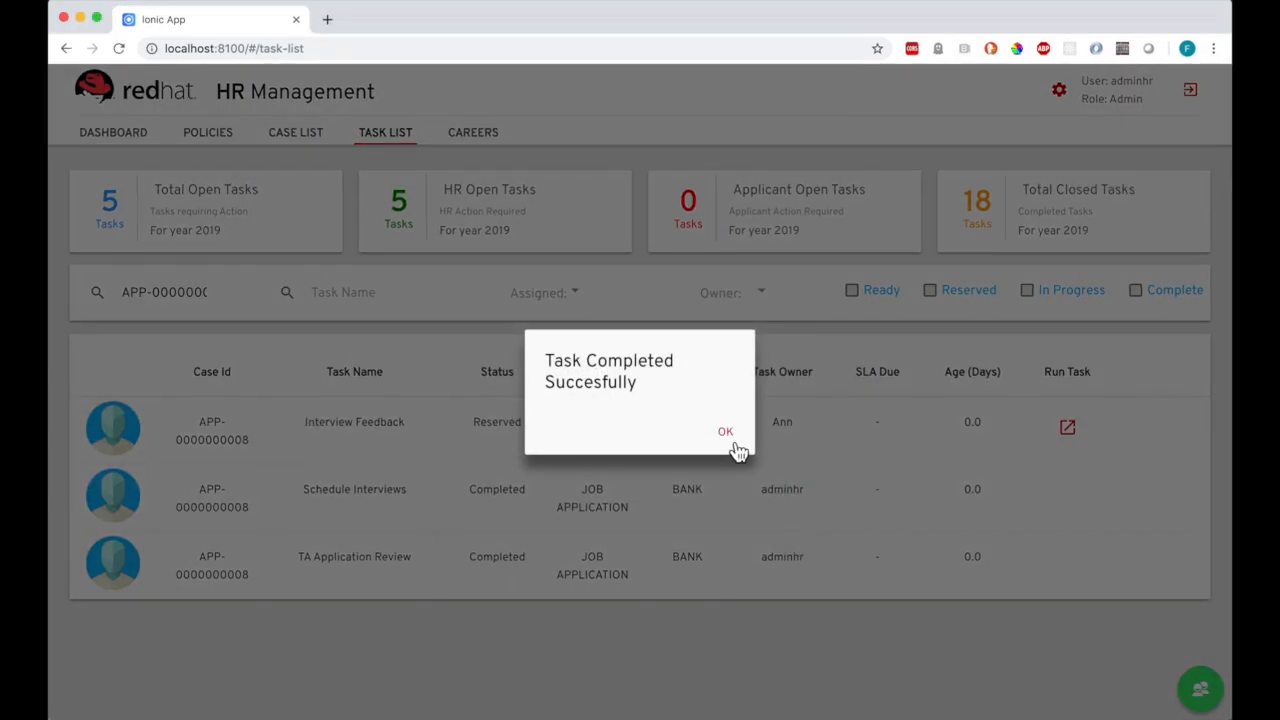
left_click(724, 432)
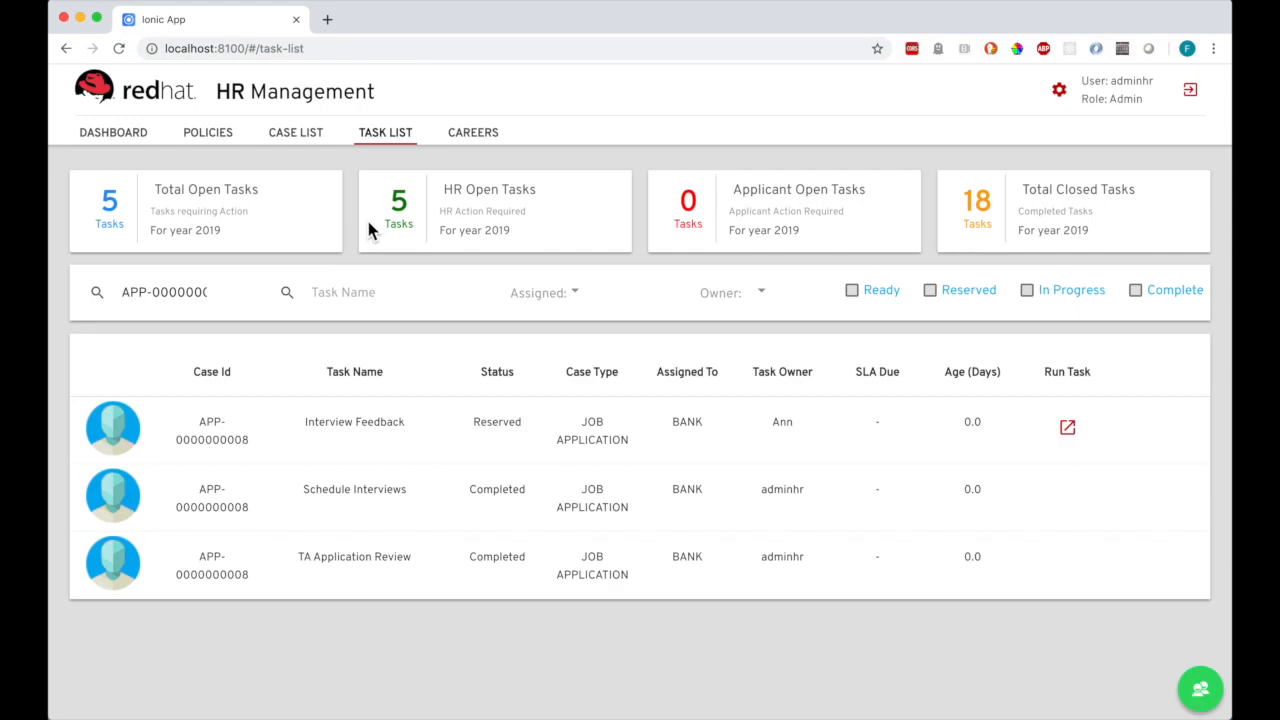
mouse_move(296, 140)
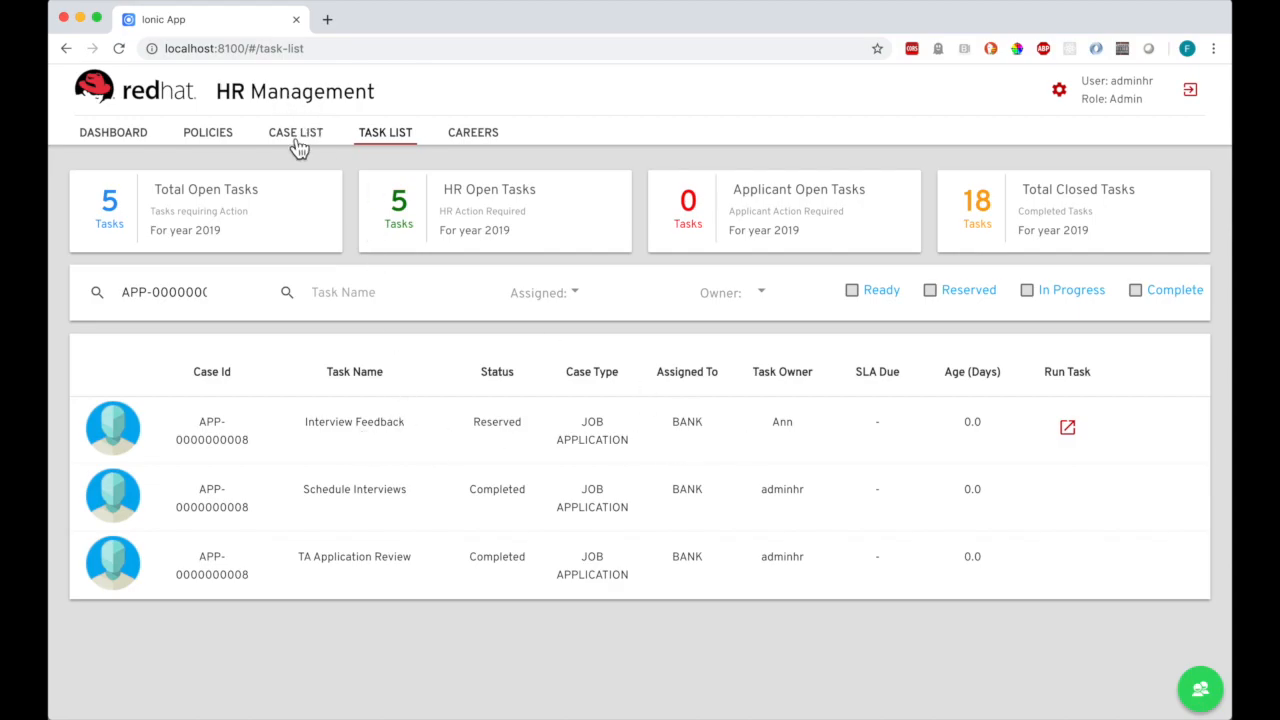
left_click(296, 132)
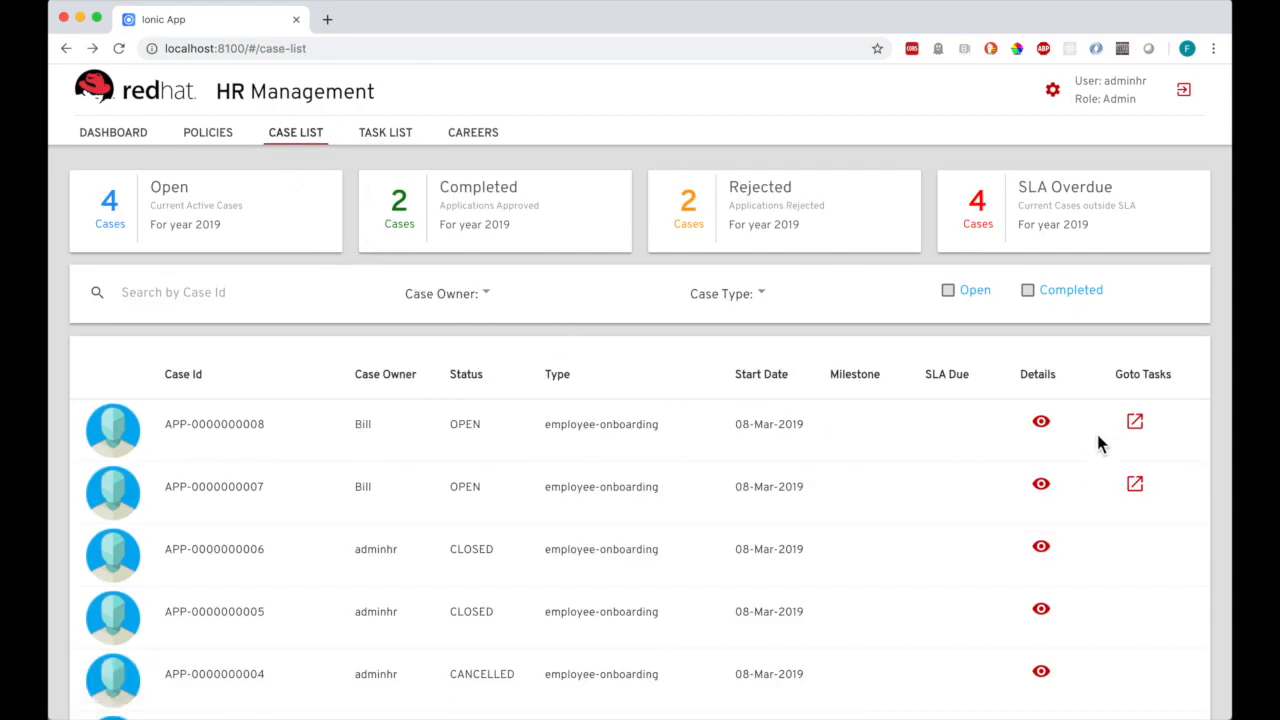
left_click(1040, 420)
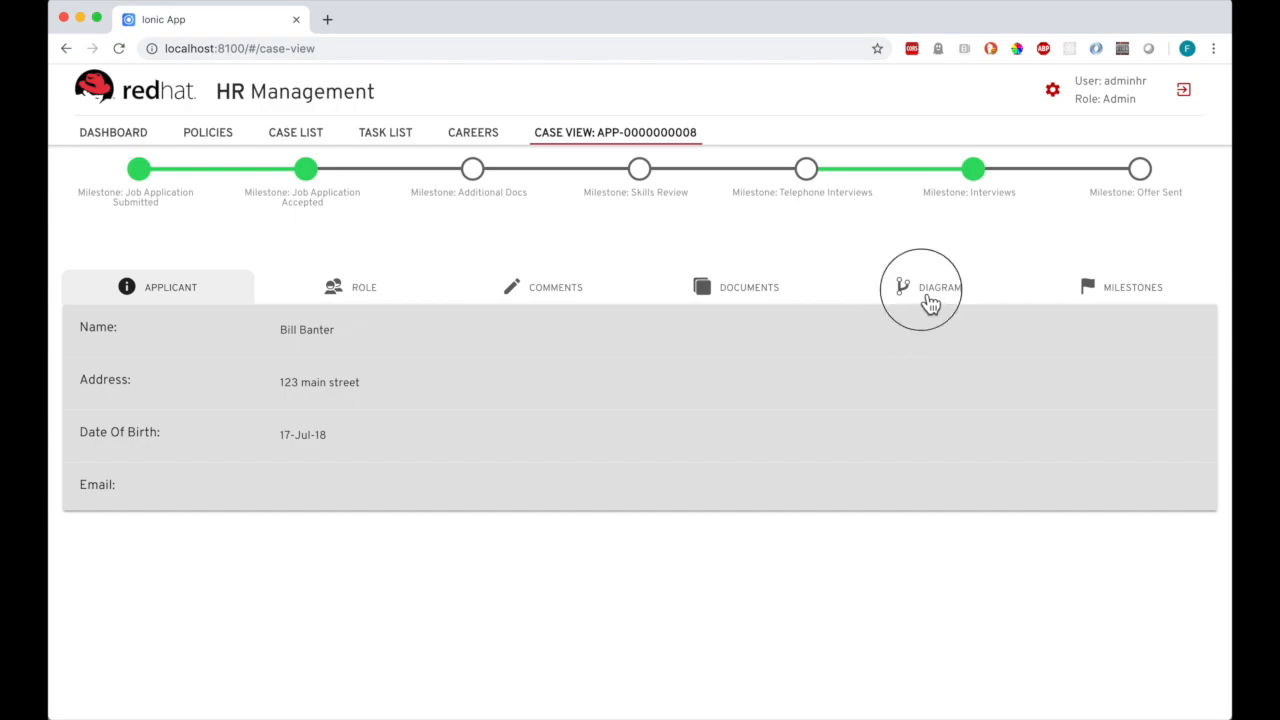
left_click(938, 288)
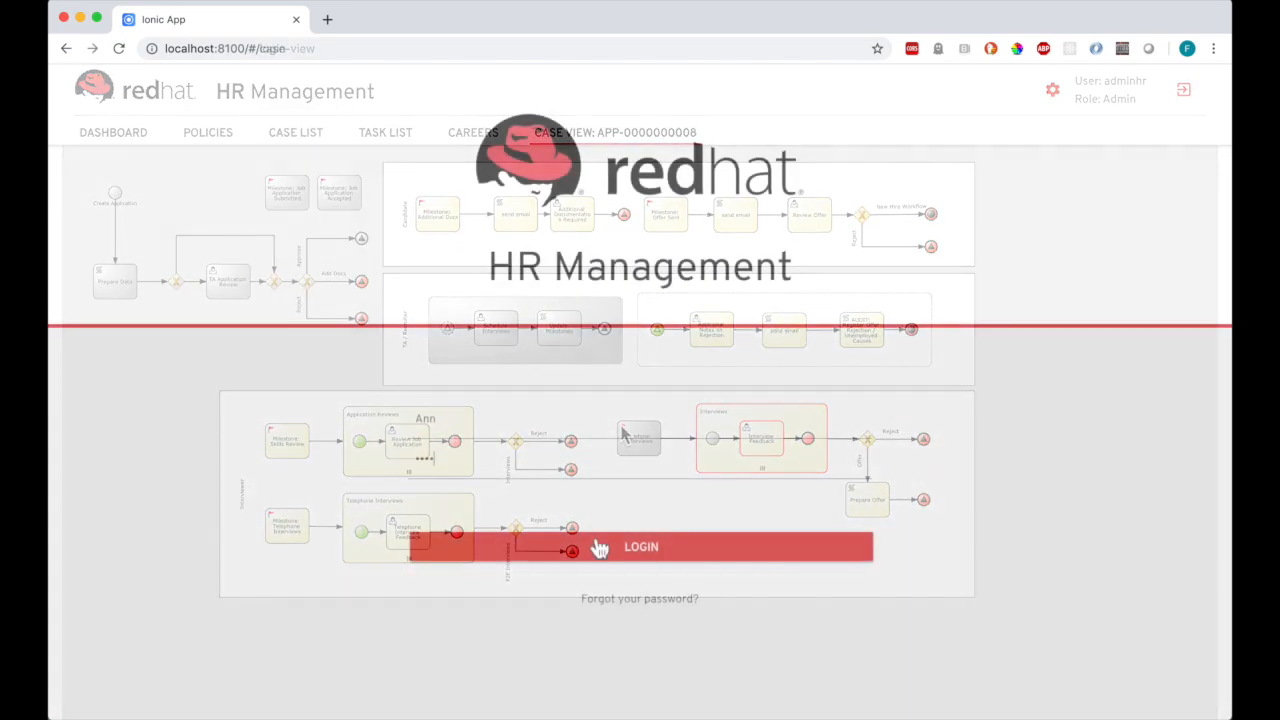
Log in as interviewer Ann and filter the task list to tasks owned by Ann
left_click(640, 546)
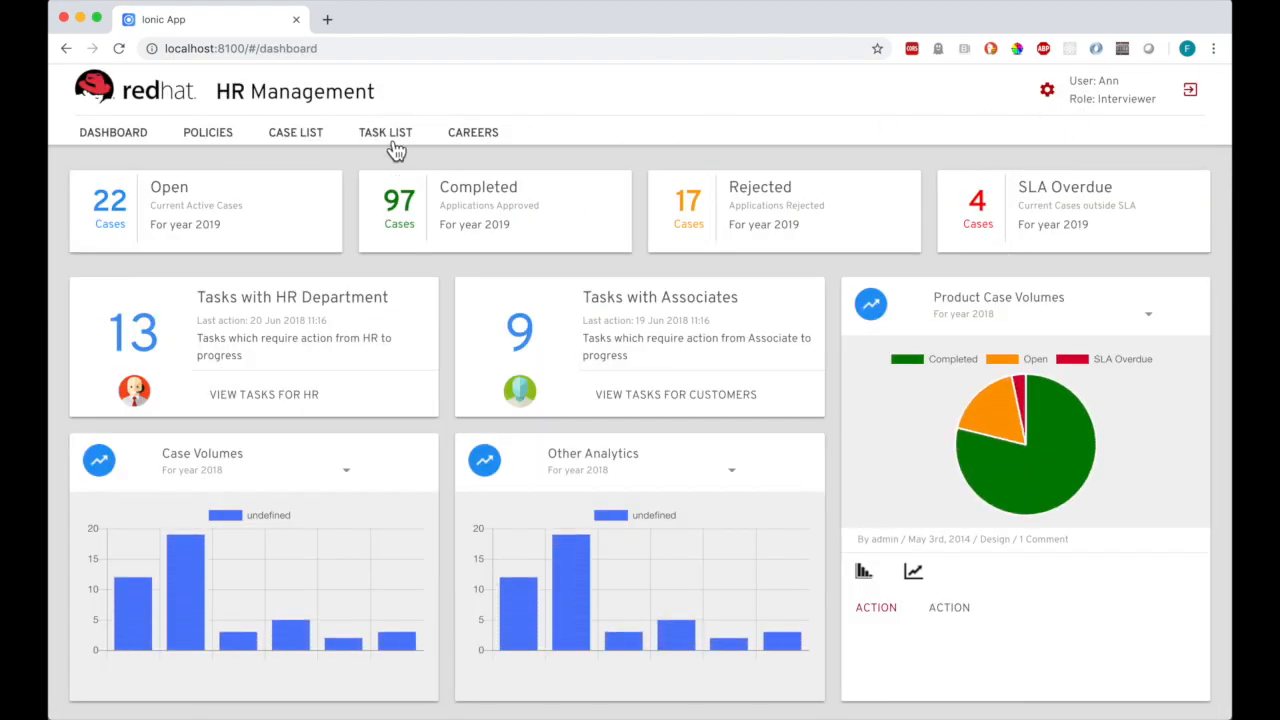
left_click(384, 132)
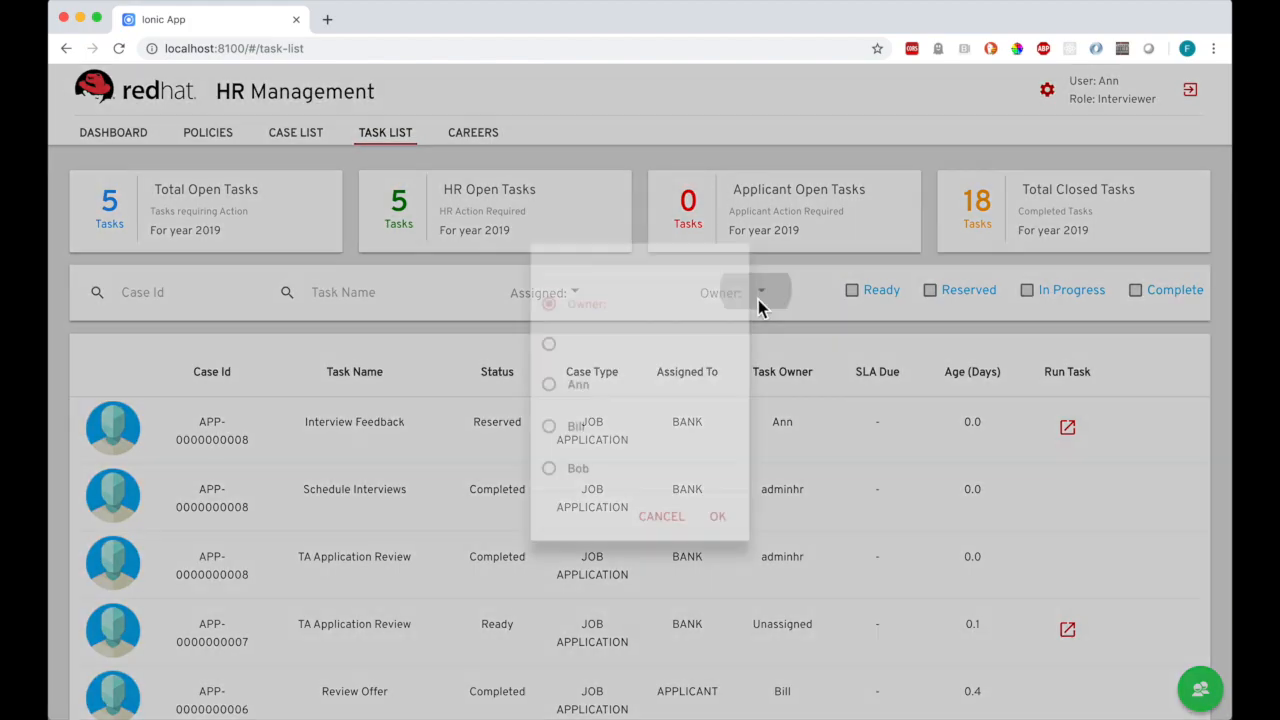
left_click(554, 384)
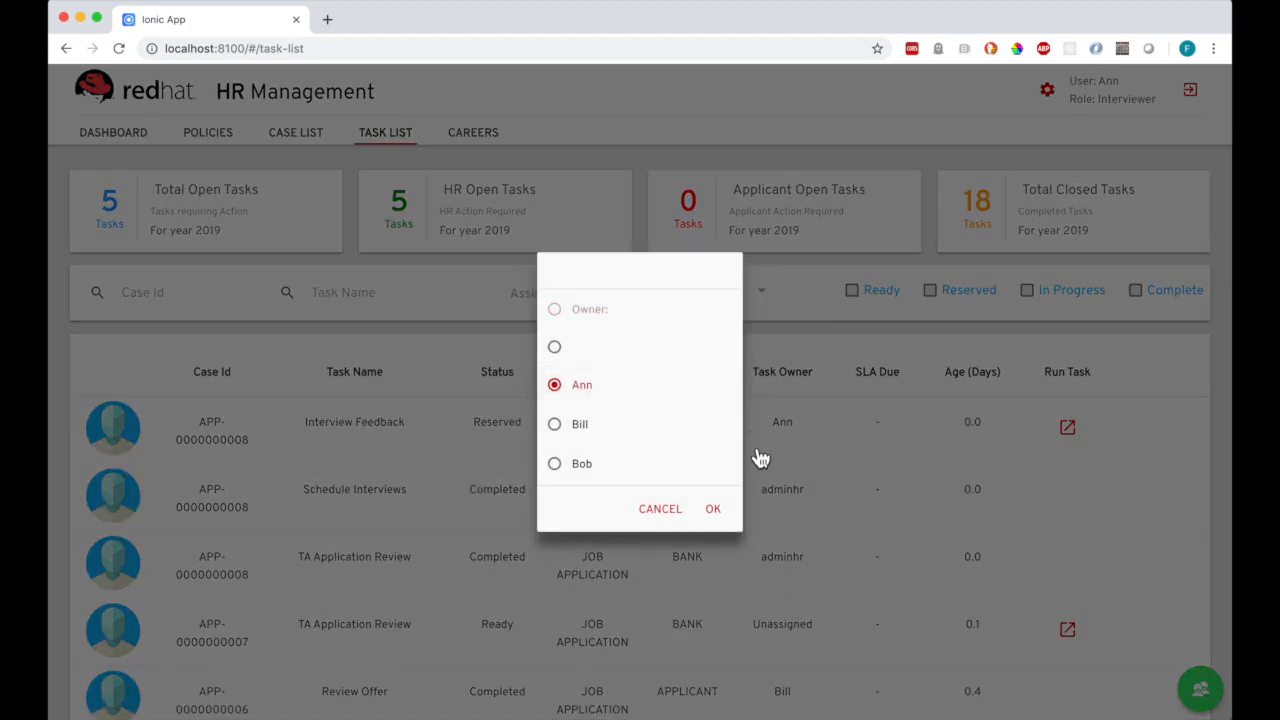
left_click(712, 508)
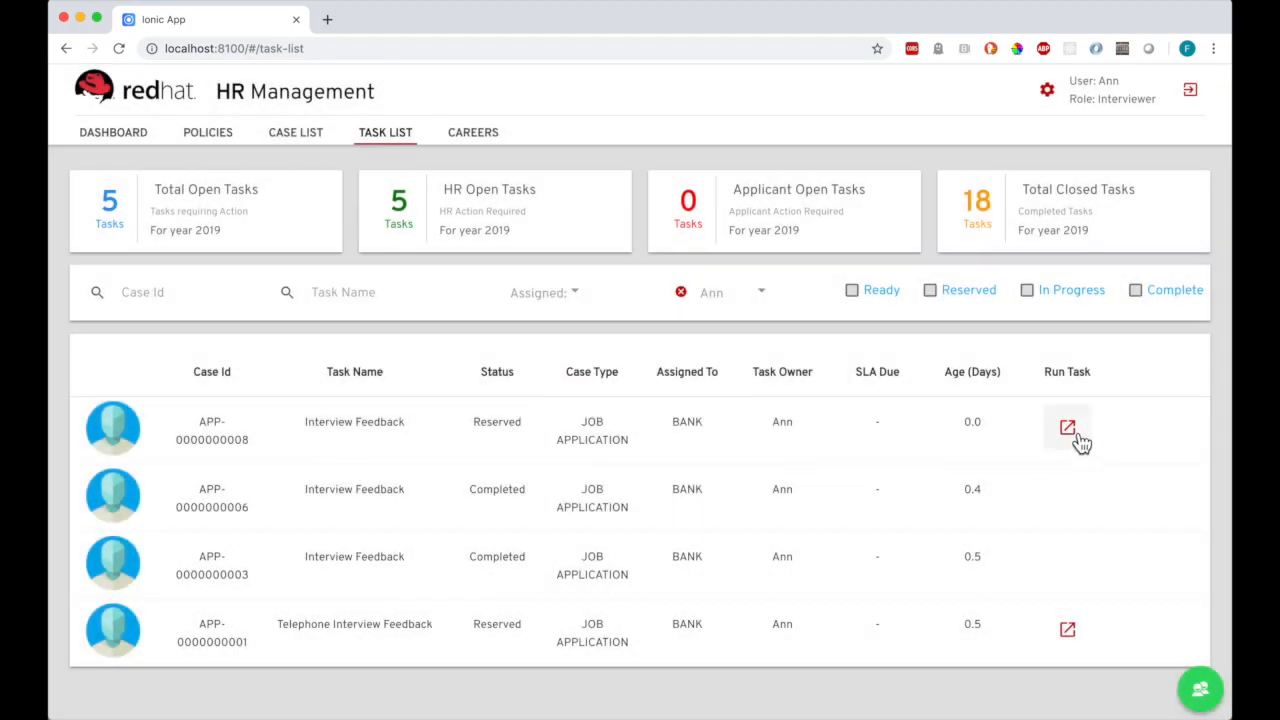
left_click(1068, 428)
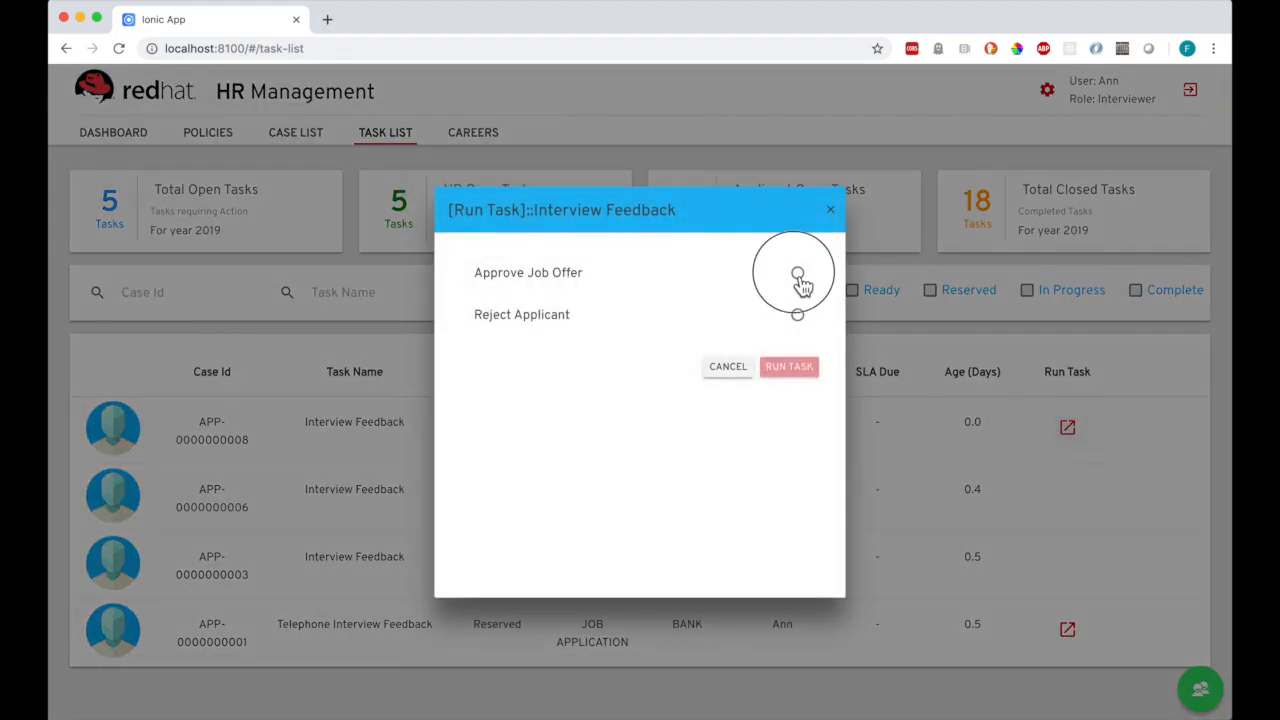
left_click(788, 366)
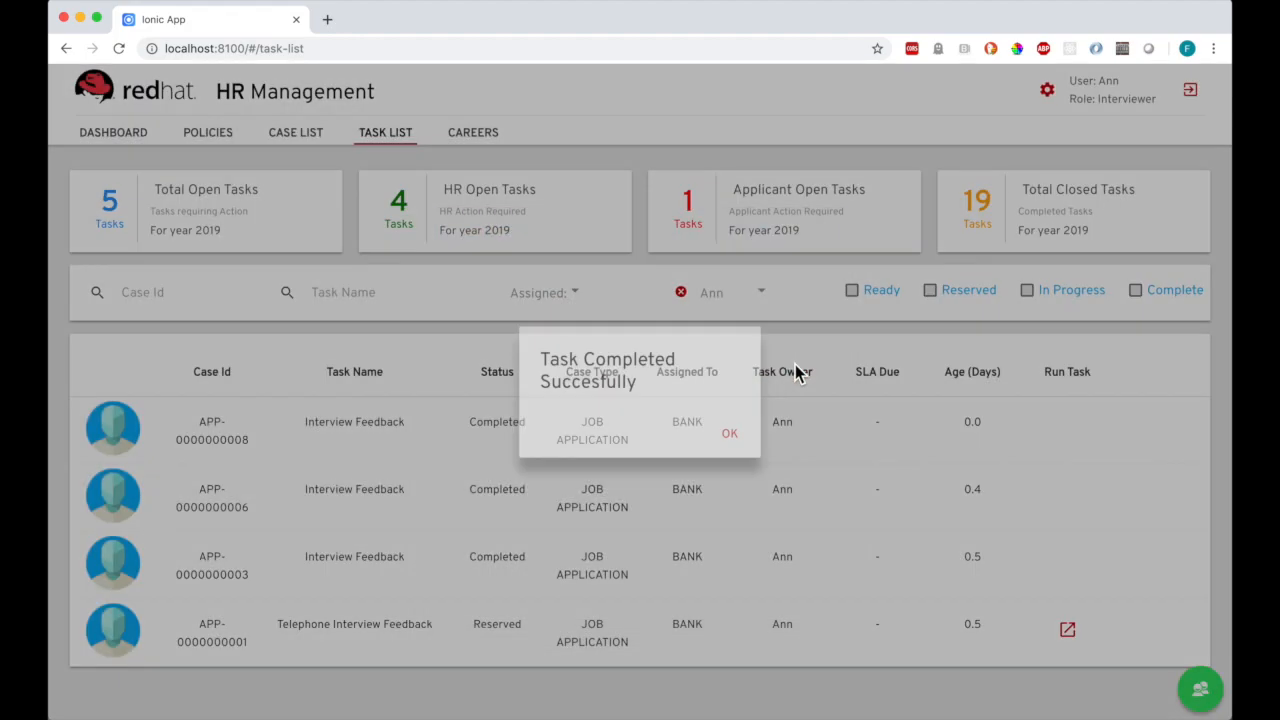
left_click(728, 432)
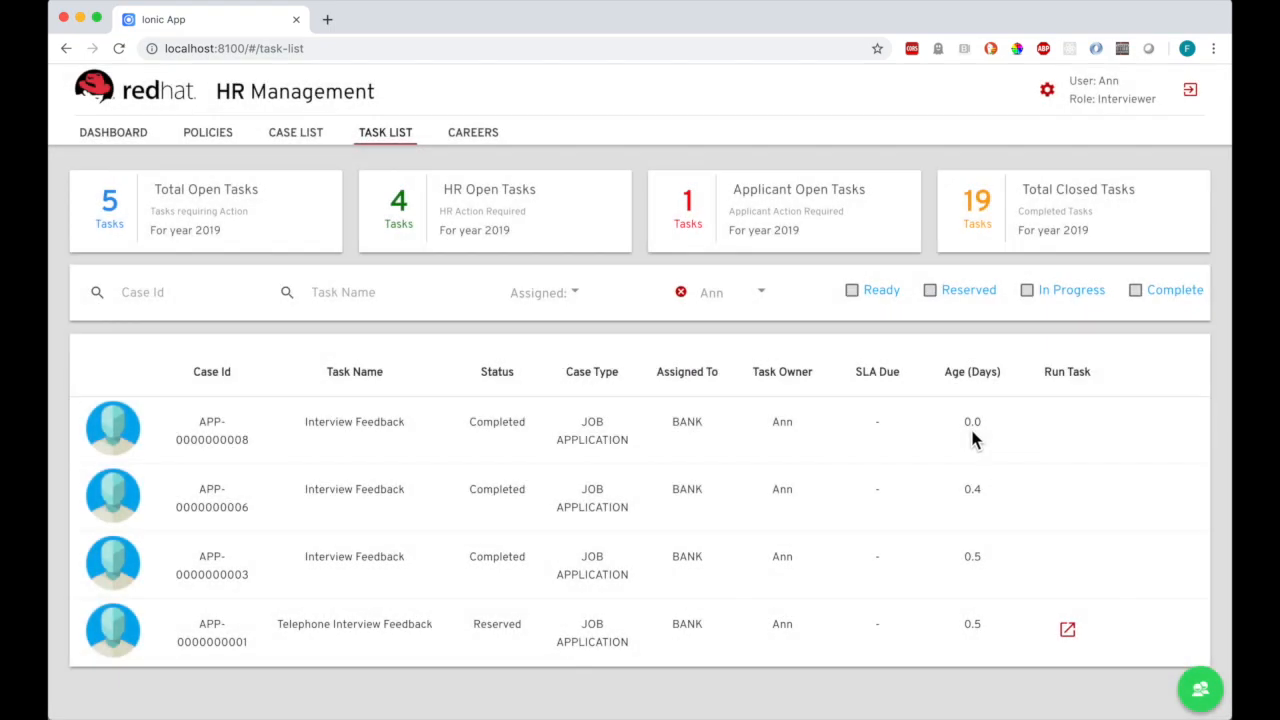
mouse_move(796, 444)
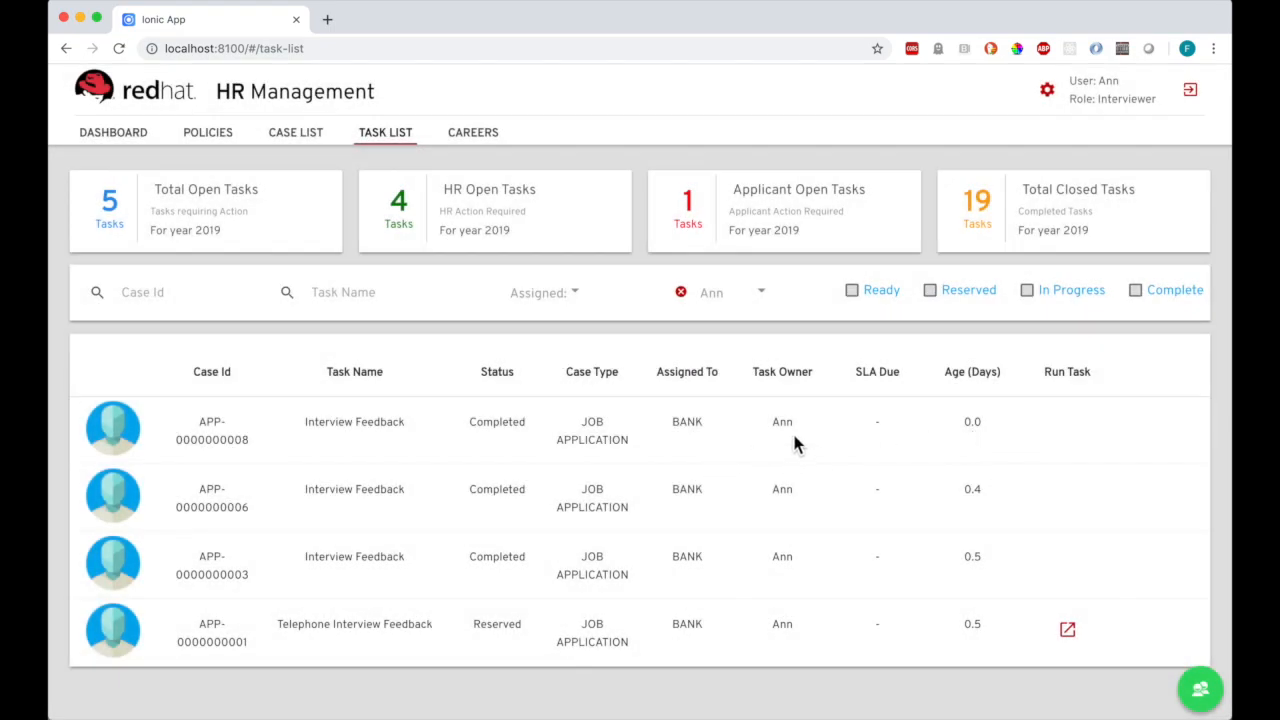
left_click(1190, 88)
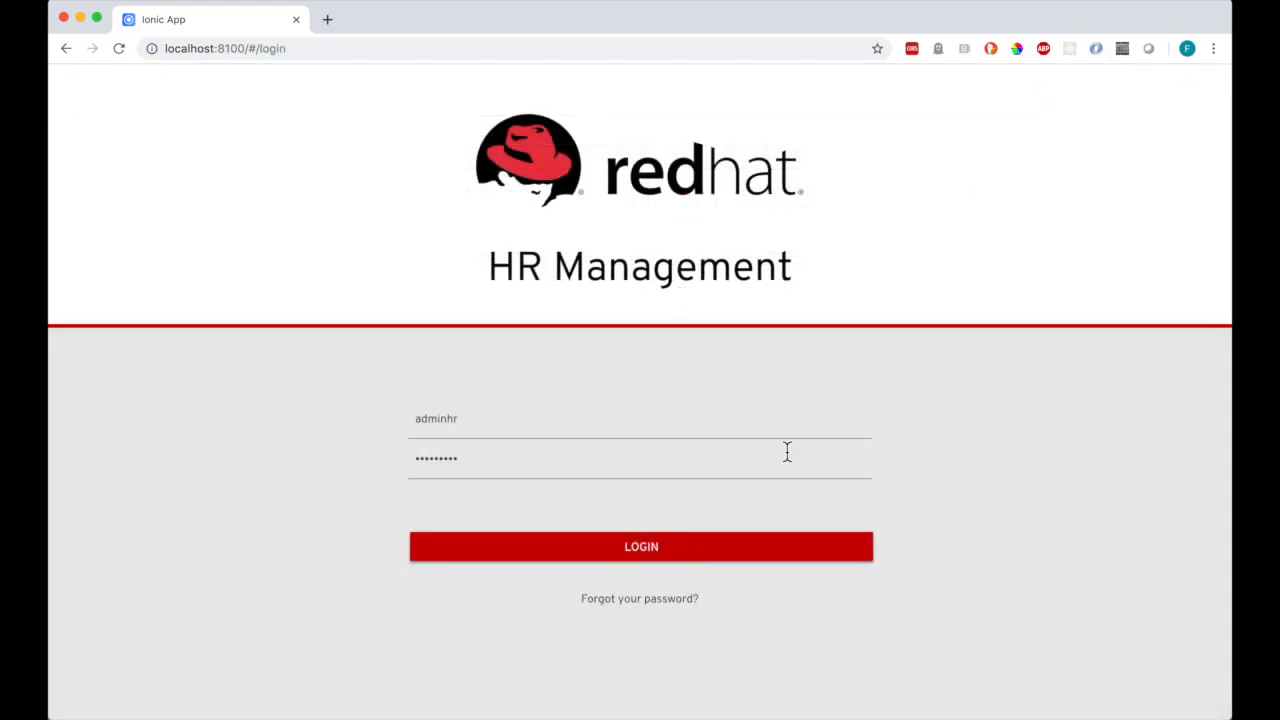
left_click(640, 546)
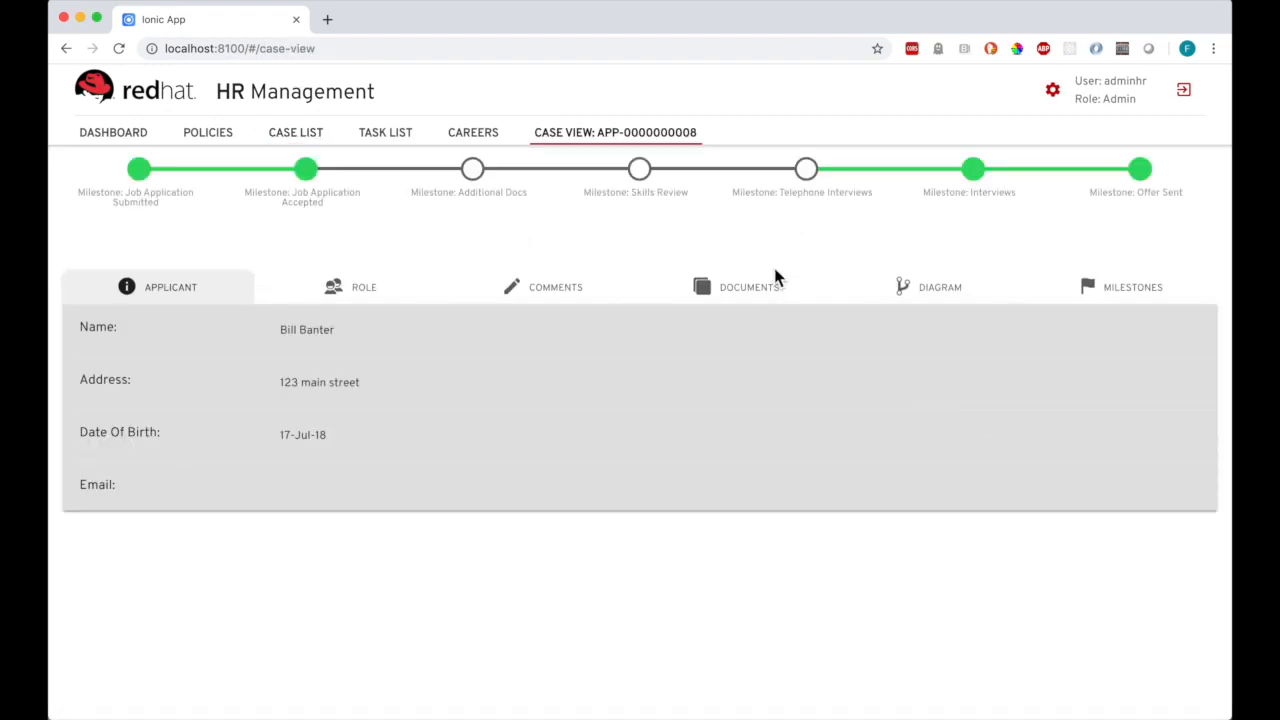
mouse_move(944, 300)
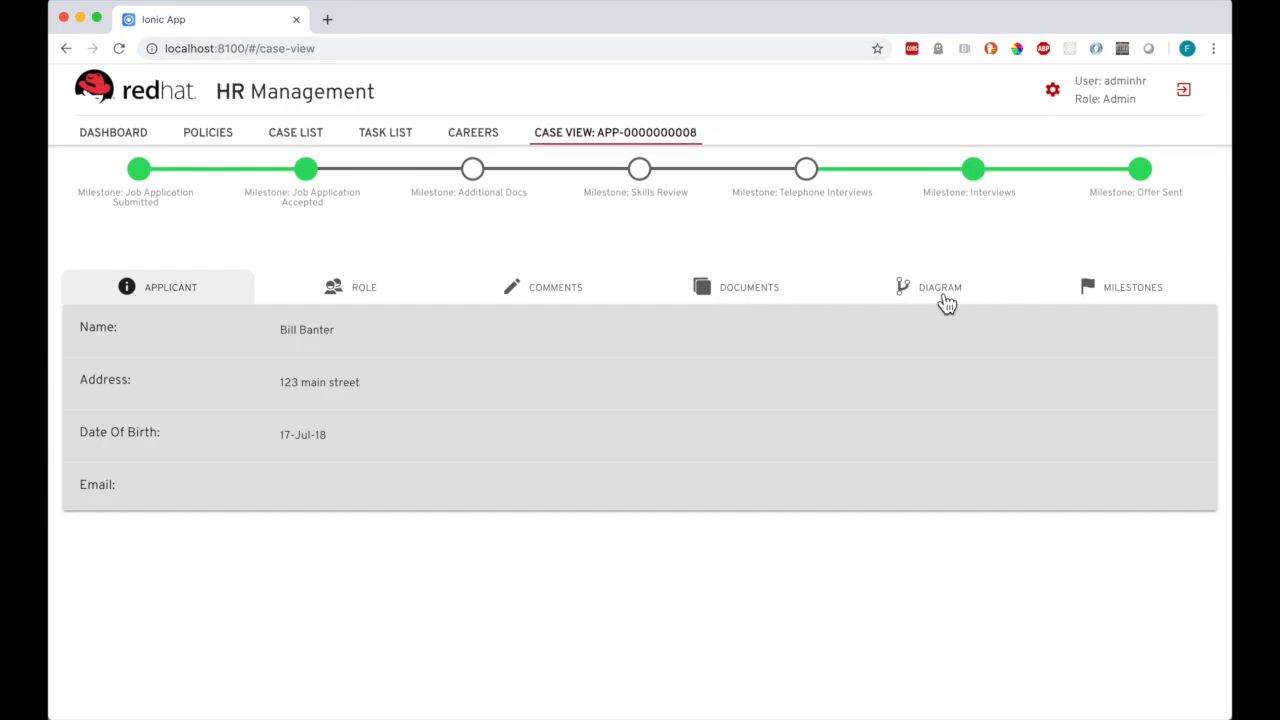
left_click(940, 288)
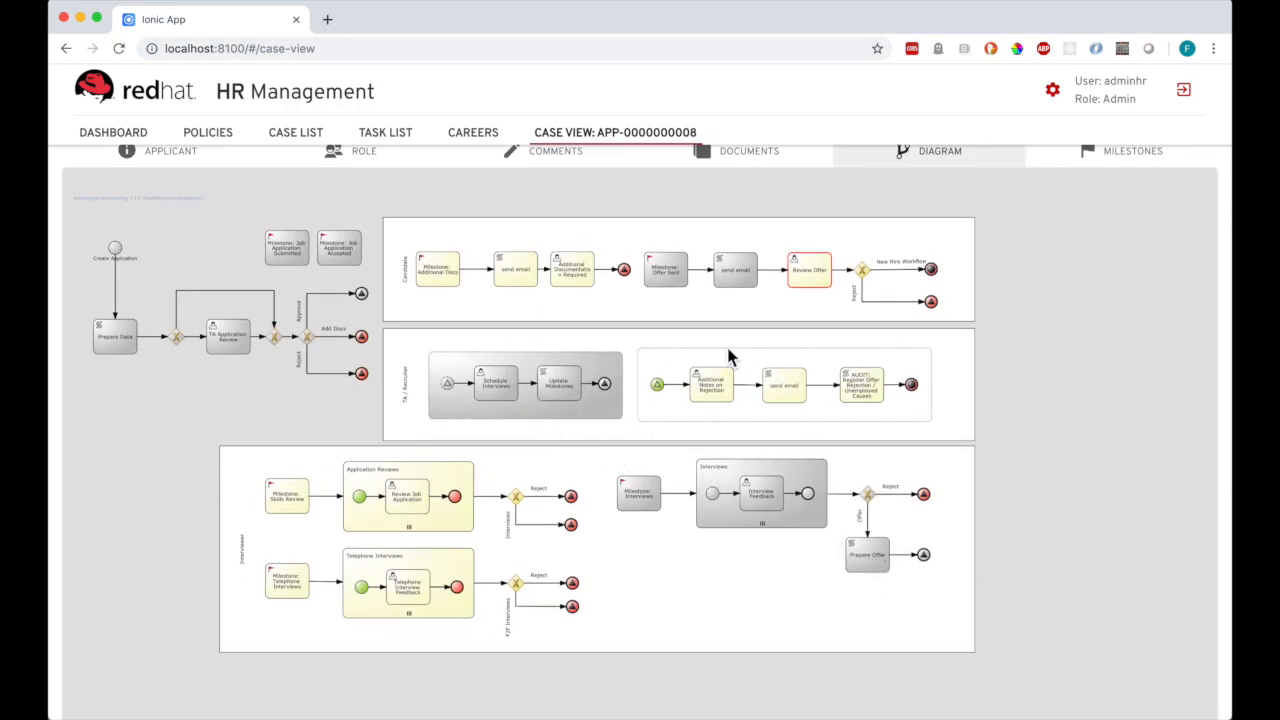
mouse_move(750, 284)
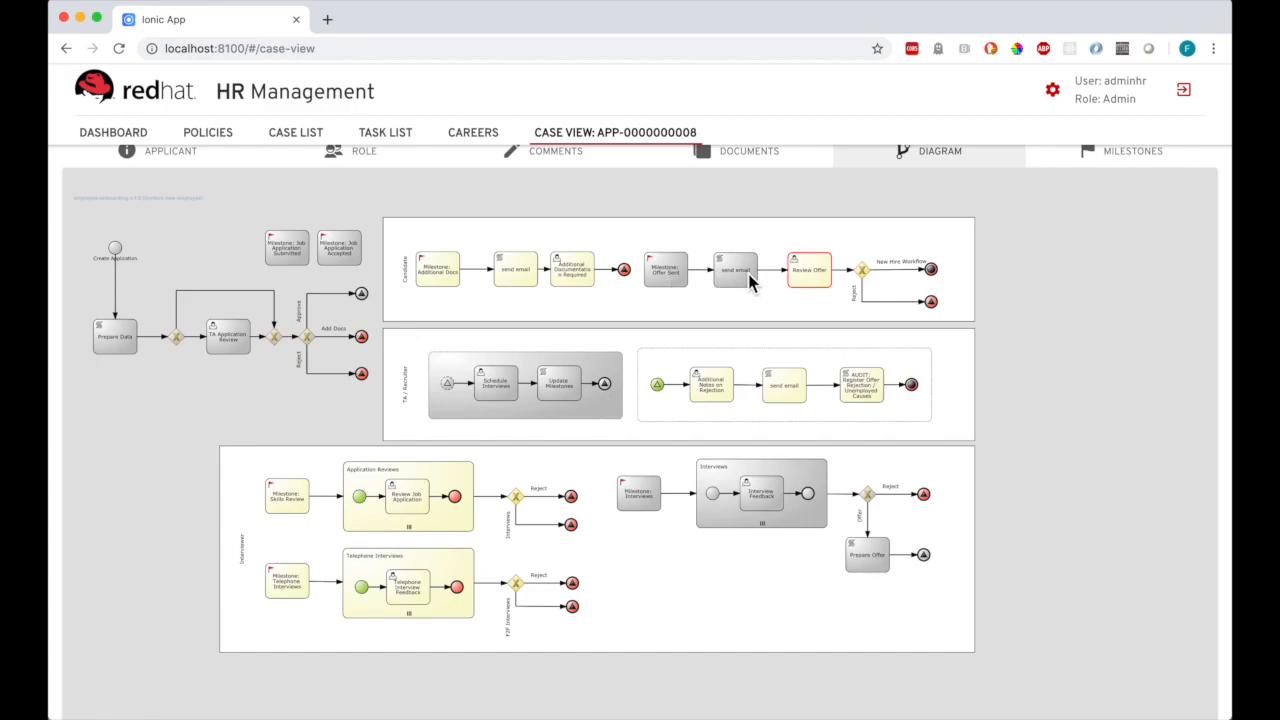
left_click(1184, 88)
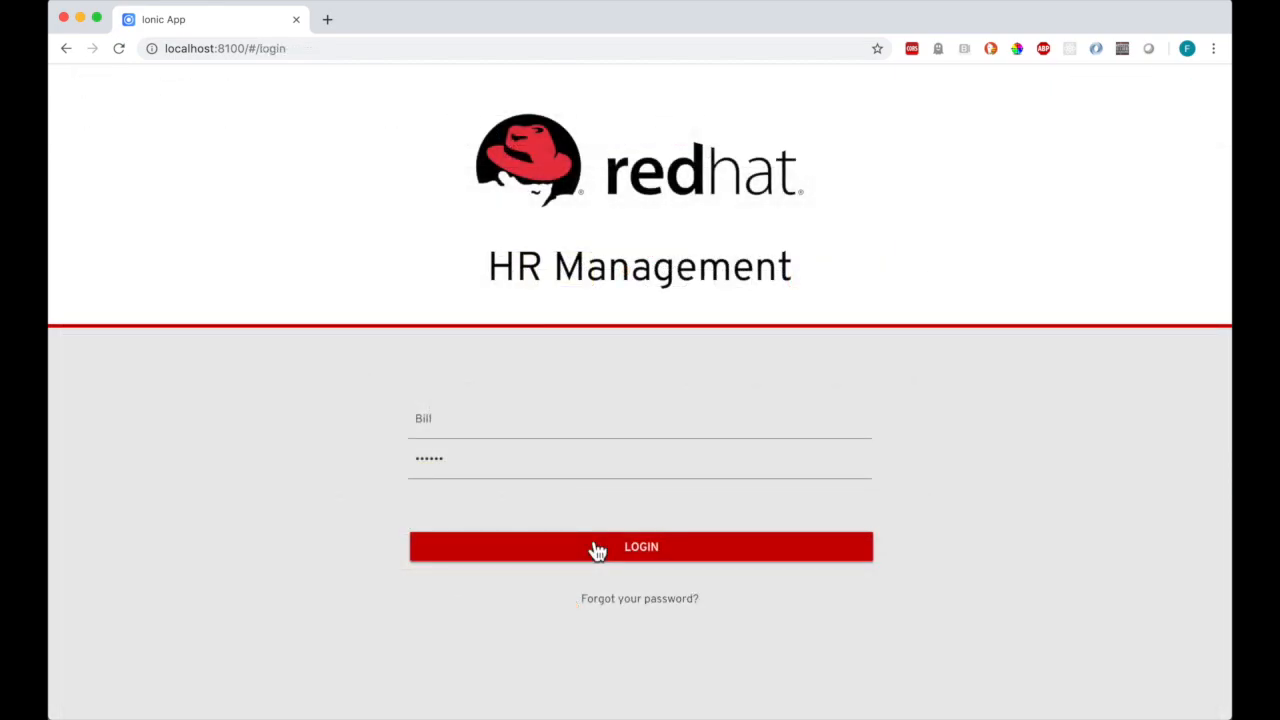
Log in as applicant Bill and complete the Review Offer task with Accept Job Offer selected
left_click(640, 546)
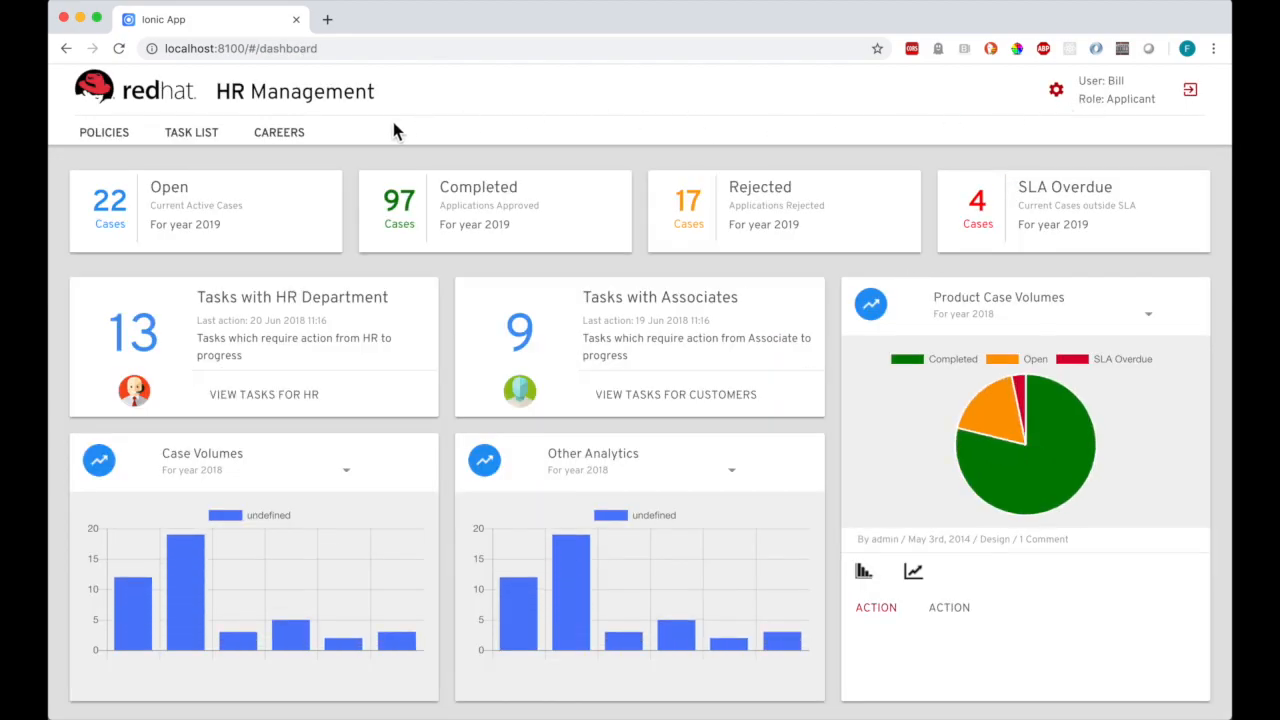
left_click(192, 132)
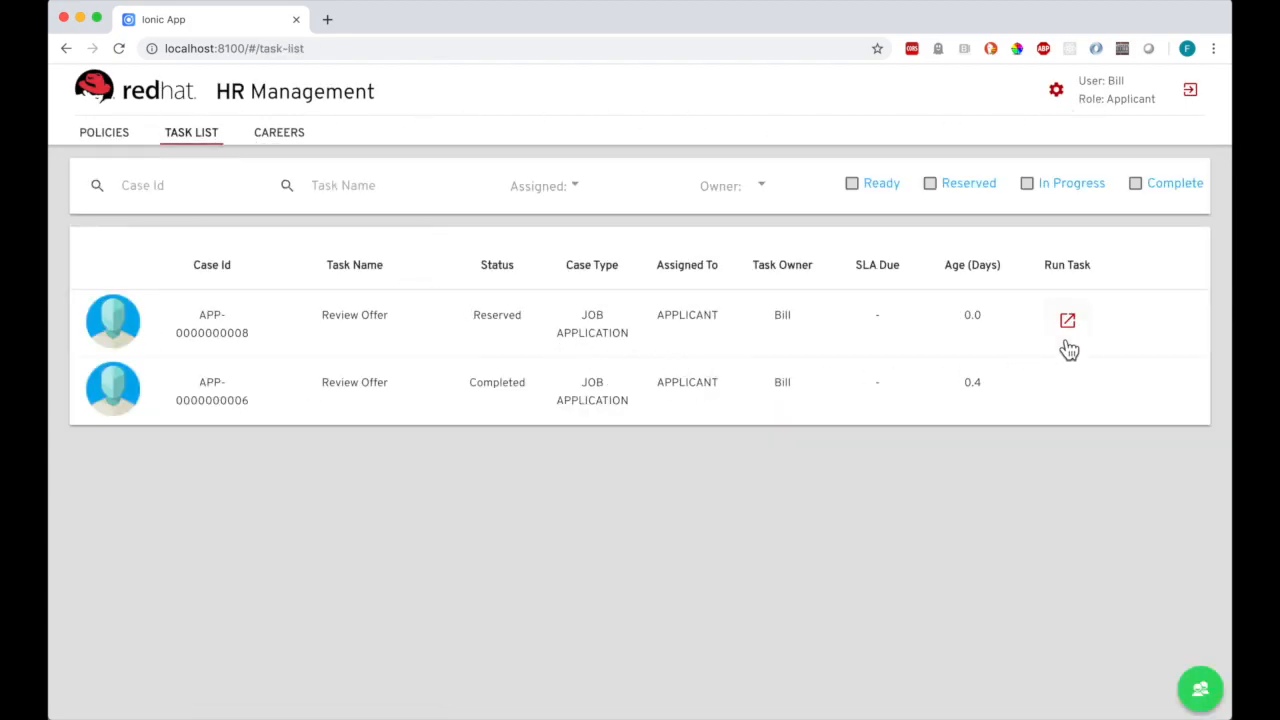
left_click(1068, 320)
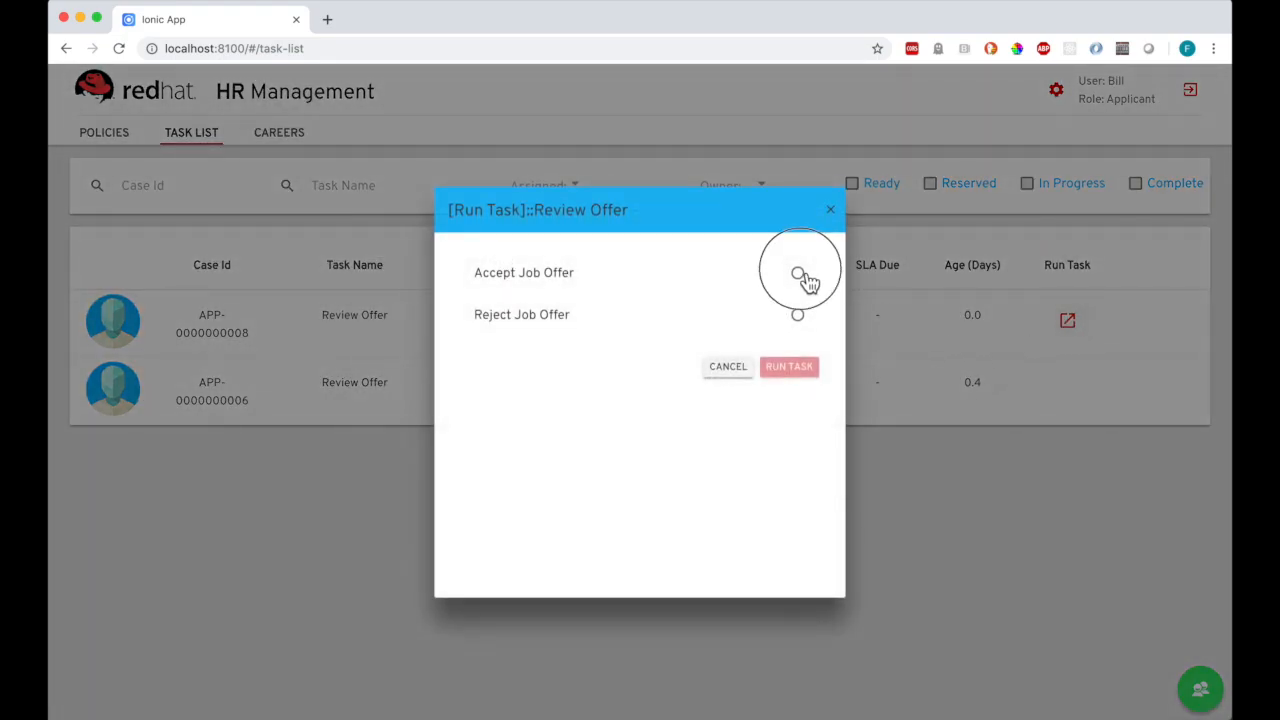
left_click(788, 366)
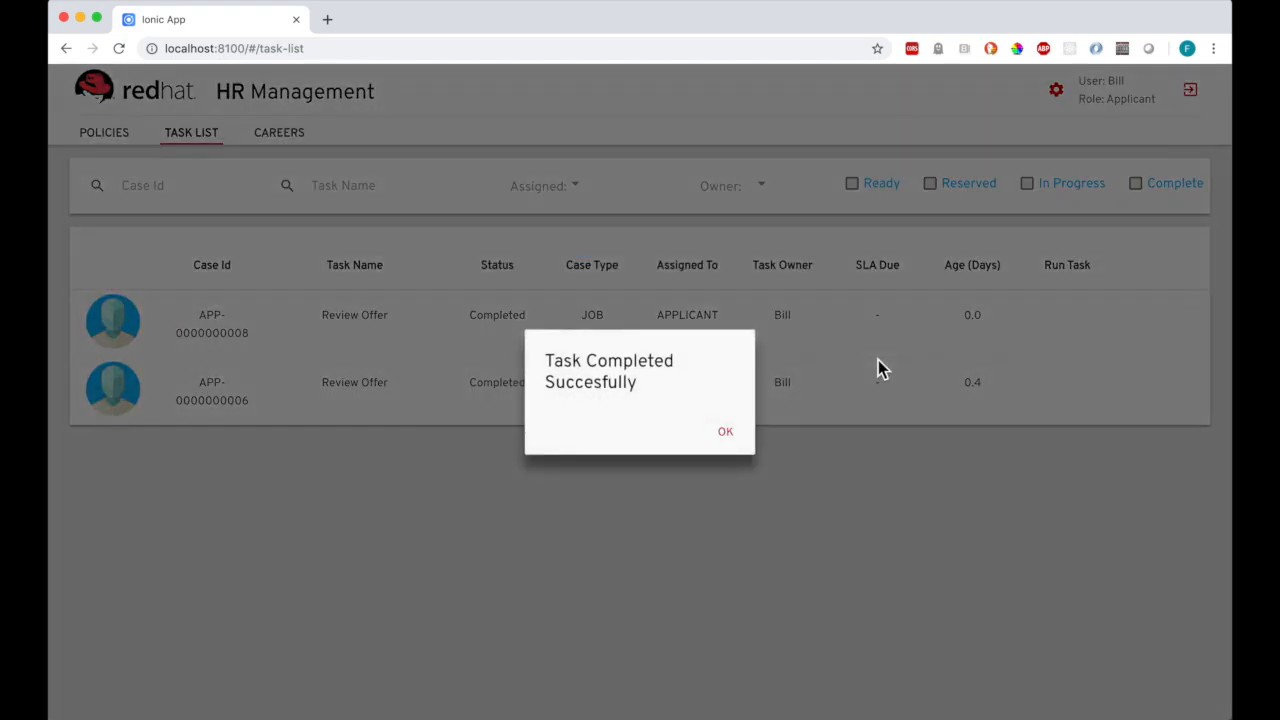
left_click(724, 432)
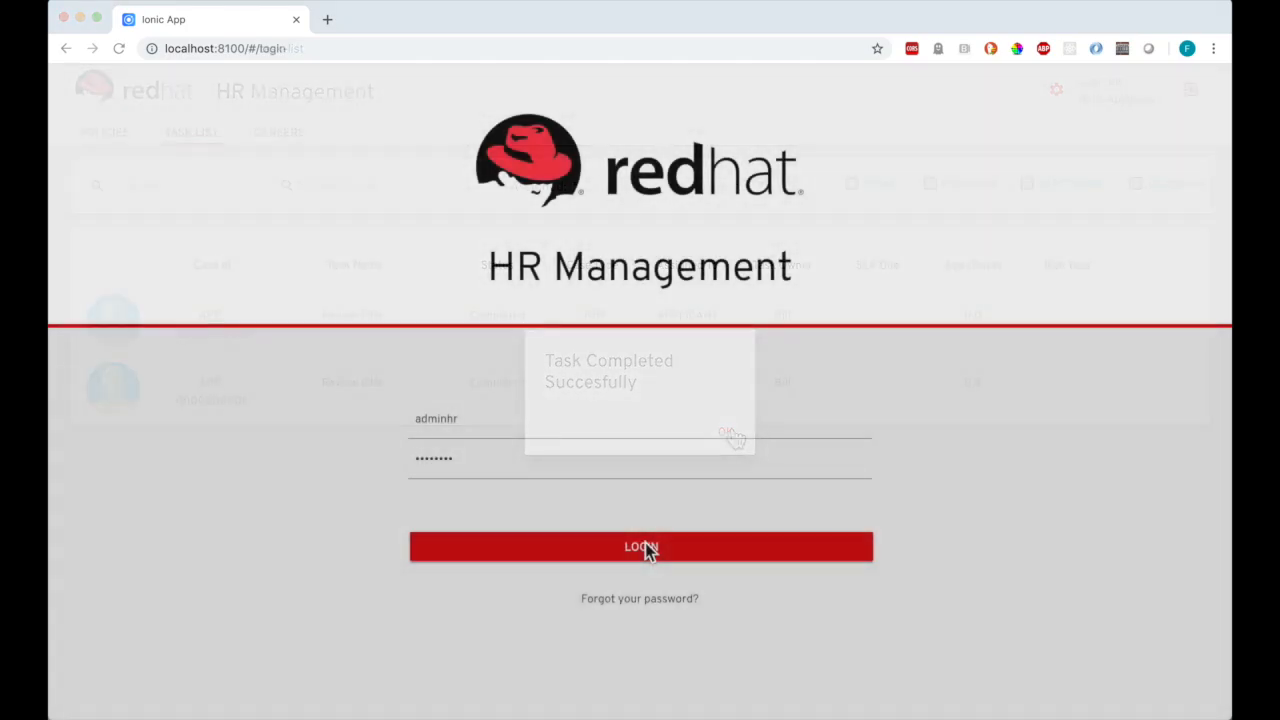
left_click(640, 548)
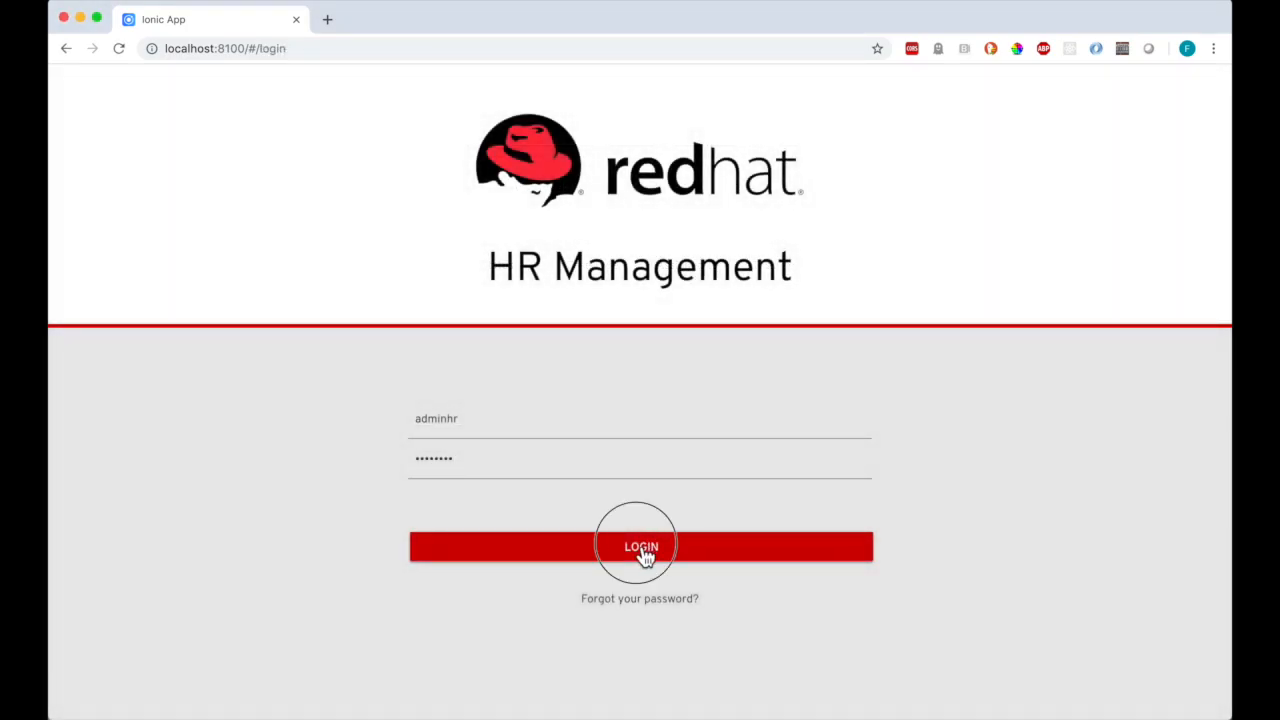
left_click(640, 546)
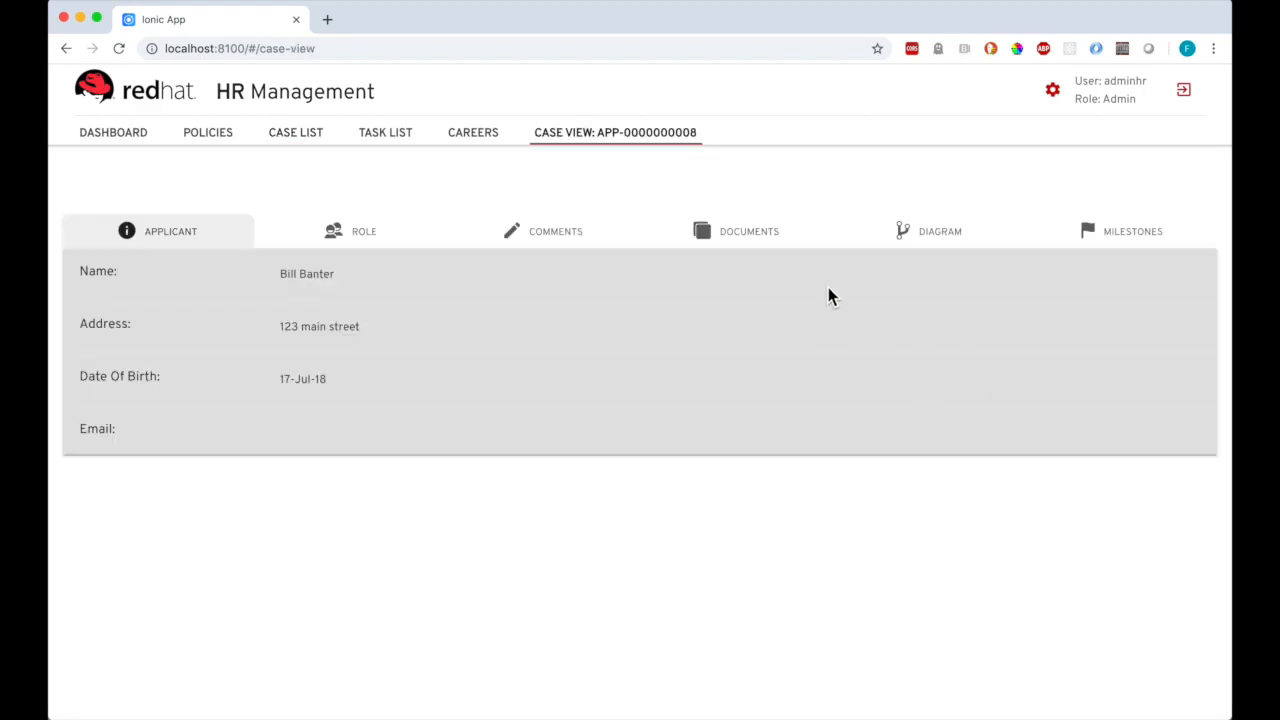
left_click(940, 230)
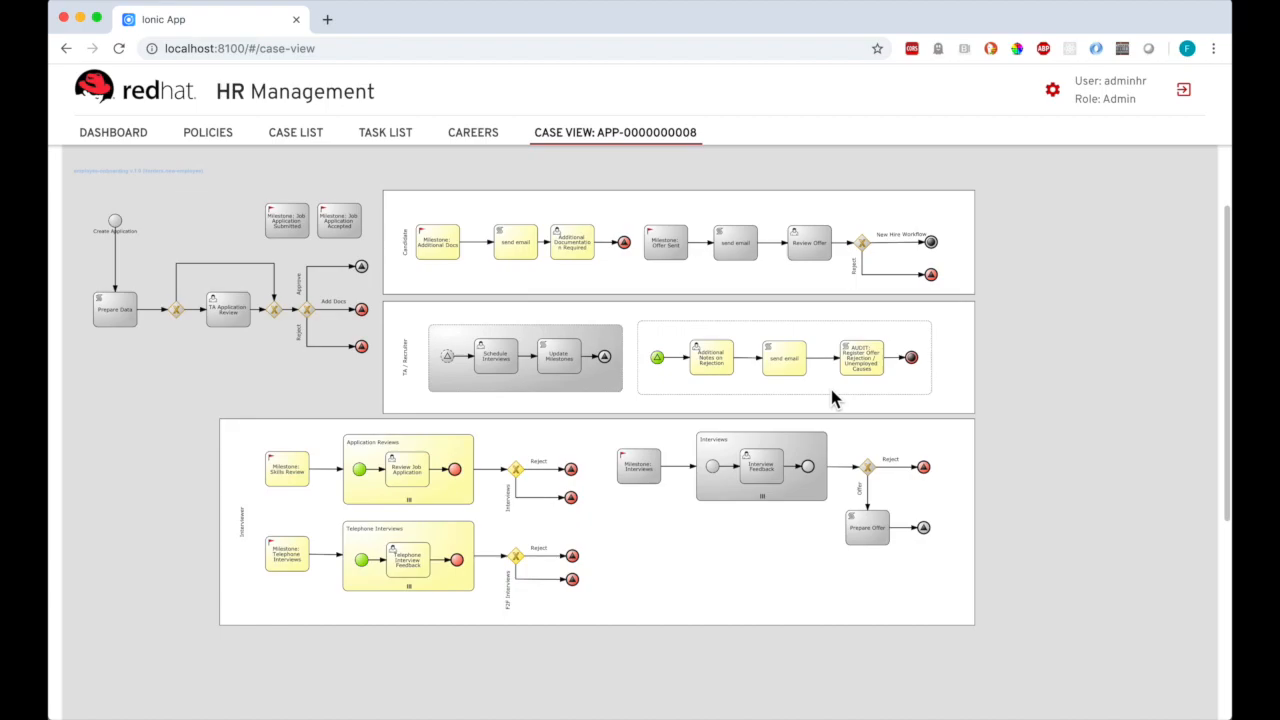
mouse_move(770, 424)
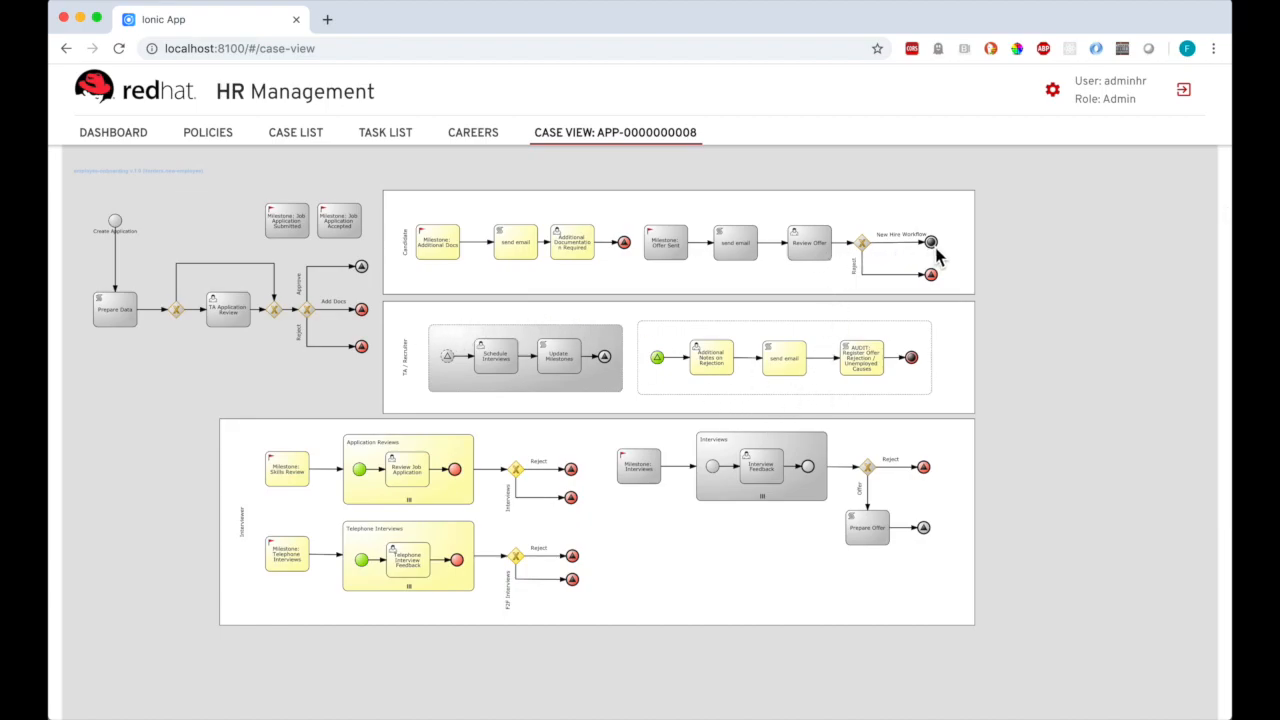
left_click(296, 132)
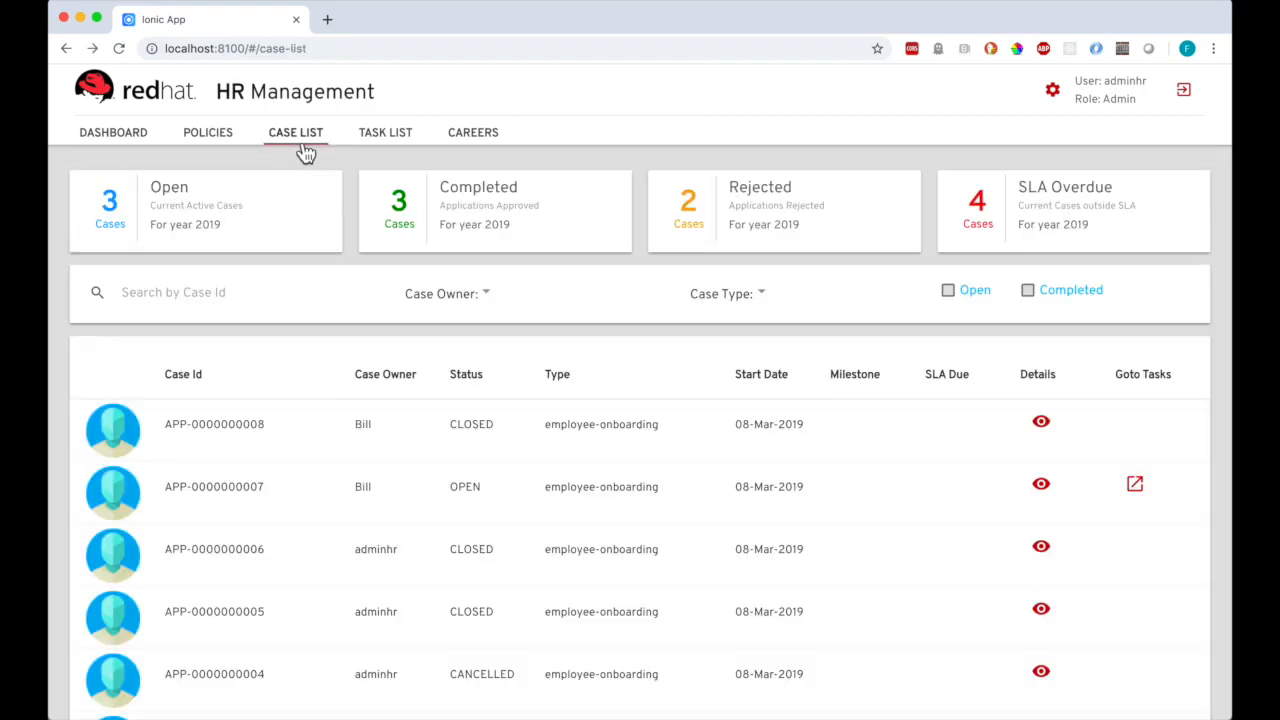